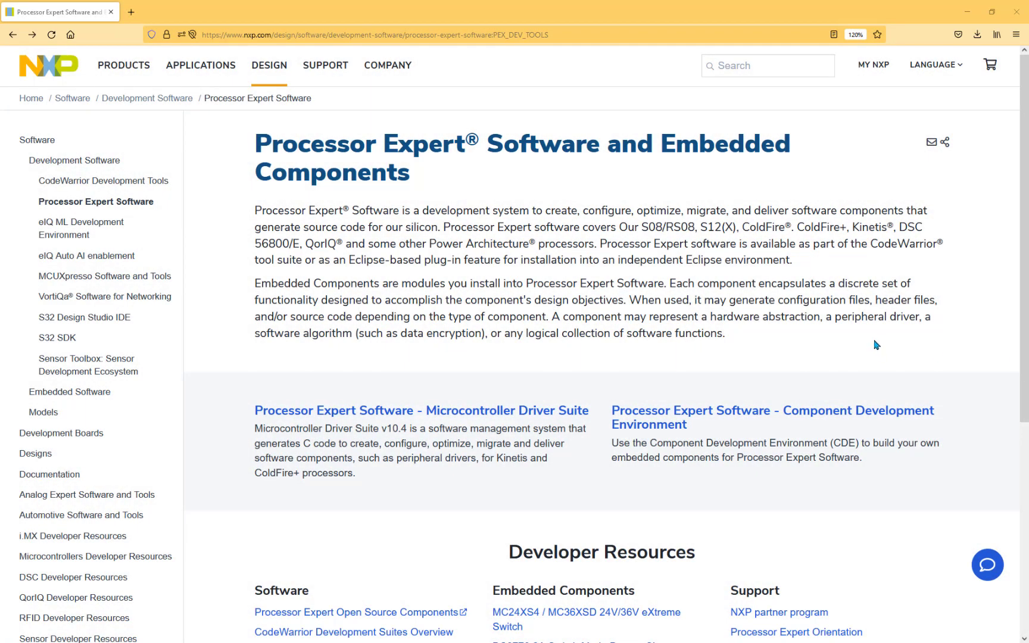
mouse_move(681, 311)
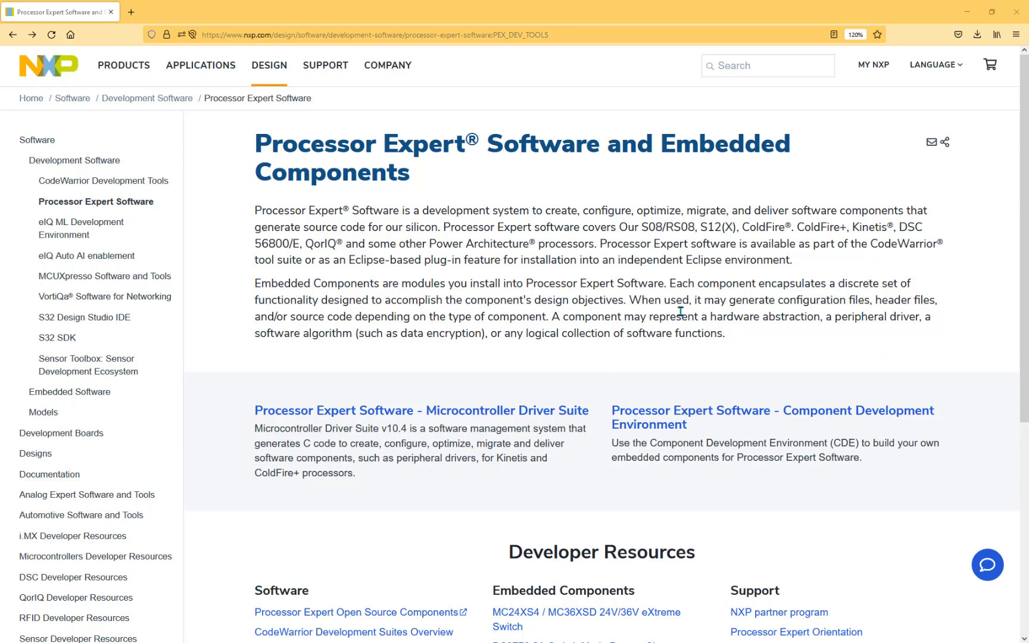
mouse_move(515, 199)
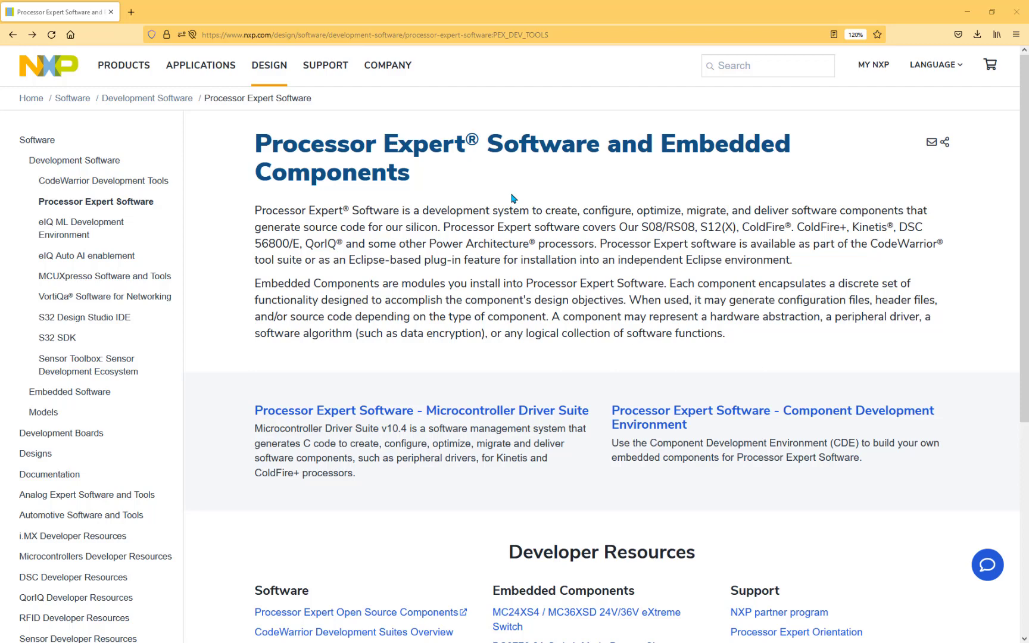
mouse_move(534, 199)
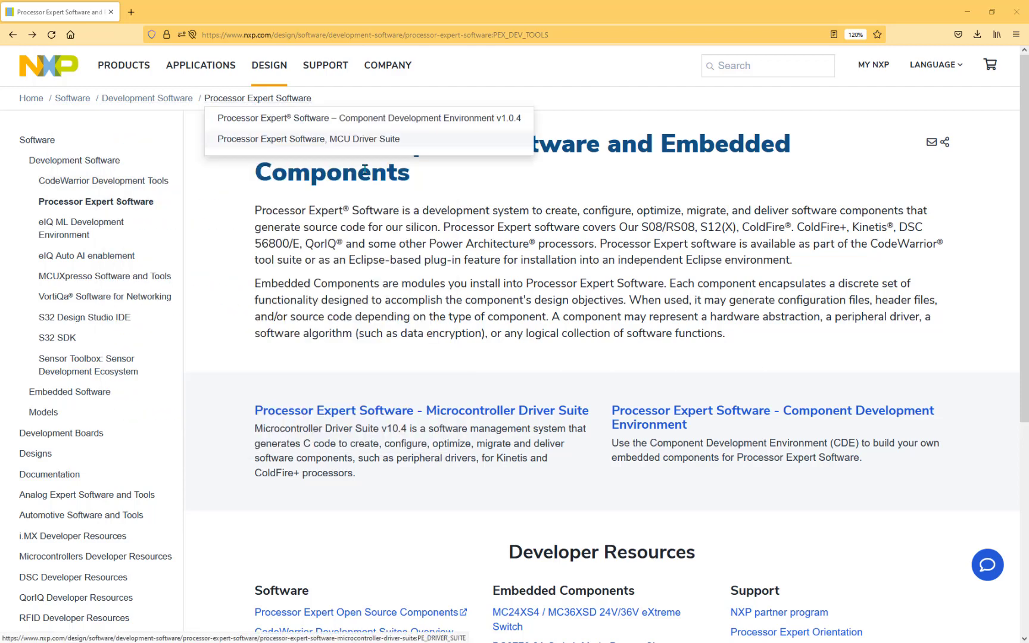
mouse_move(514, 195)
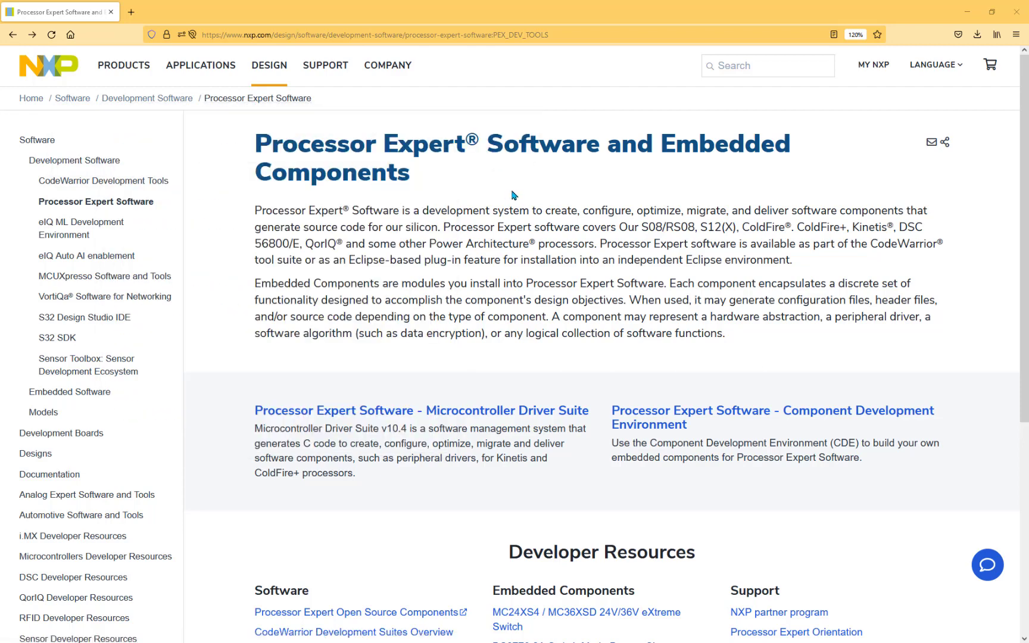
mouse_move(867, 462)
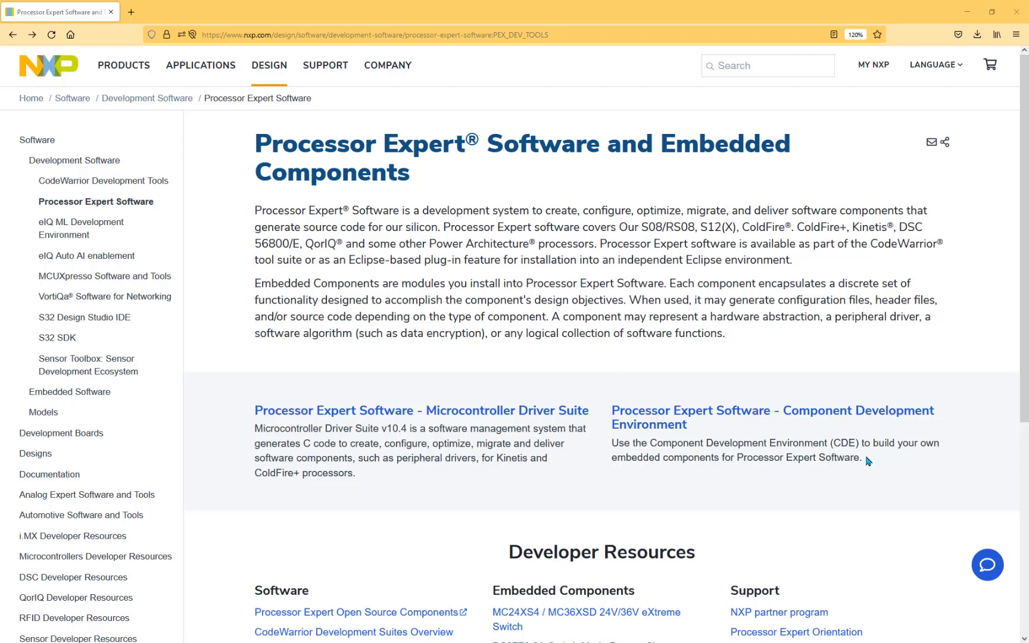
mouse_move(752, 478)
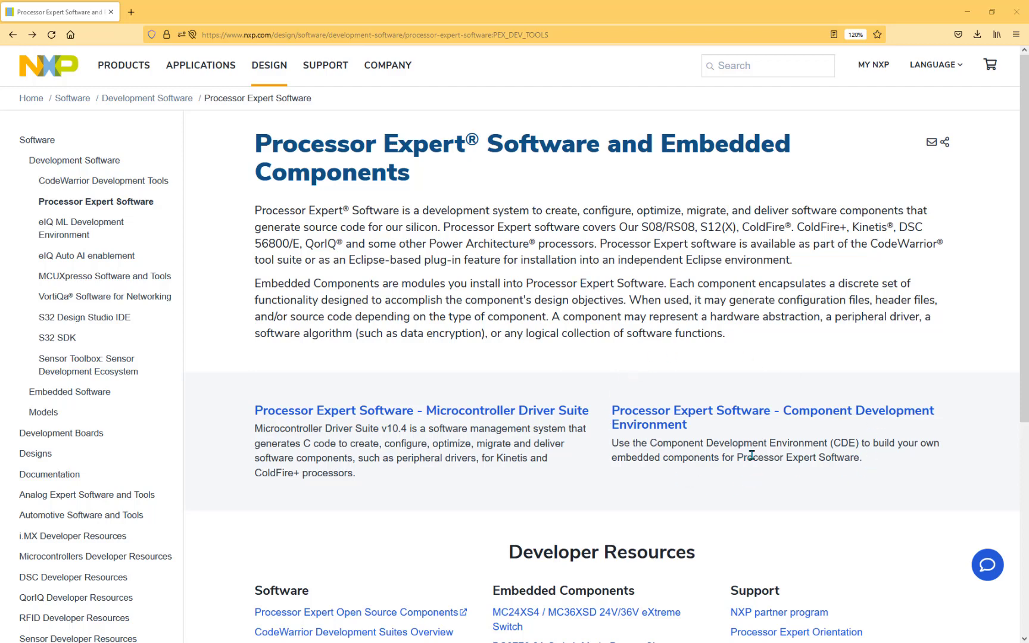
mouse_move(618, 488)
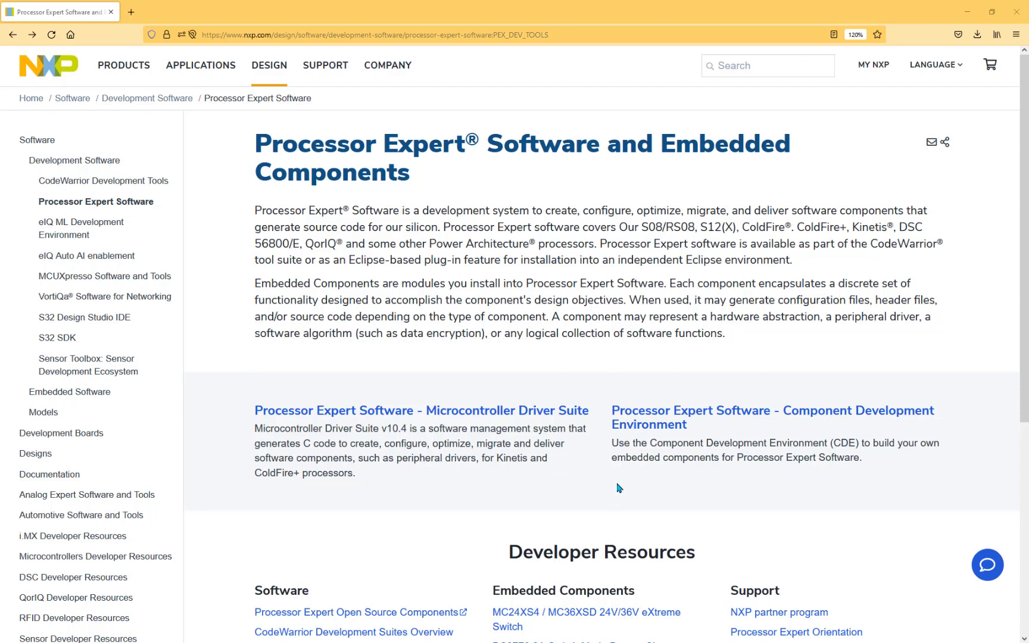
mouse_move(340, 371)
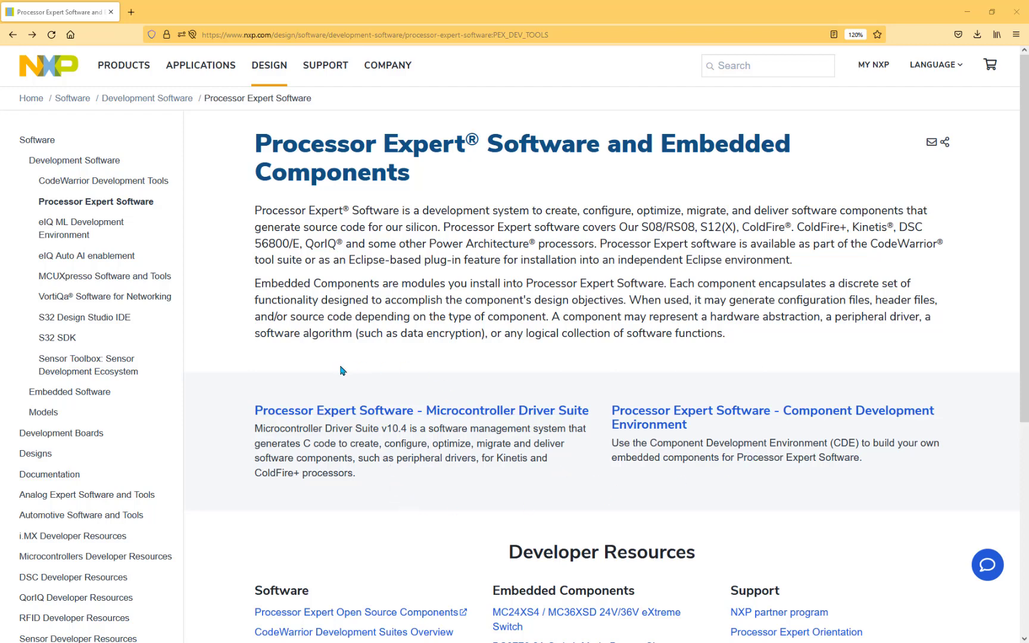
mouse_move(387, 418)
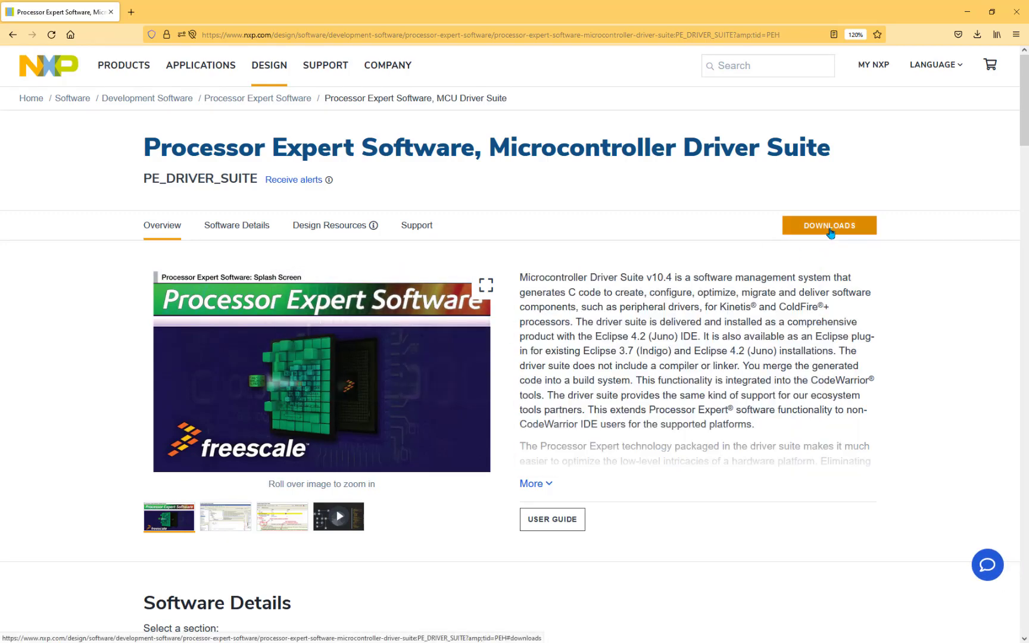
List all downloads and request the PEx-KINETIS-v3.0-PLUGIN-ECLIPSE_4.4 package
left_click(829, 225)
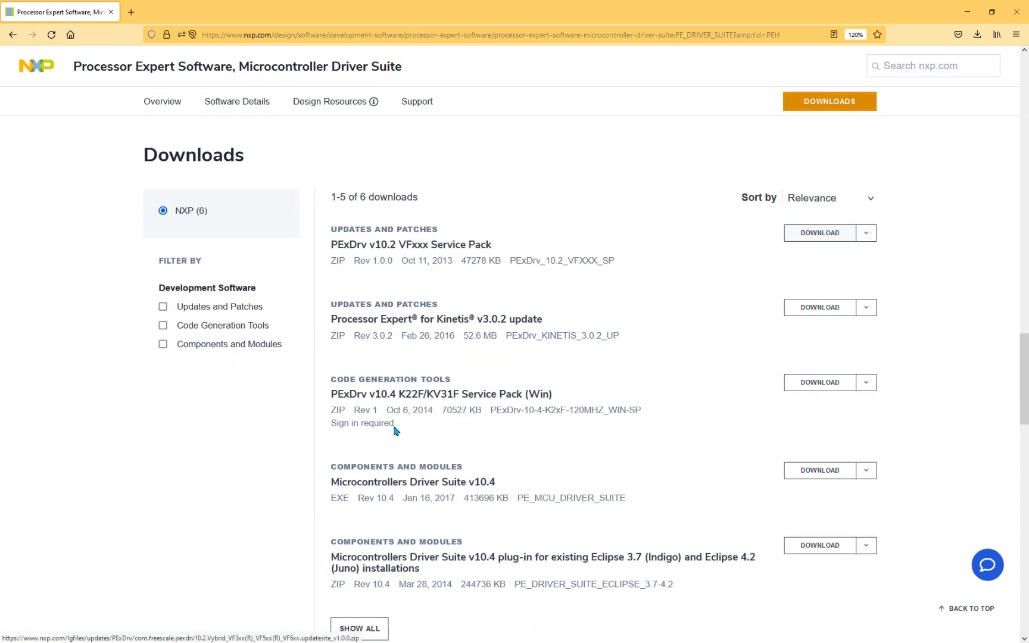
scroll("down", 3)
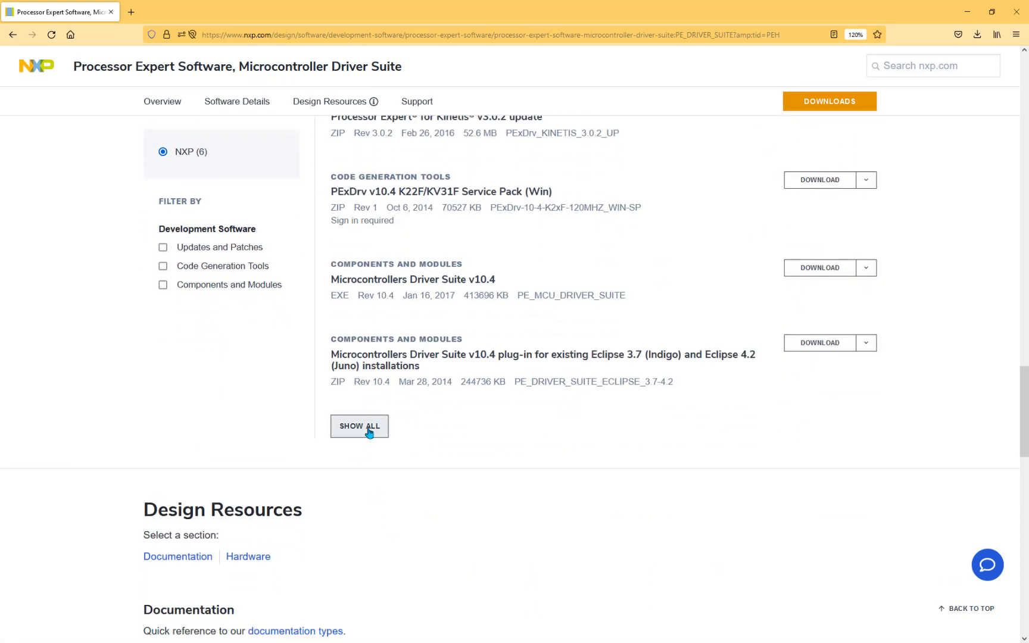
left_click(359, 426)
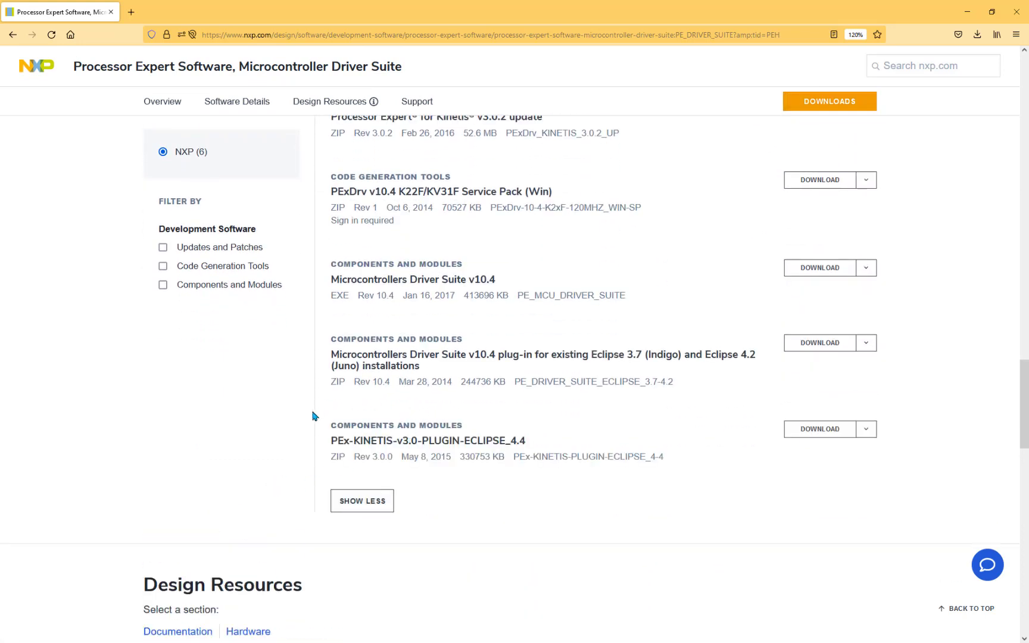
mouse_move(354, 453)
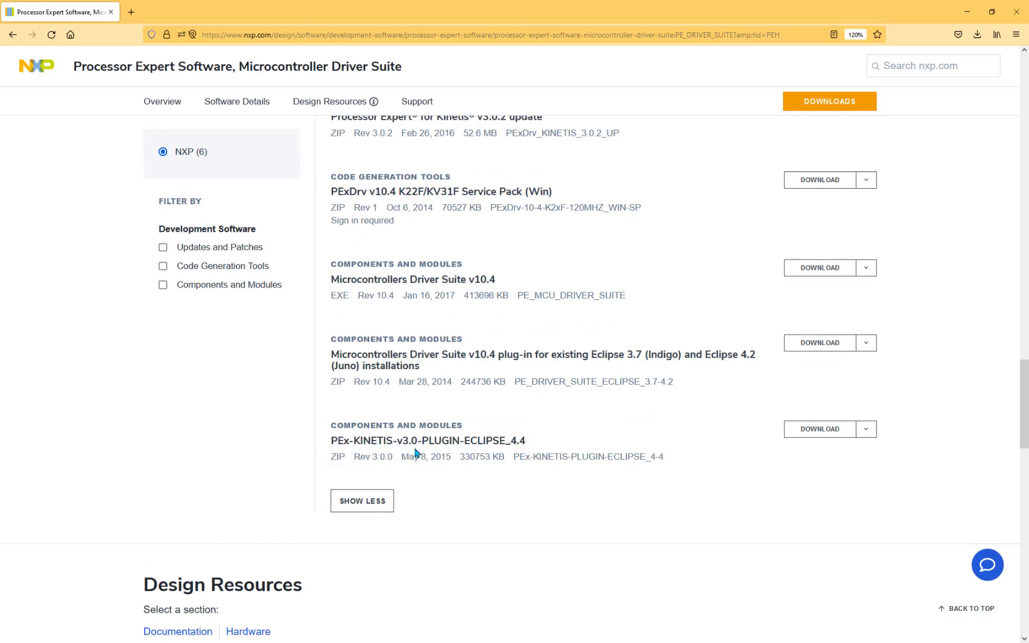
mouse_move(547, 451)
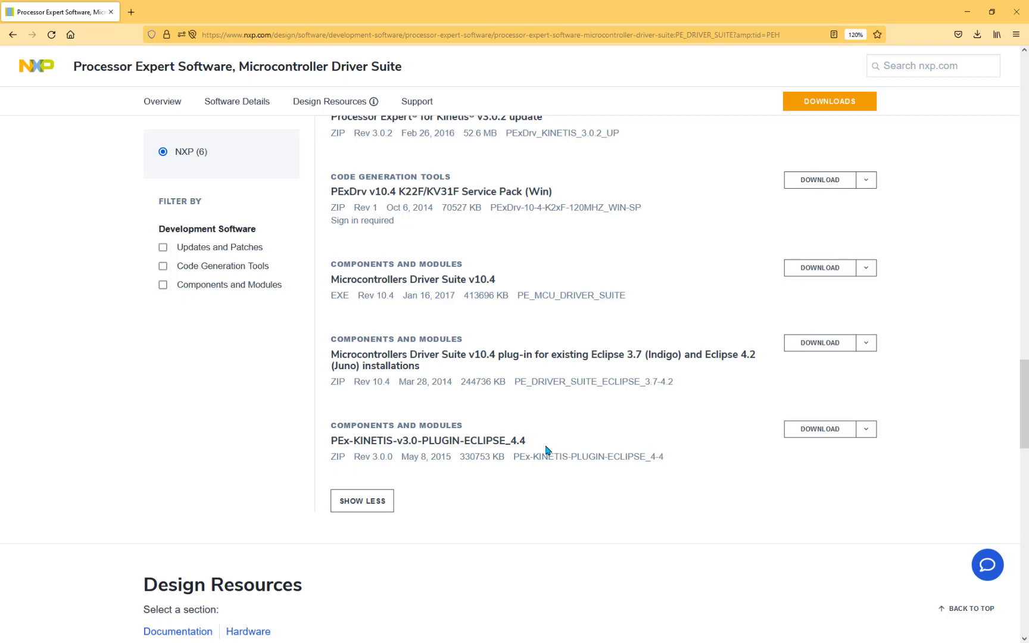
scroll("up", 3)
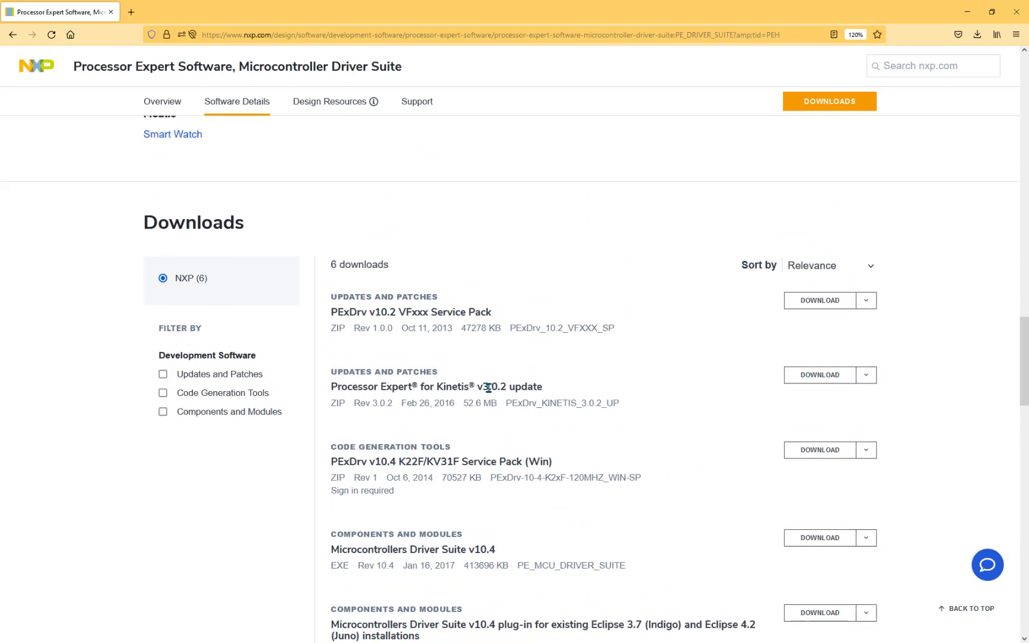
double_click(496, 386)
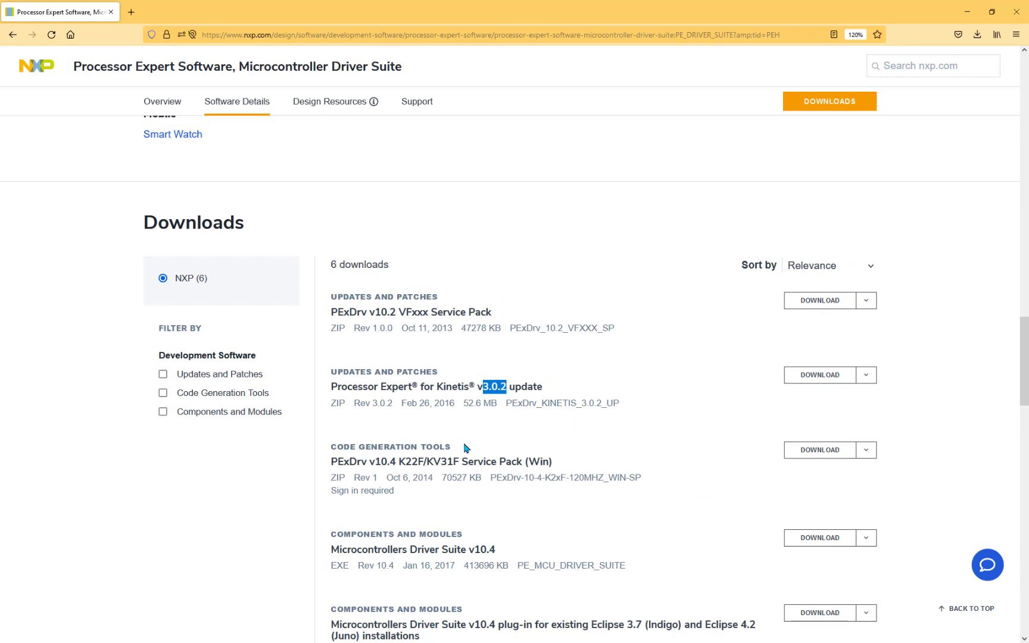
mouse_move(501, 404)
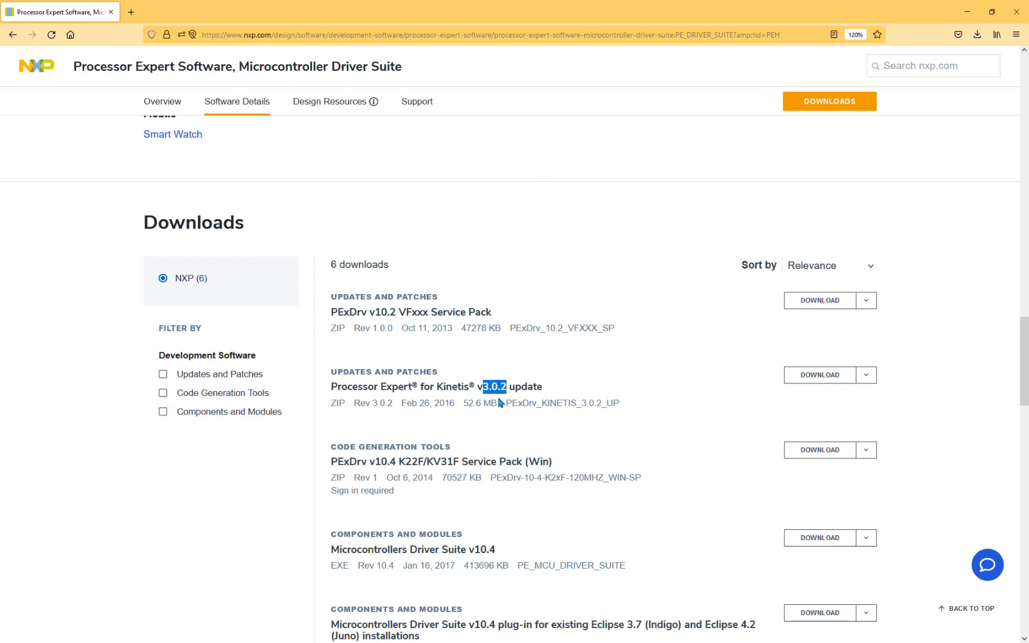
scroll("down", 3)
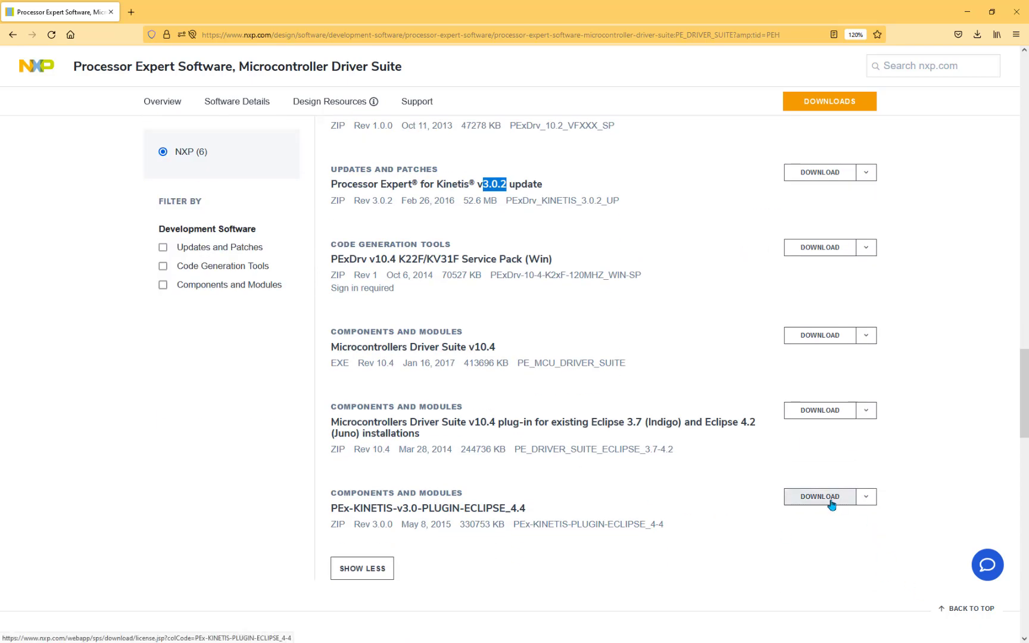
left_click(818, 497)
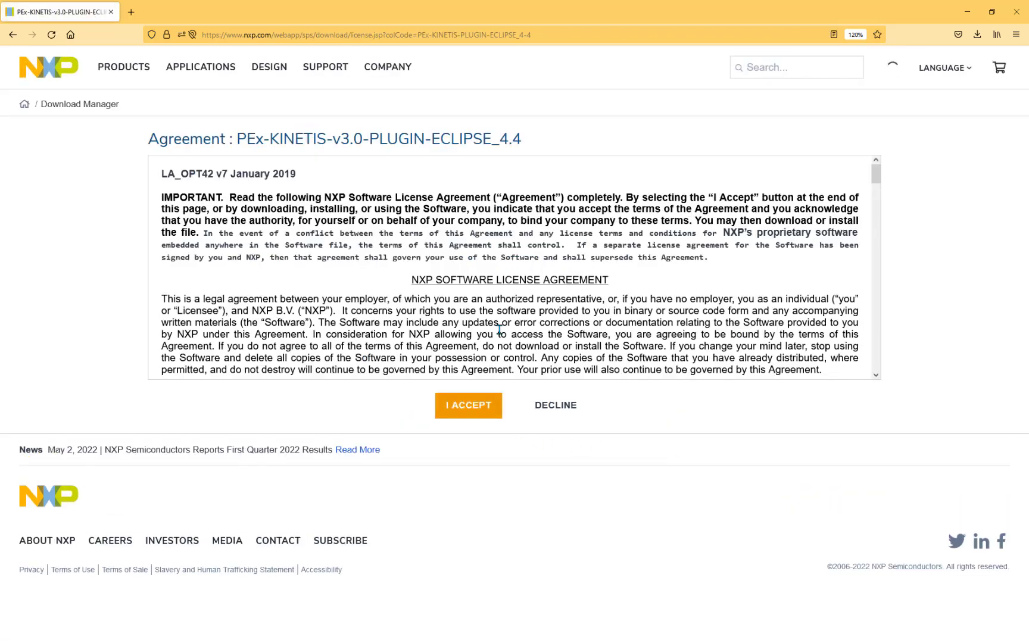
Accept the software license agreement and download the Eclipse 4.4 plugin archive
left_click(467, 405)
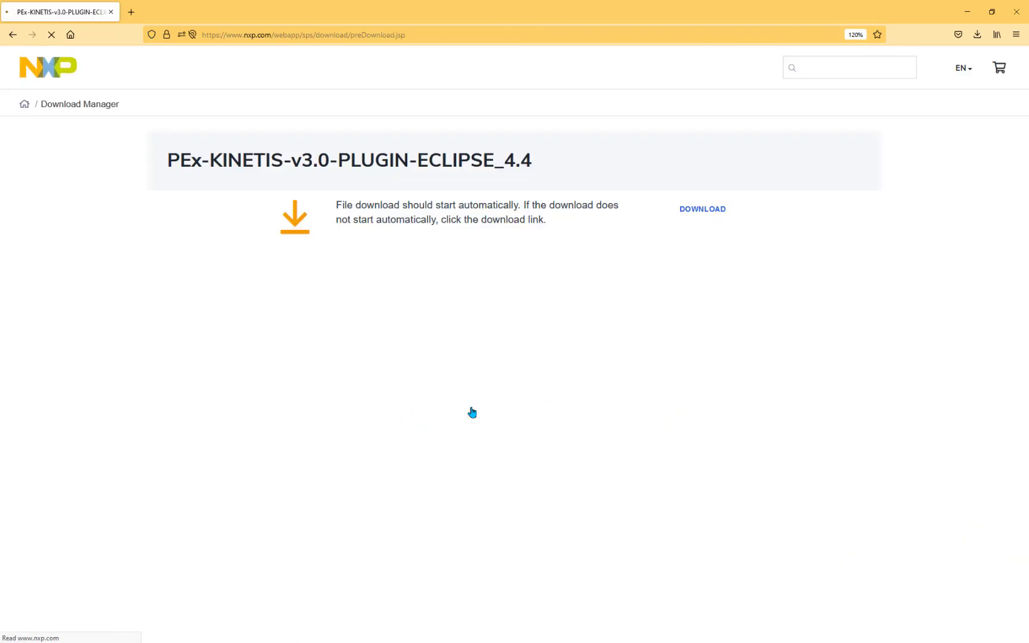
left_click(702, 209)
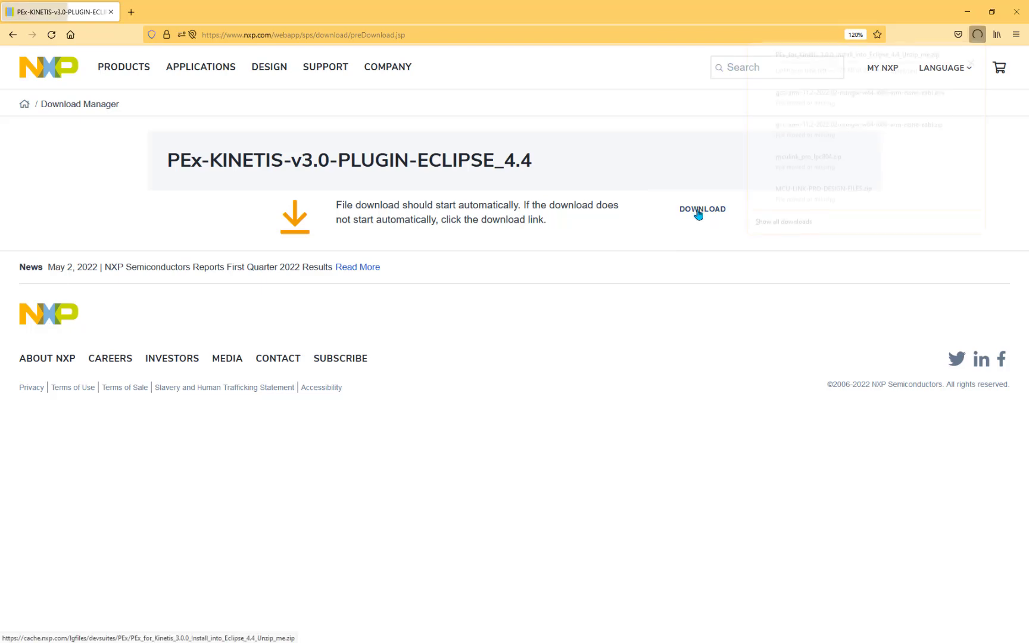
left_click(702, 209)
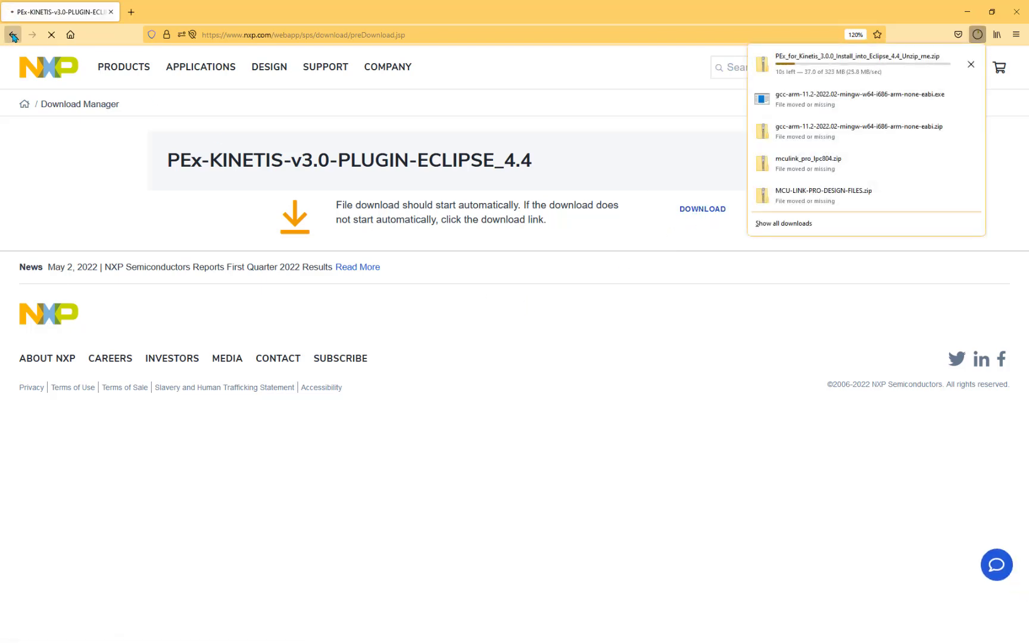
Download the Processor Expert for Kinetis v3.0.2 update and open the Downloads folder
left_click(13, 34)
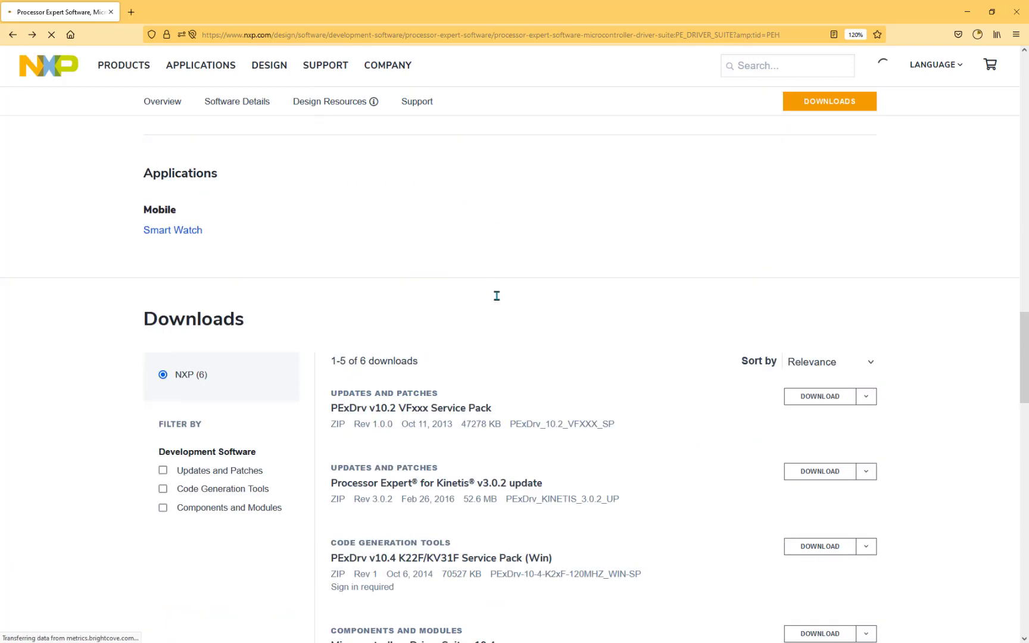
left_click(818, 472)
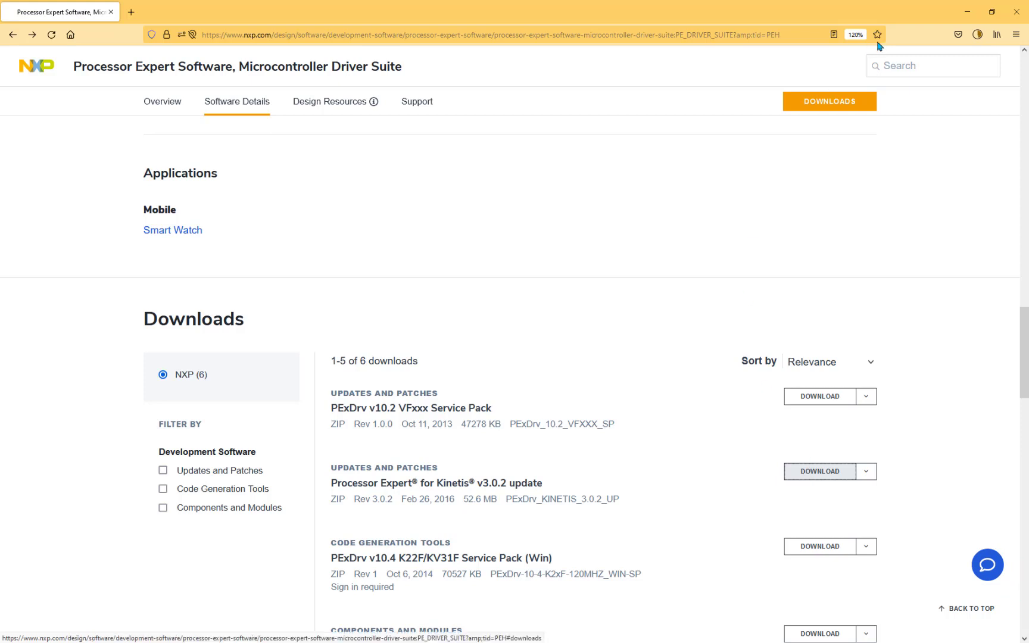
left_click(977, 34)
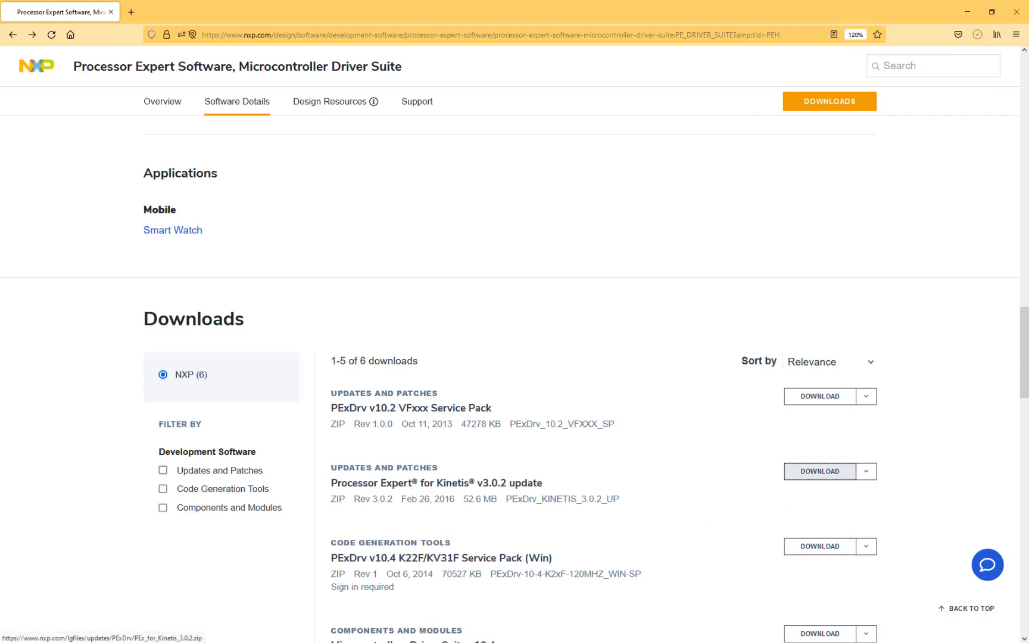
mouse_move(755, 549)
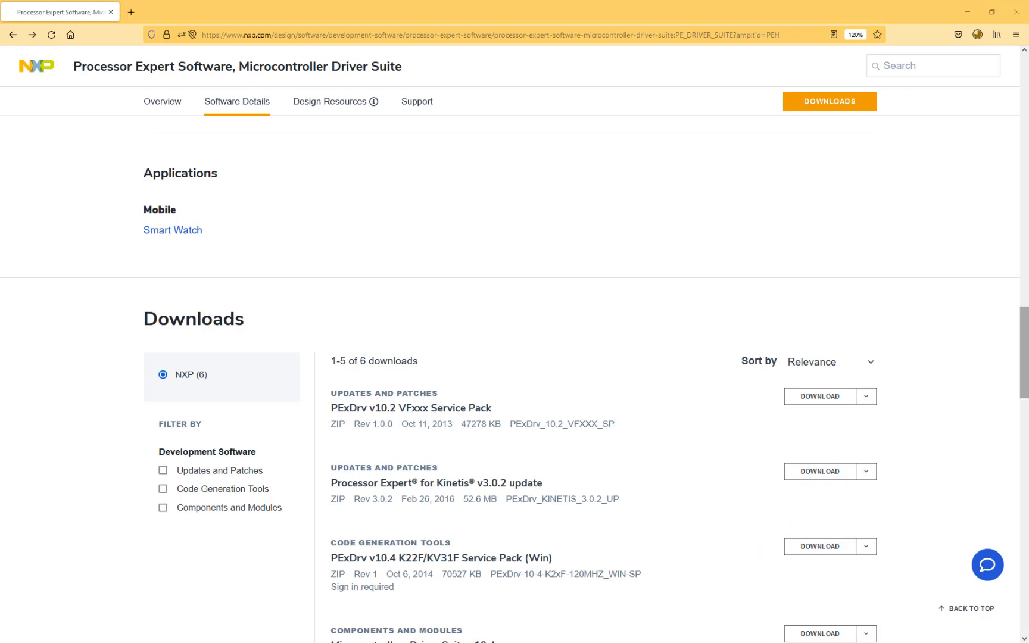
left_click(829, 396)
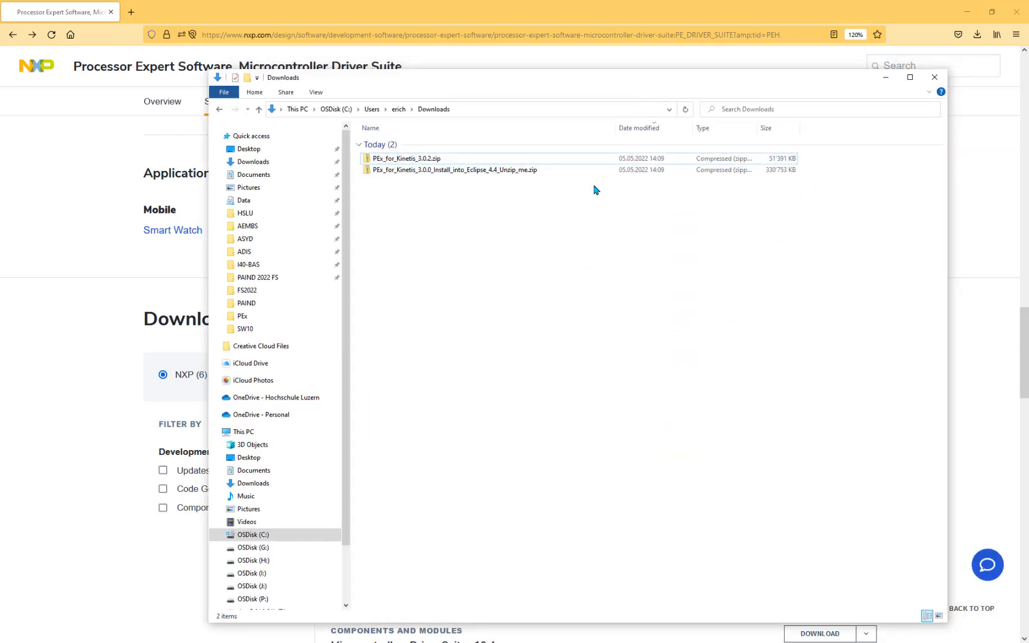
Extract the Eclipse 4.4 plugin archive and the PEx_for_Kinetis_3.0.2 archive into folders
left_click(453, 169)
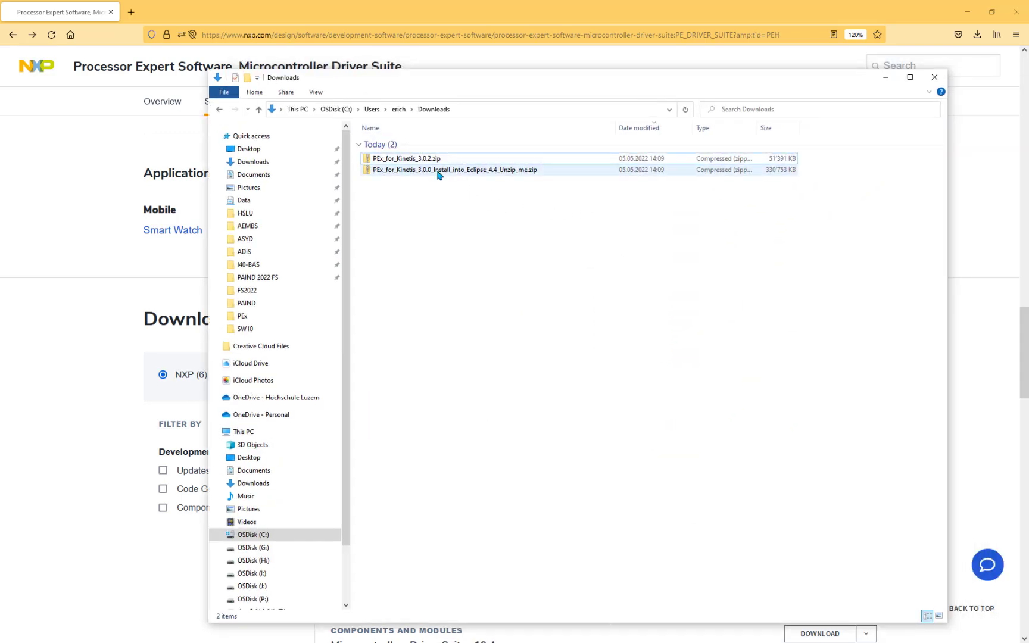
right_click(454, 170)
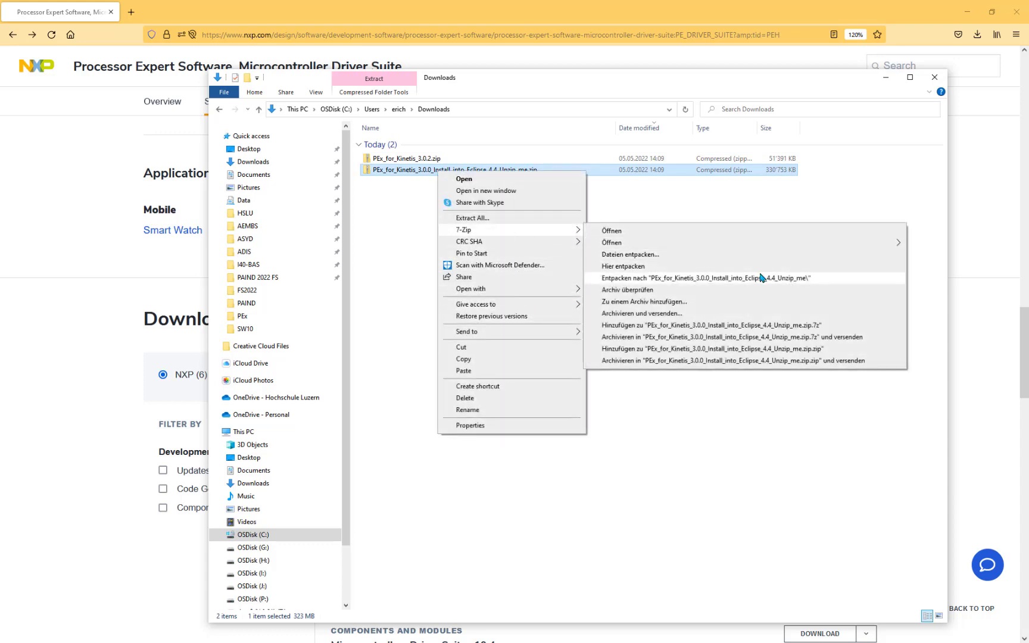
left_click(702, 278)
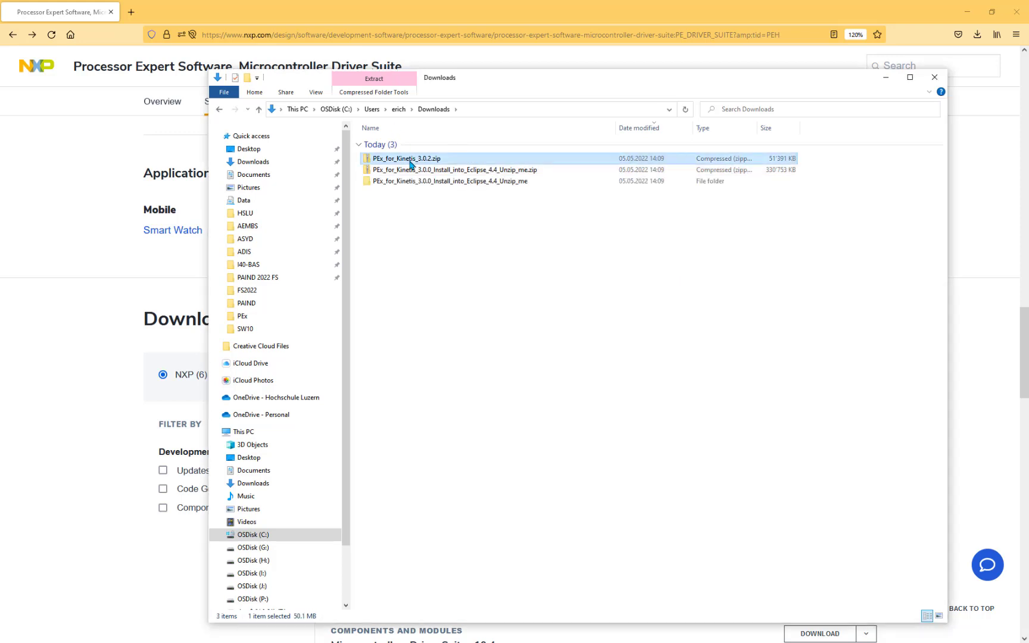
right_click(407, 158)
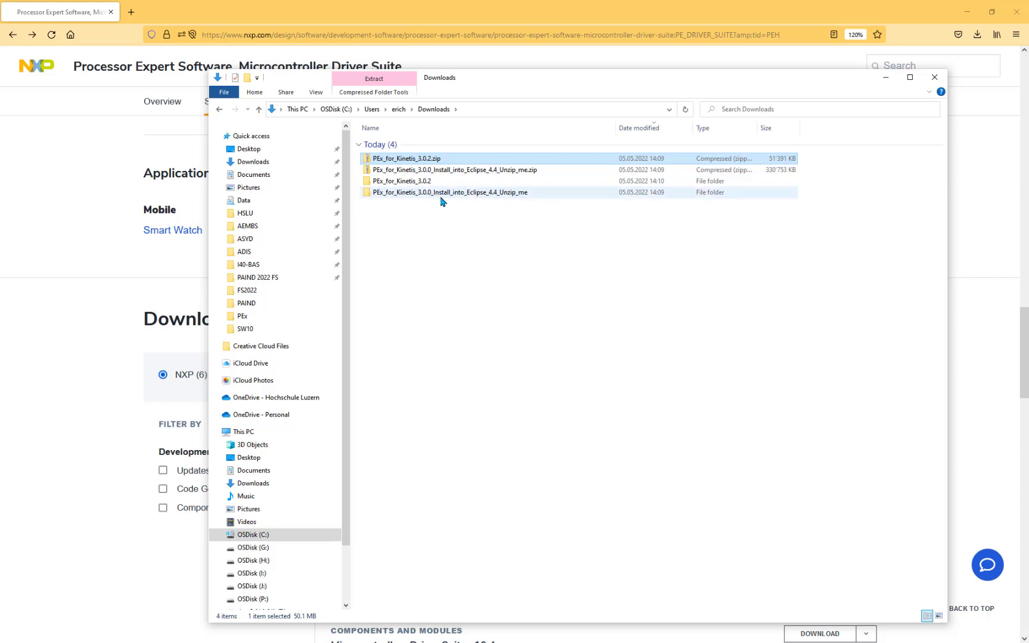
Open the Install_into_Eclipse_4.4_Unzip_me folder and select all four files
double_click(455, 192)
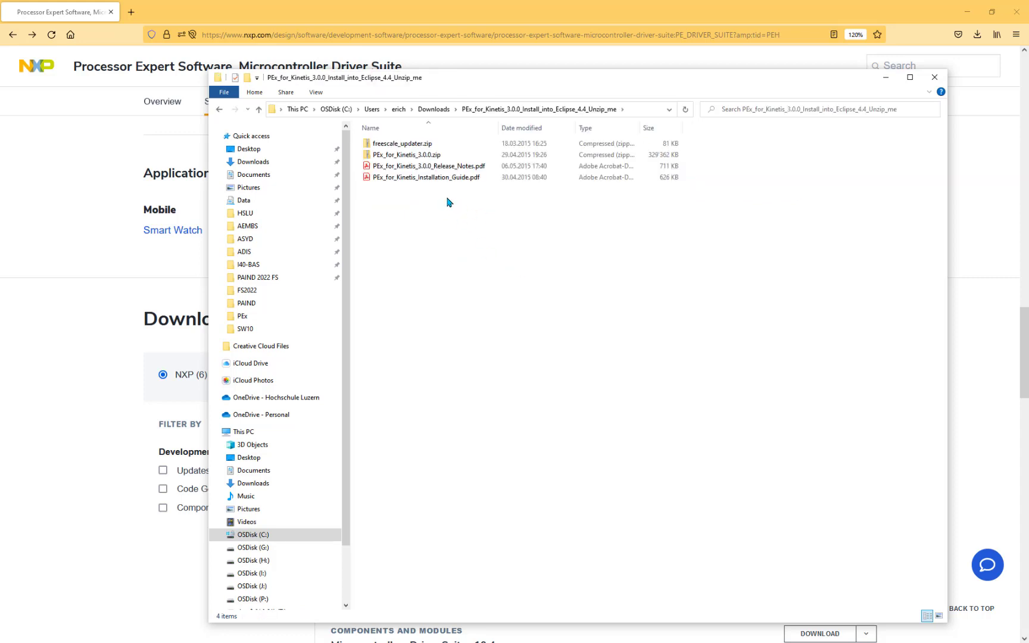
key("ctrl+a")
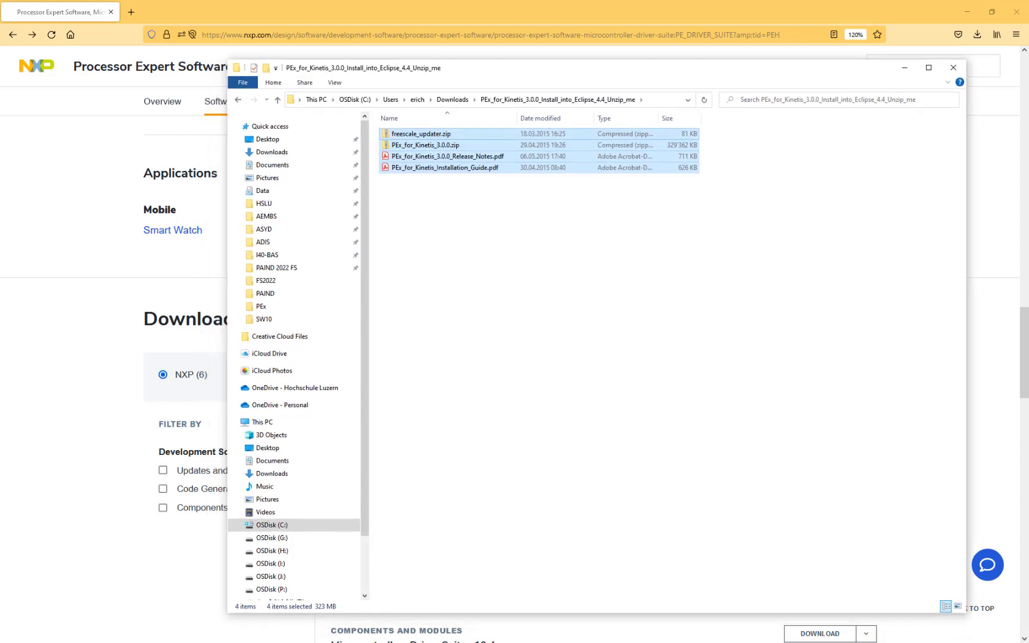
left_click(952, 68)
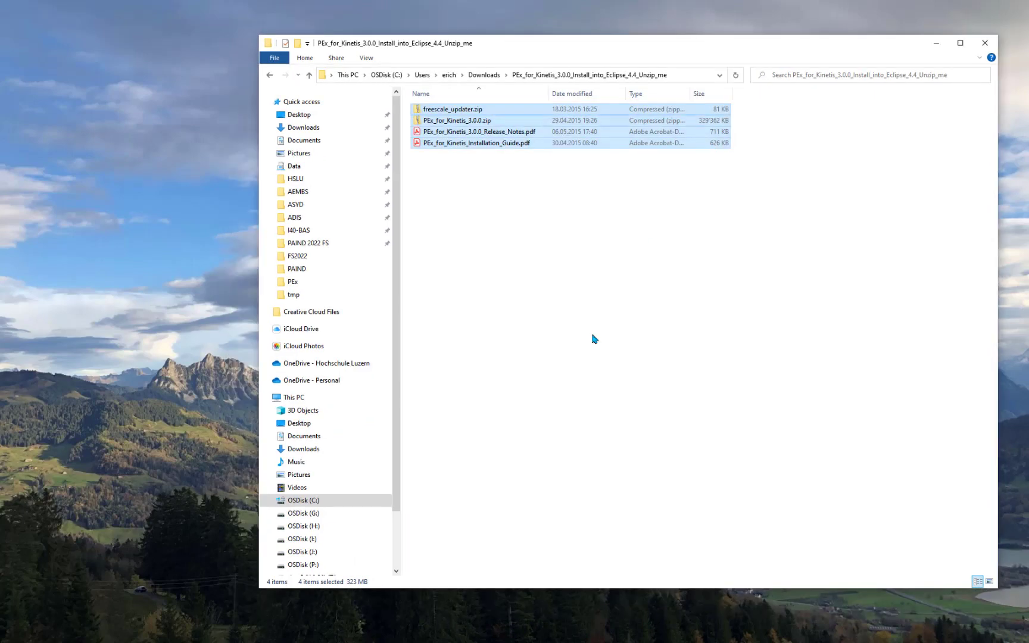
mouse_move(398, 494)
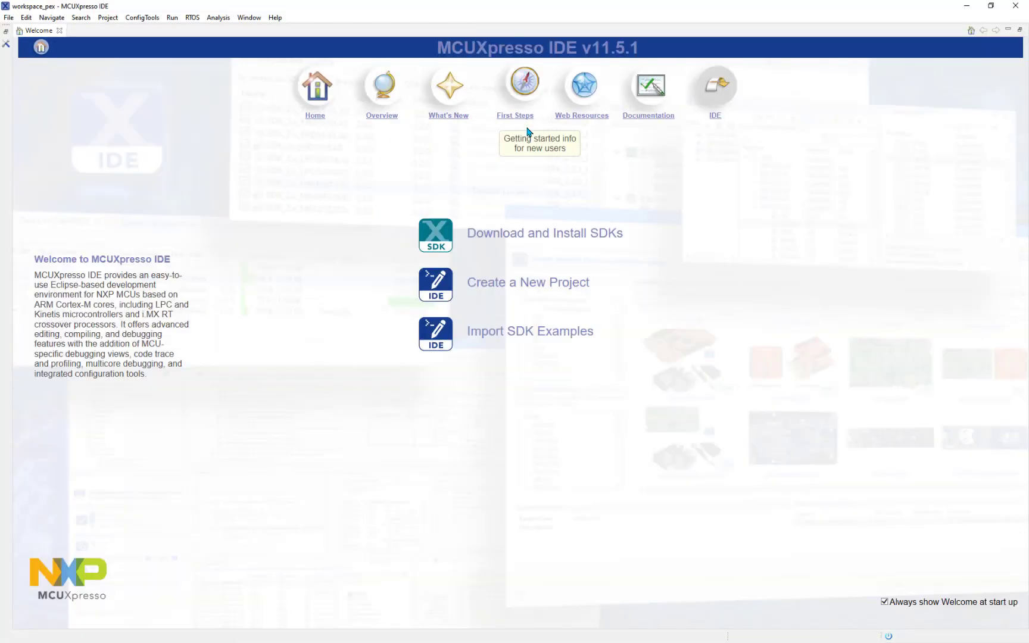
mouse_move(675, 204)
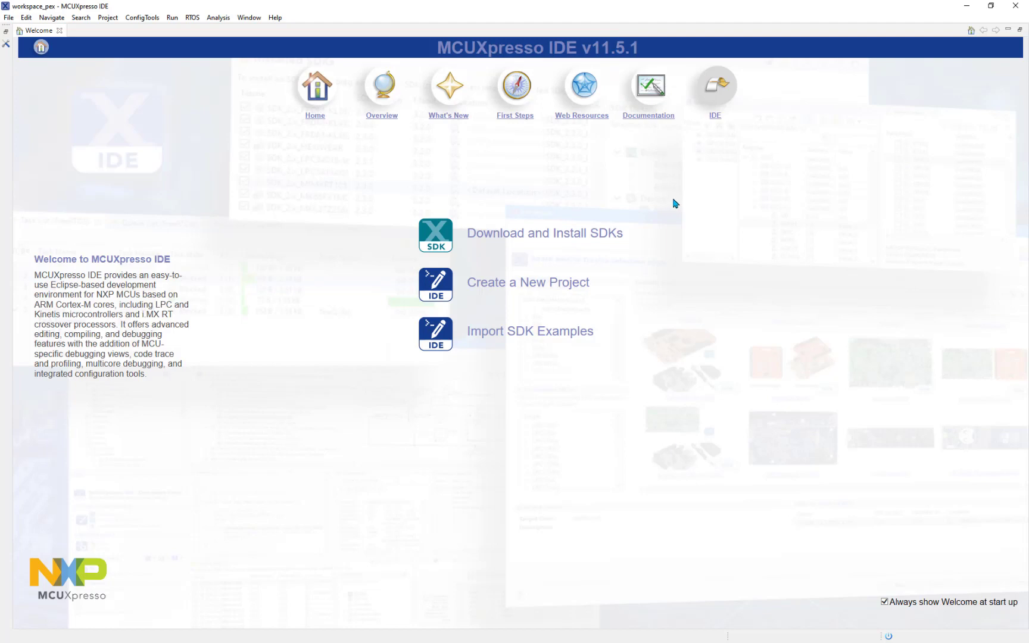
mouse_move(669, 199)
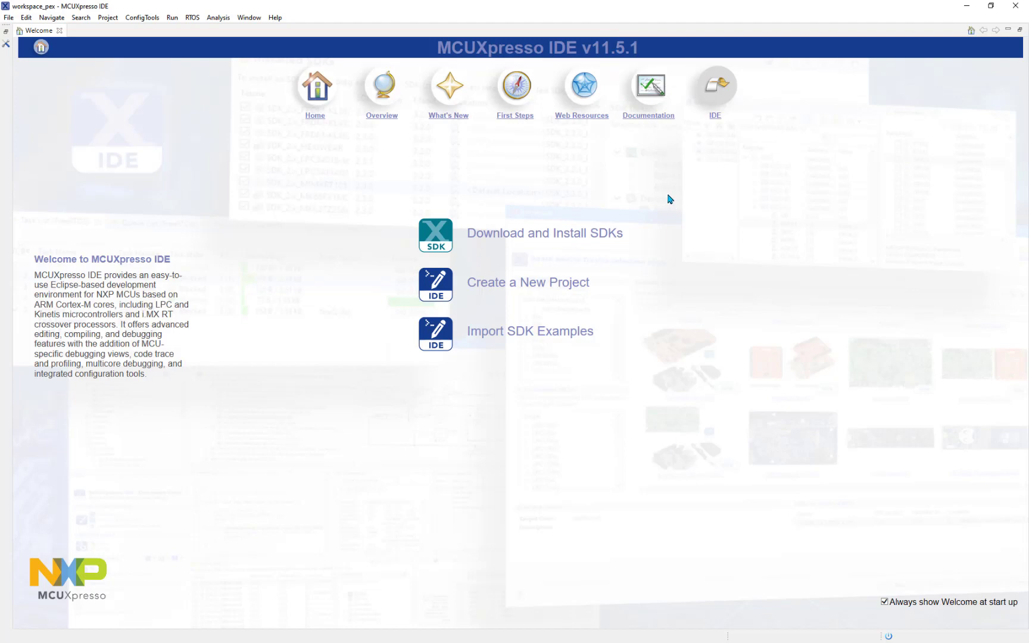
mouse_move(786, 234)
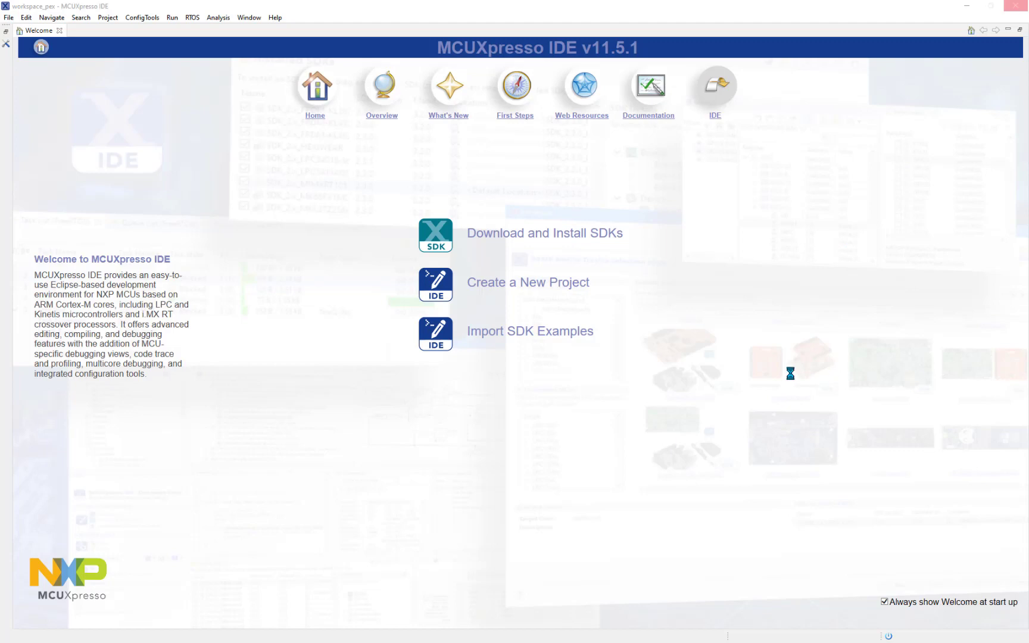
mouse_move(732, 313)
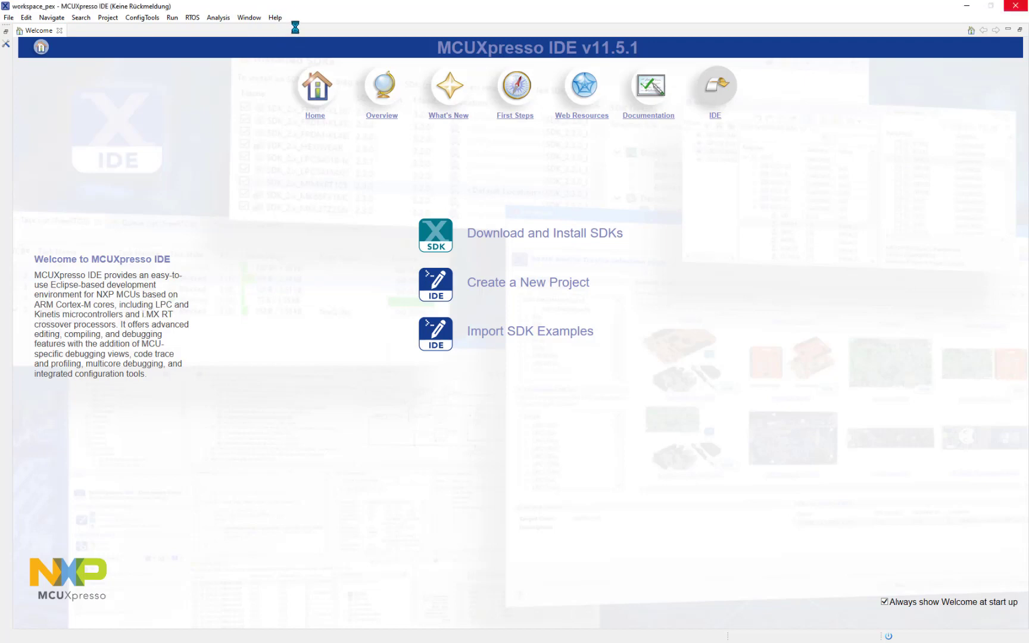
mouse_move(336, 21)
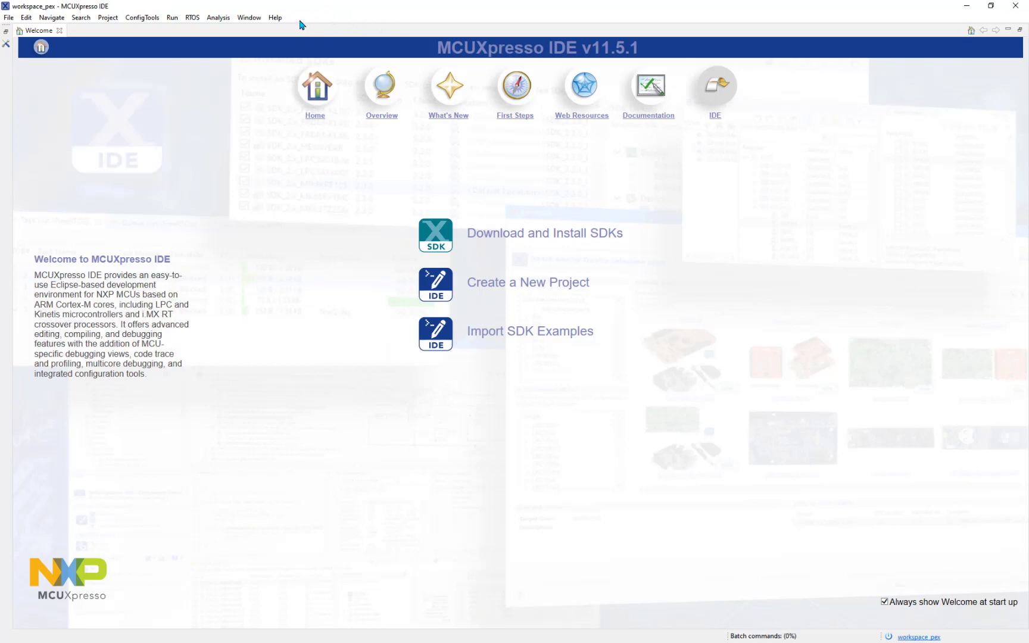
mouse_move(275, 17)
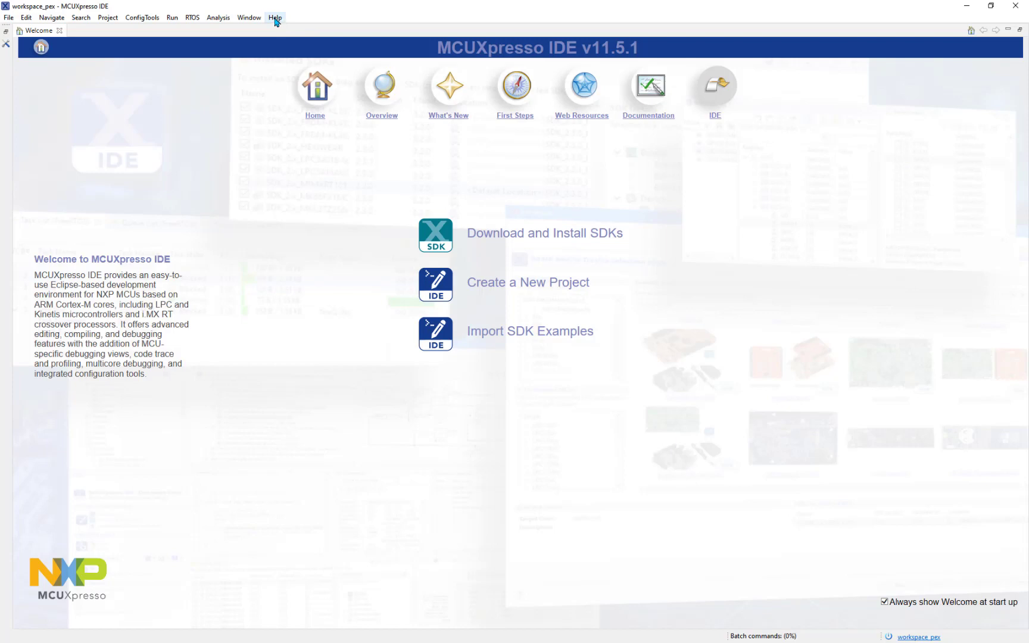
View already installed software and select and expand Configuration Tools Integration
left_click(276, 18)
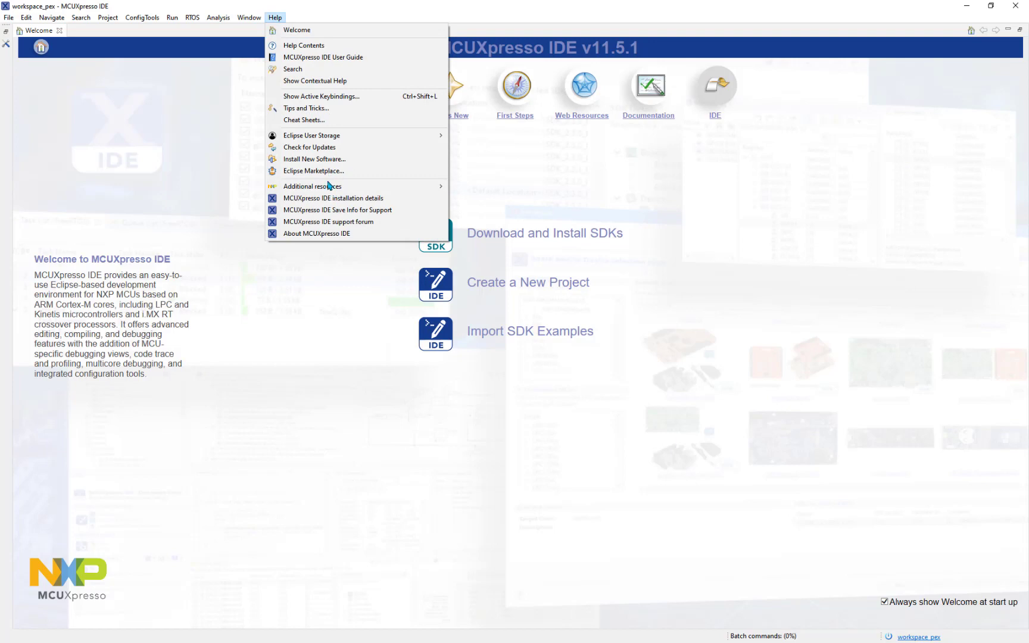
mouse_move(322, 159)
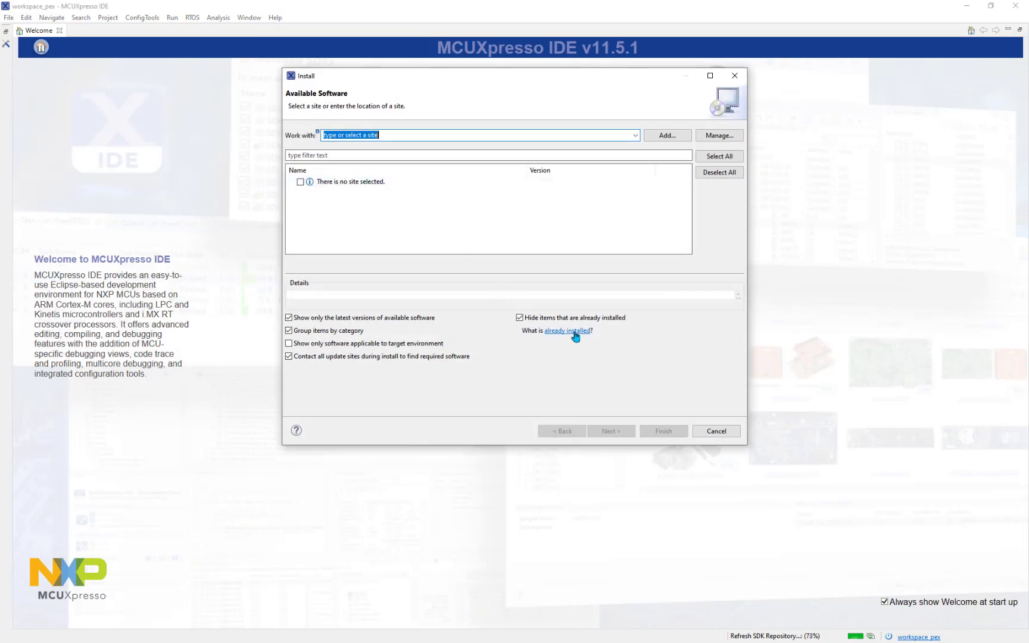
left_click(568, 330)
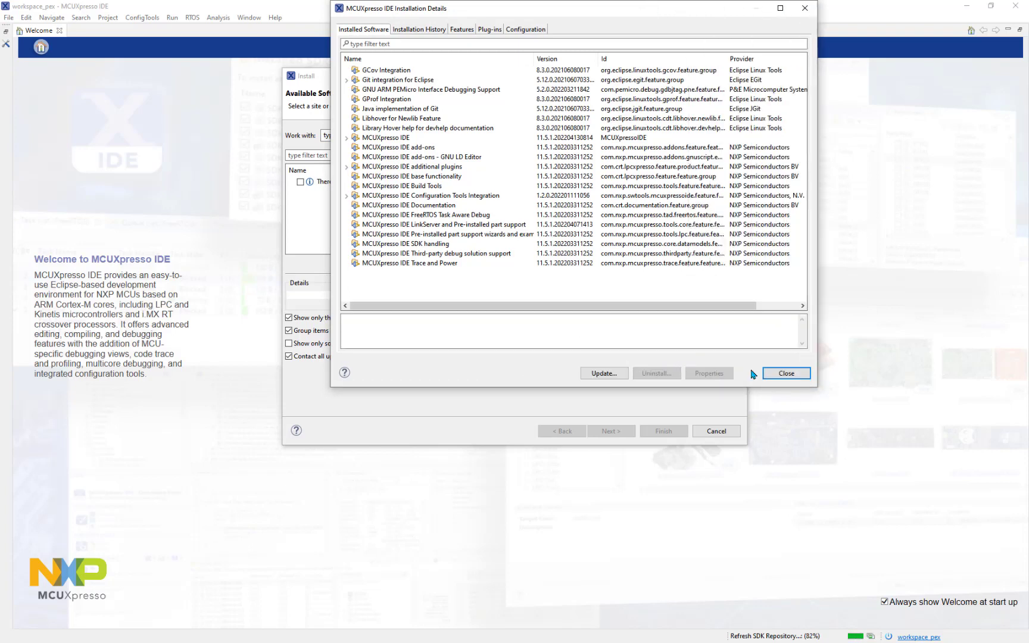
left_click(430, 195)
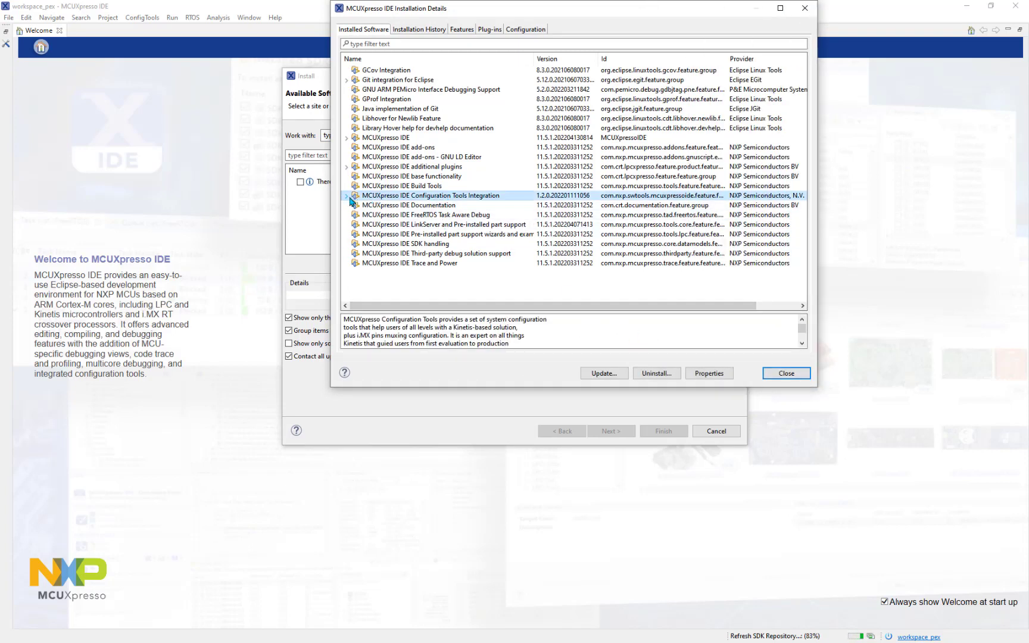
left_click(347, 195)
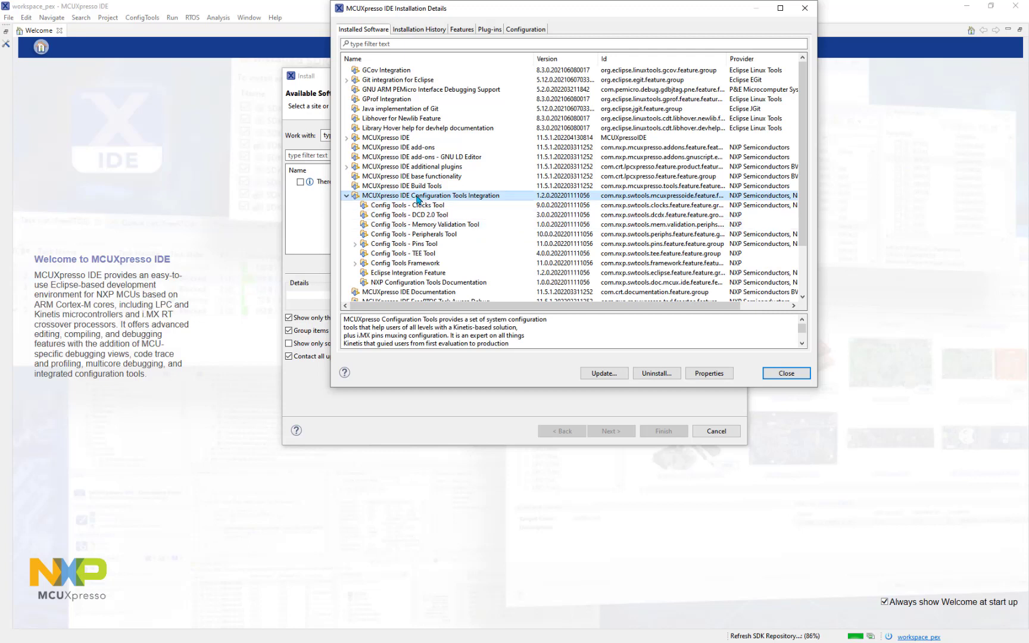
mouse_move(438, 204)
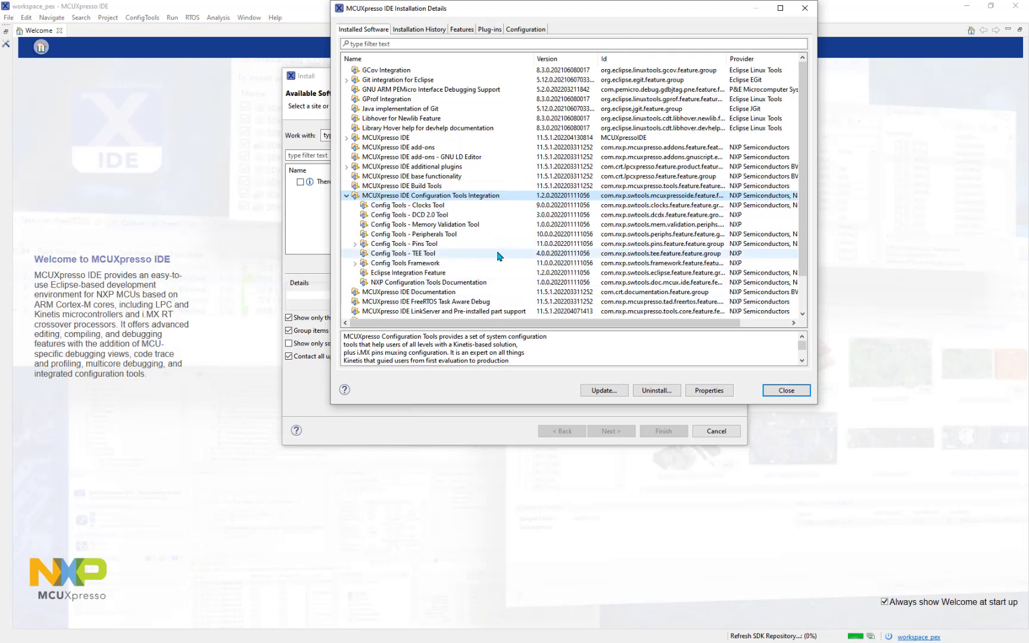
mouse_move(412, 188)
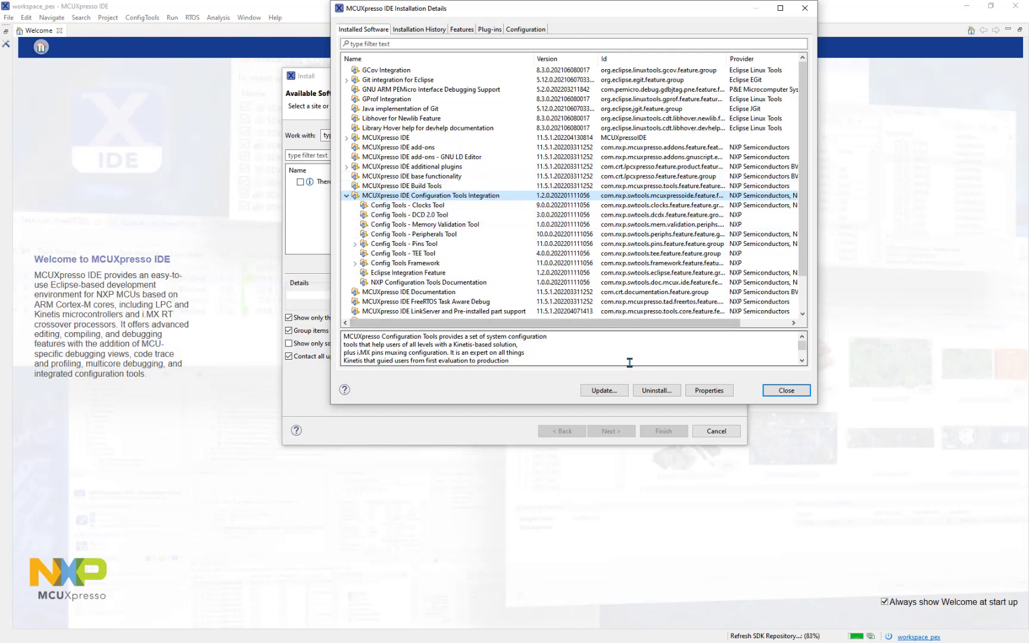
mouse_move(623, 379)
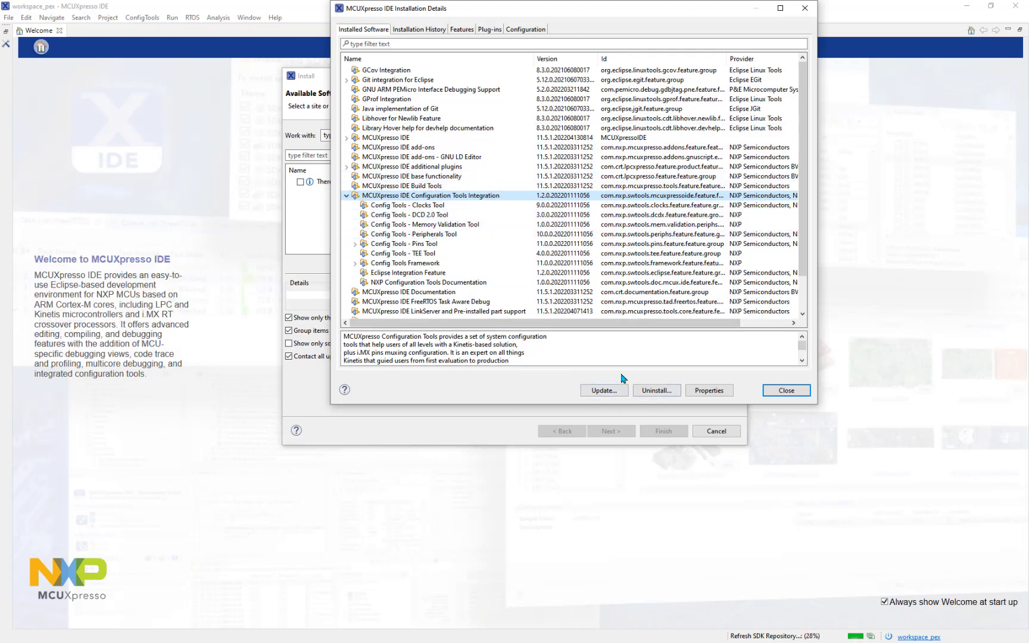
mouse_move(656, 390)
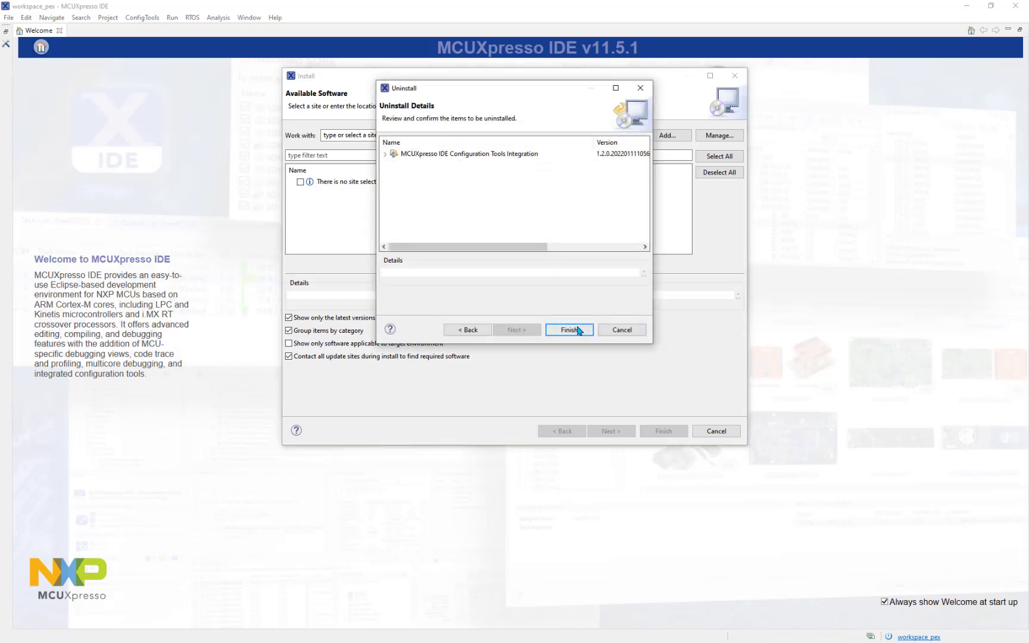
Confirm removing Configuration Tools Integration and restart MCUXpresso IDE now
left_click(567, 329)
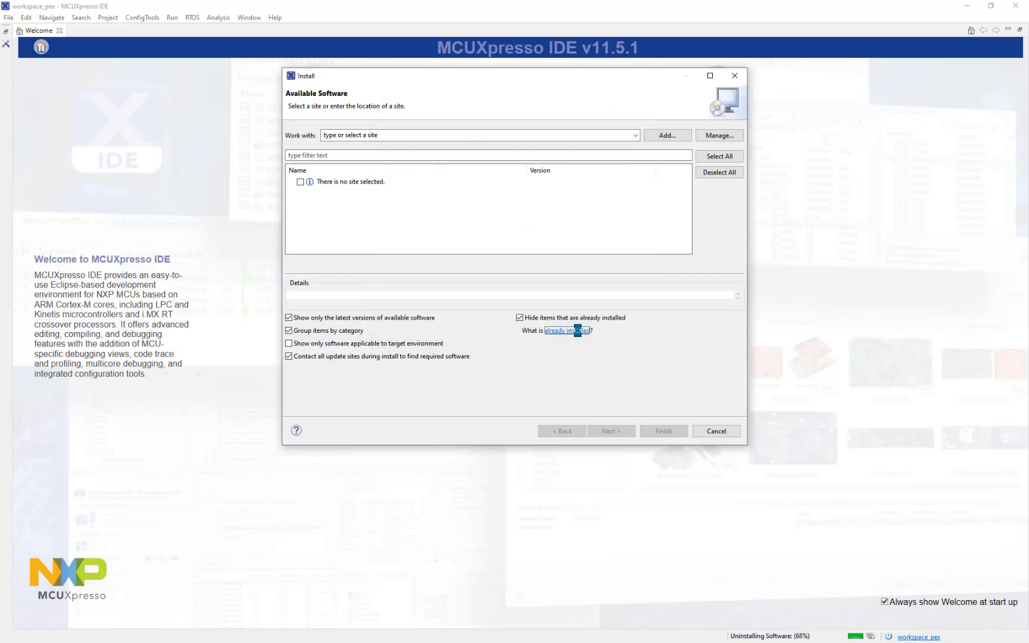
mouse_move(680, 377)
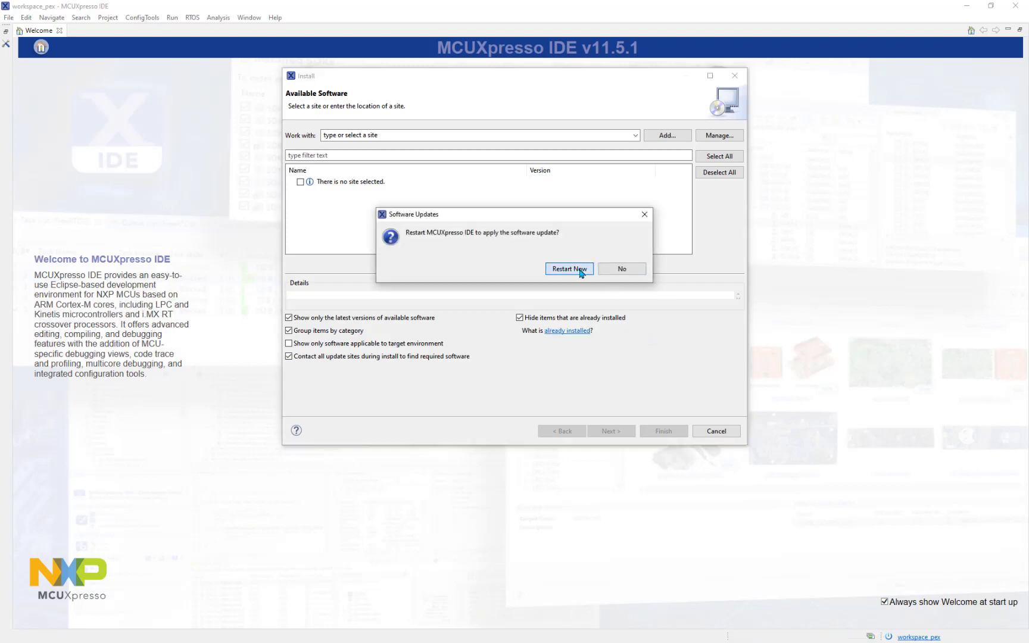
left_click(620, 269)
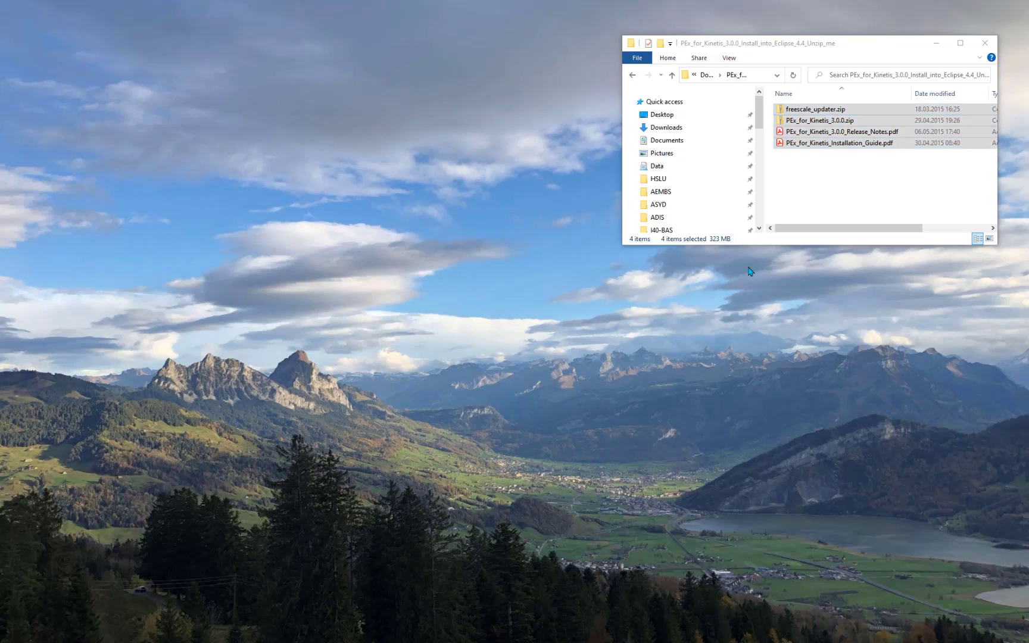
mouse_move(1020, 258)
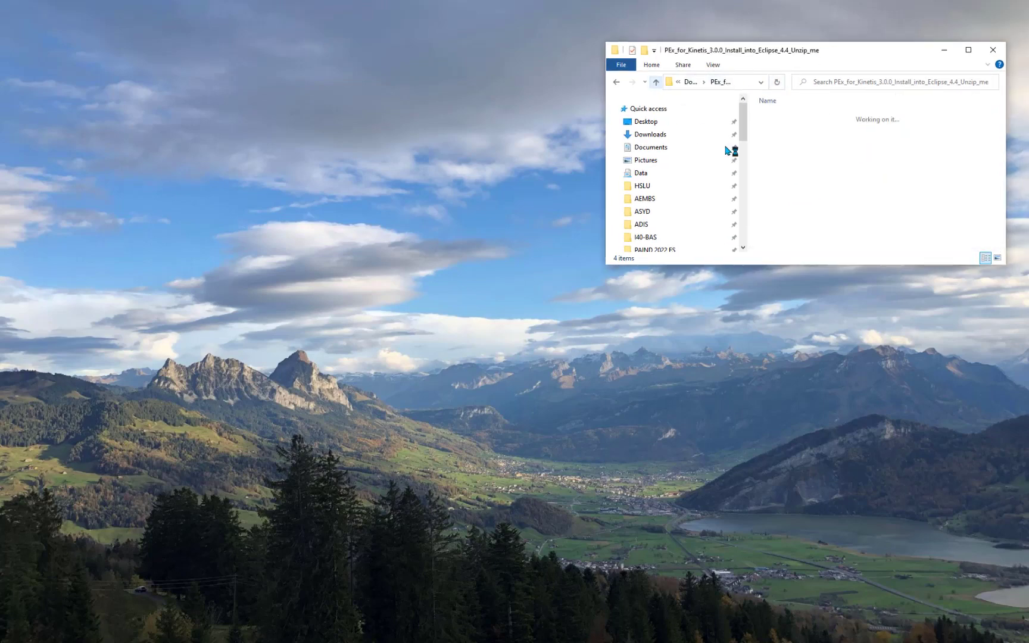
Return to Downloads and reopen the Eclipse 4.4 install folder with freescale_updater.zip
left_click(655, 81)
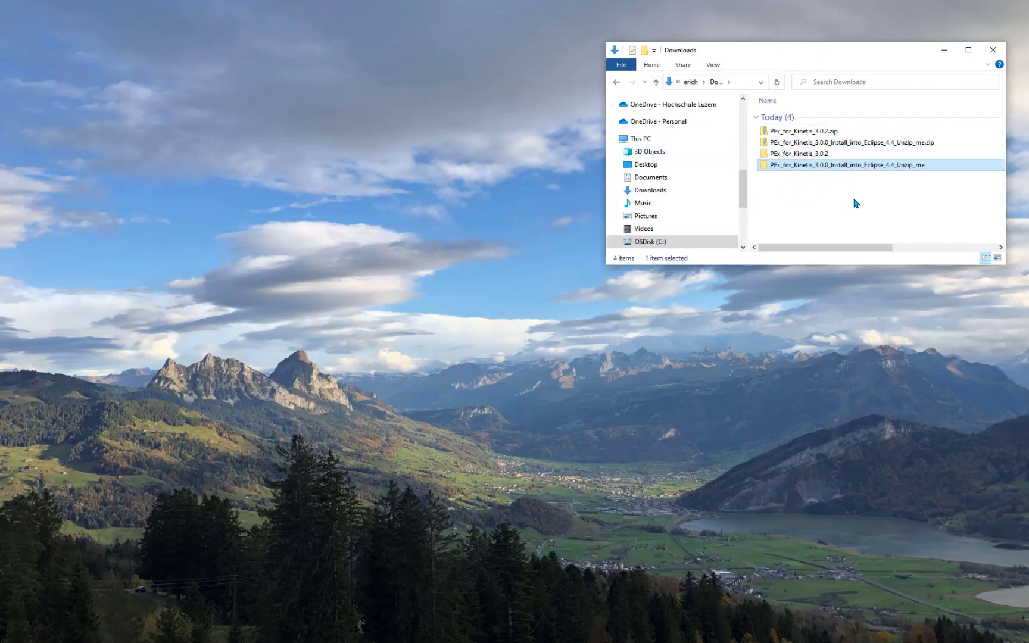
mouse_move(855, 203)
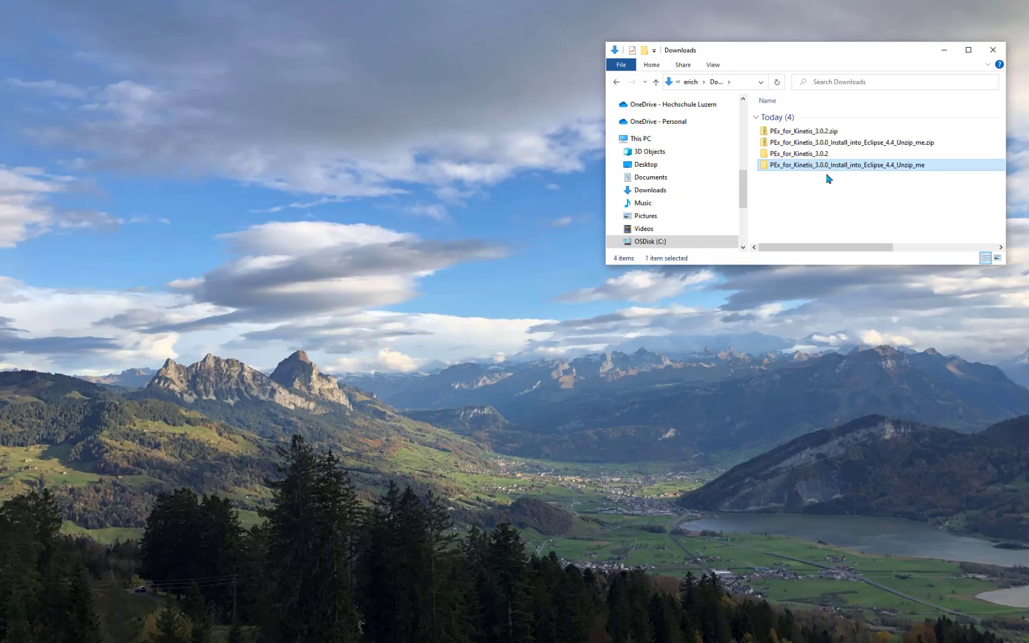
mouse_move(834, 175)
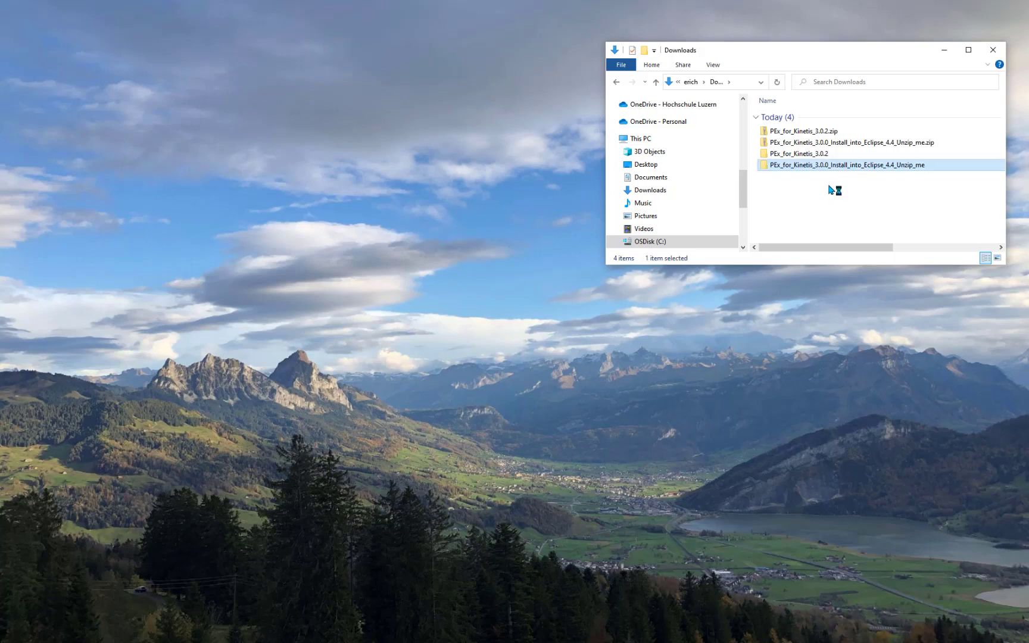
double_click(844, 164)
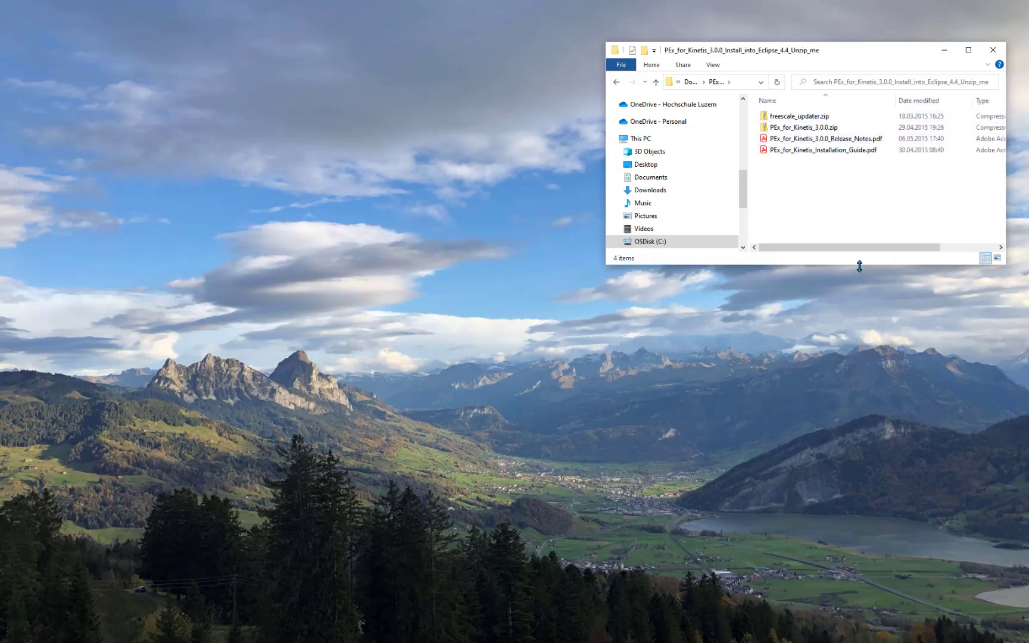
mouse_move(809, 173)
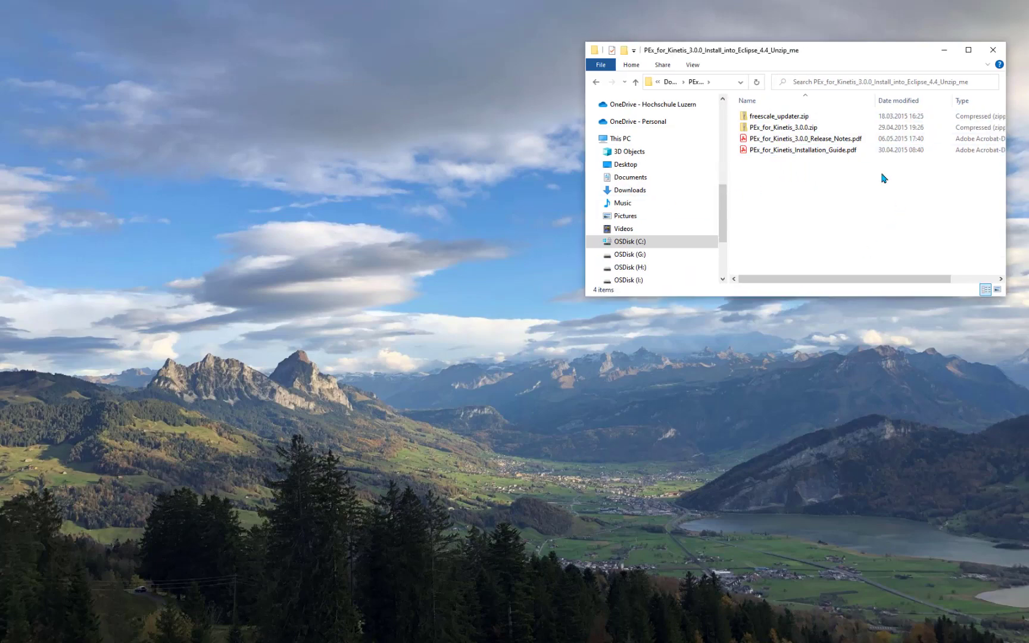
mouse_move(878, 187)
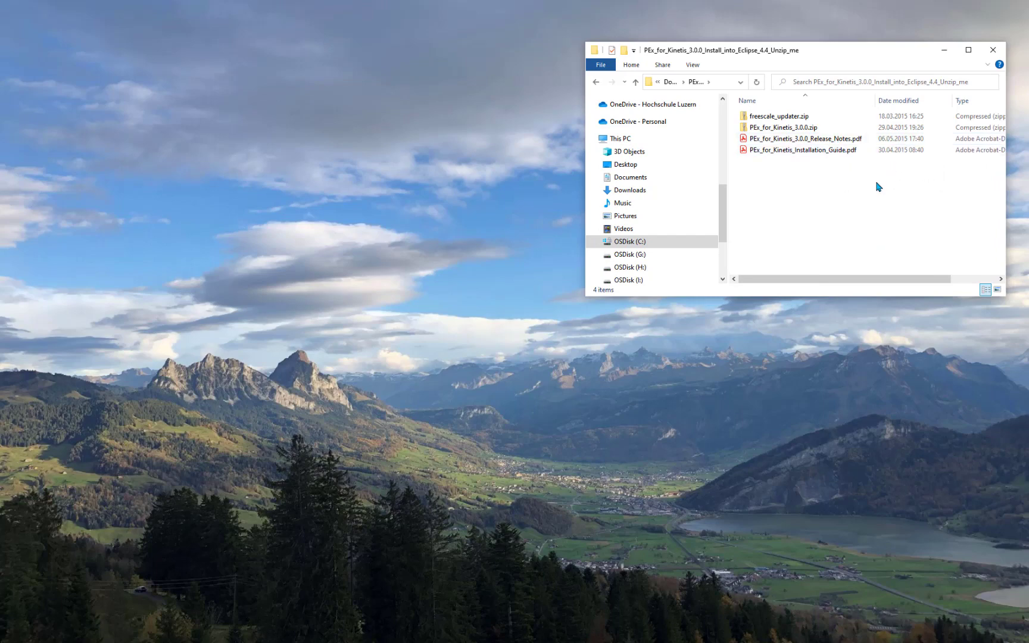
left_click(779, 116)
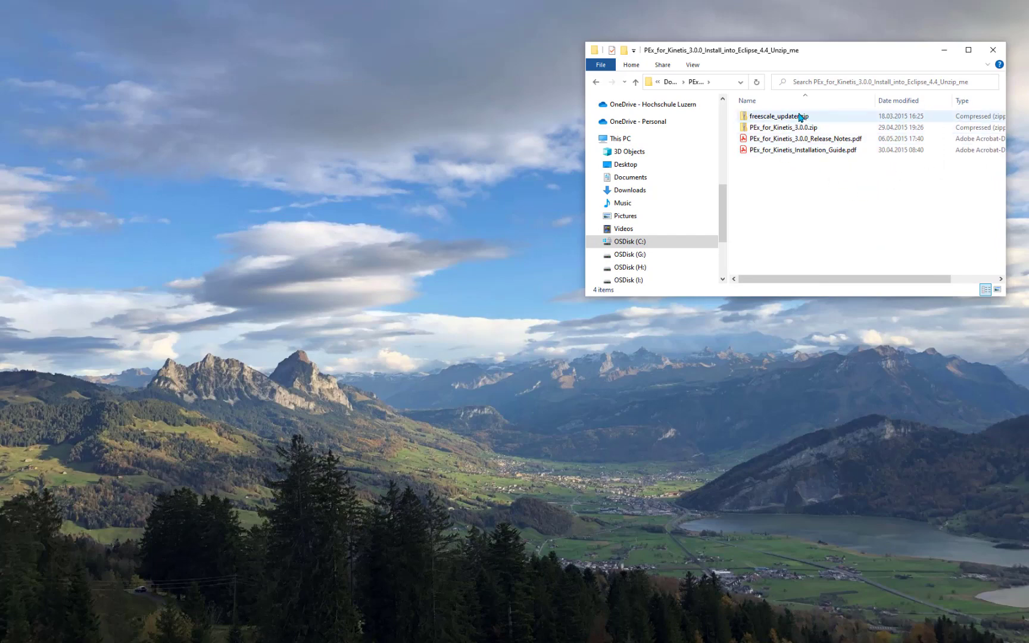
mouse_move(779, 116)
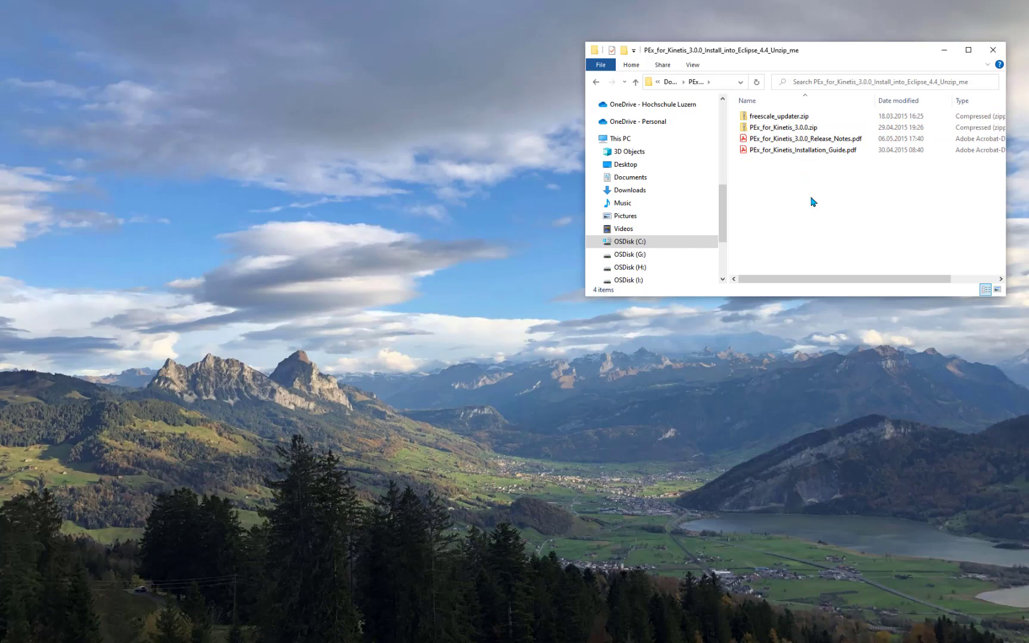
mouse_move(833, 211)
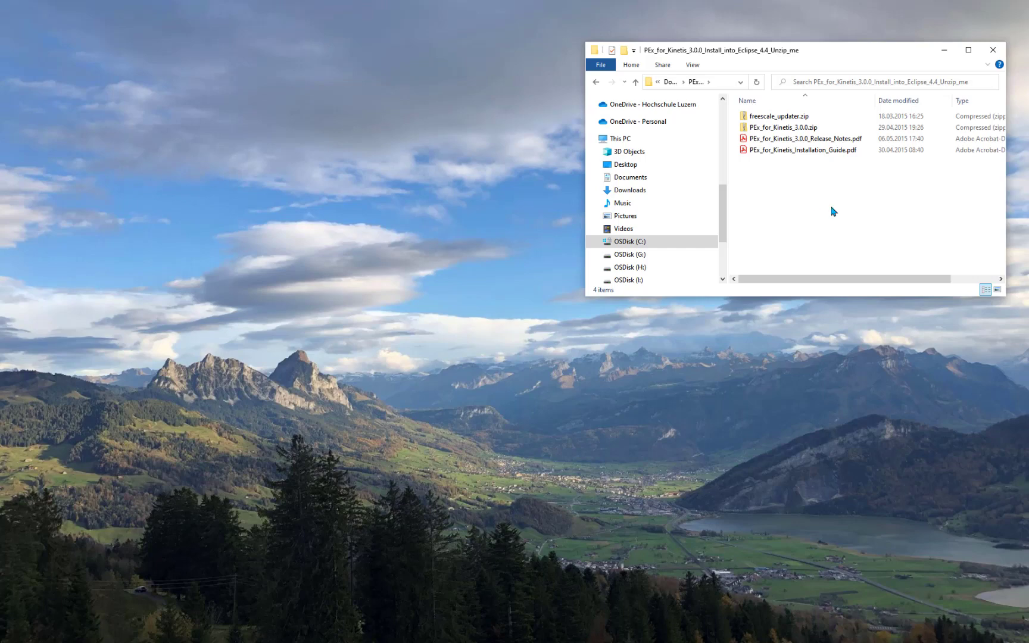
mouse_move(826, 398)
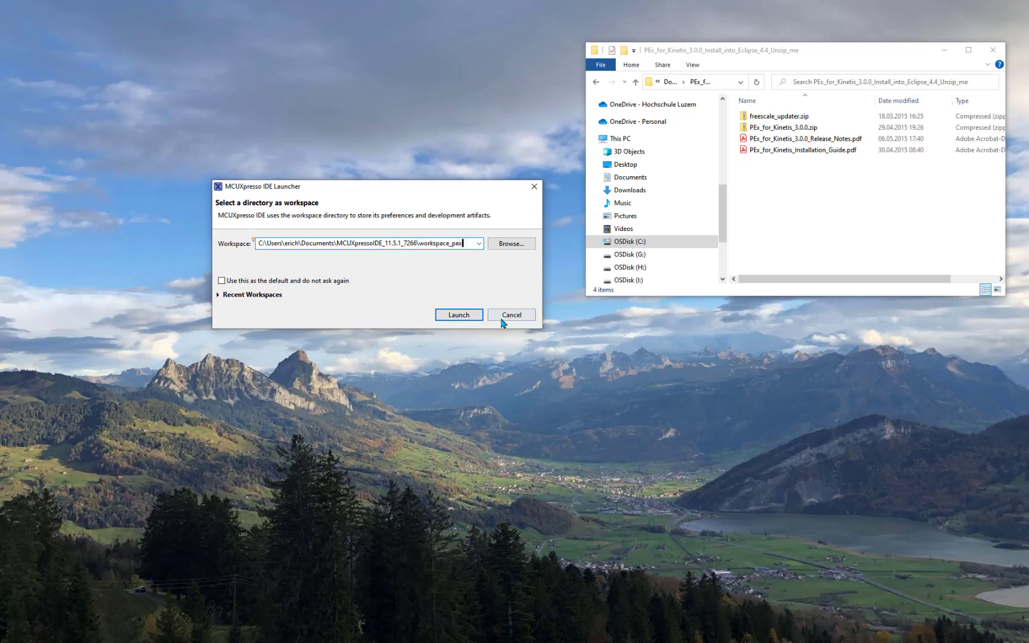
mouse_move(486, 306)
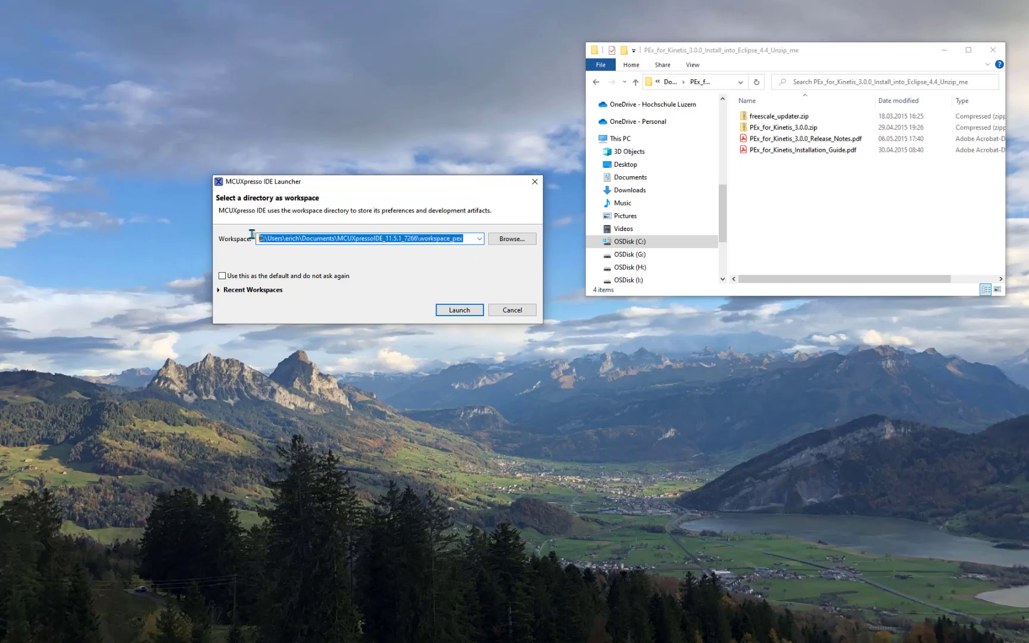
Launch MCUXpresso IDE with its workspace path ending in workspace_pex
left_click(446, 239)
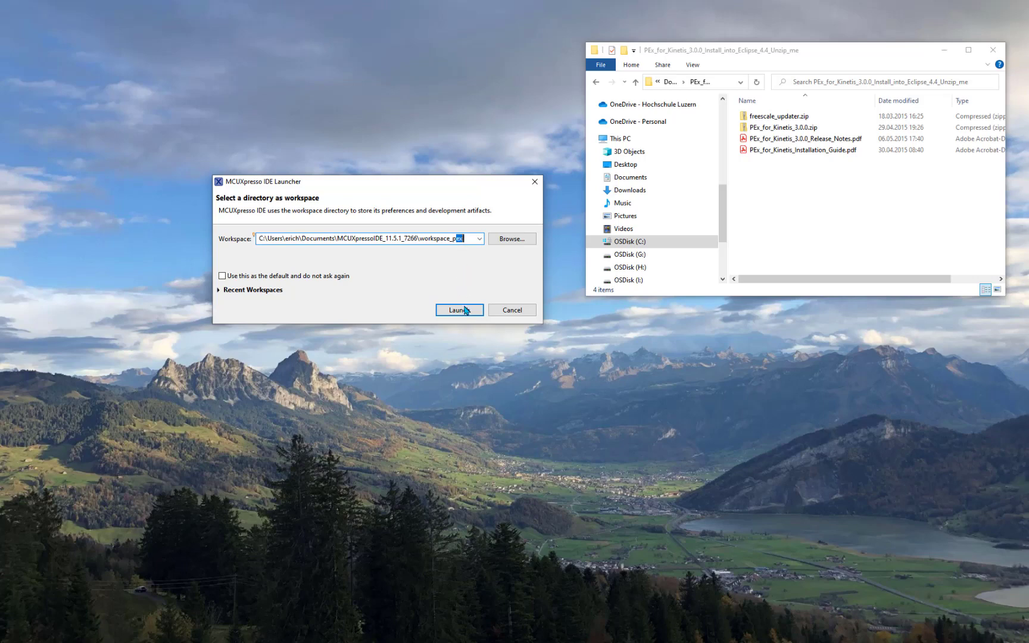
left_click(459, 310)
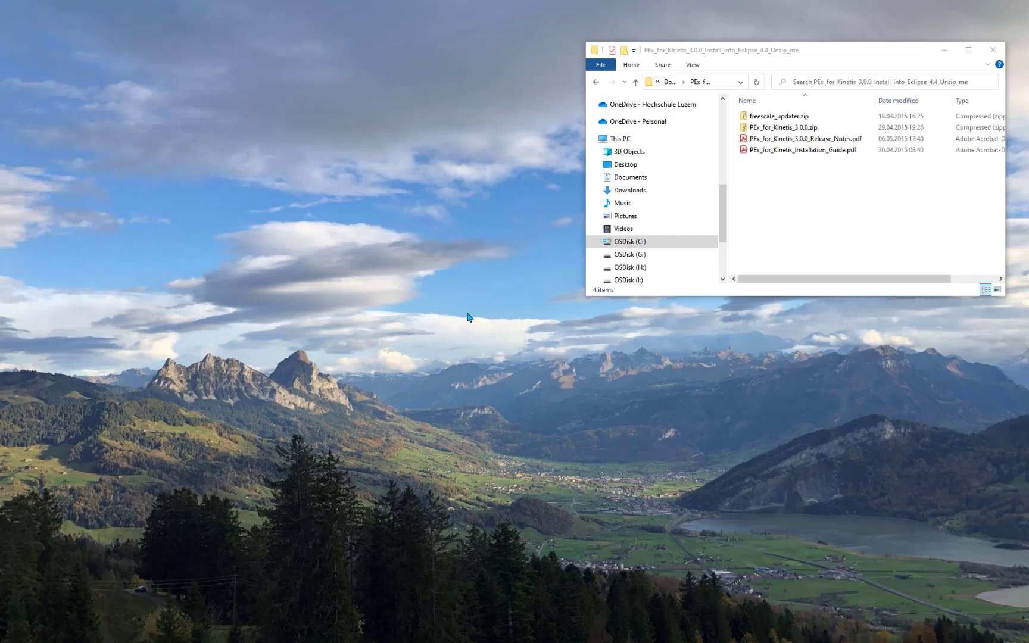
mouse_move(518, 294)
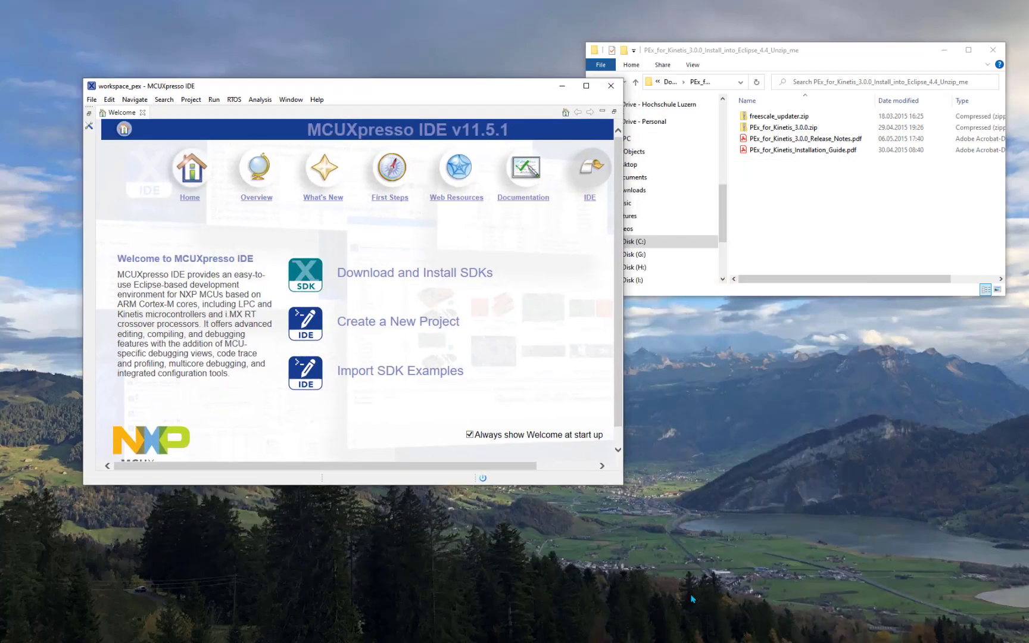
mouse_move(738, 294)
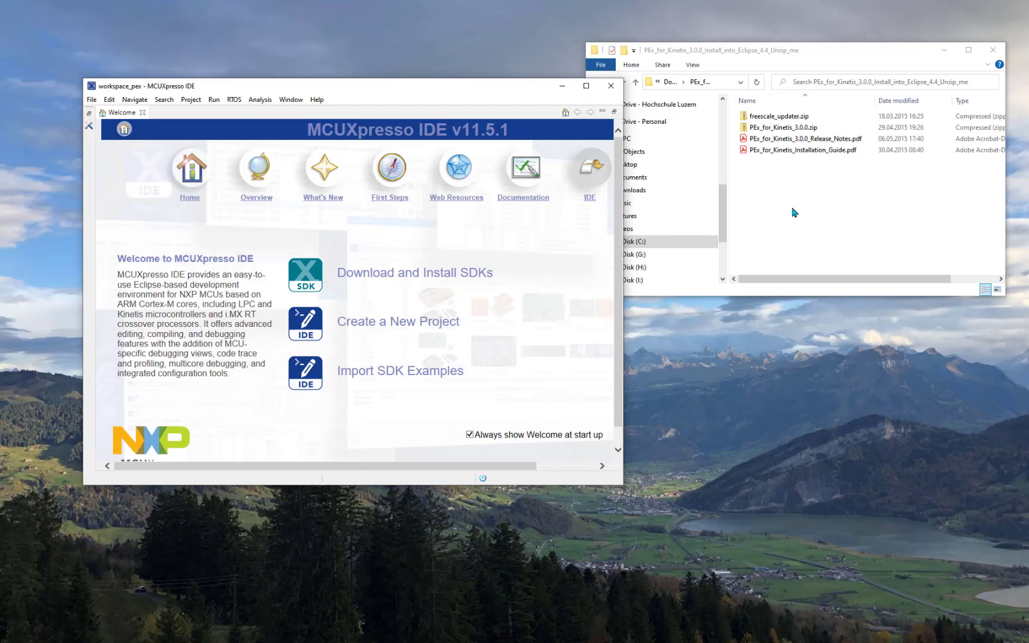
mouse_move(793, 212)
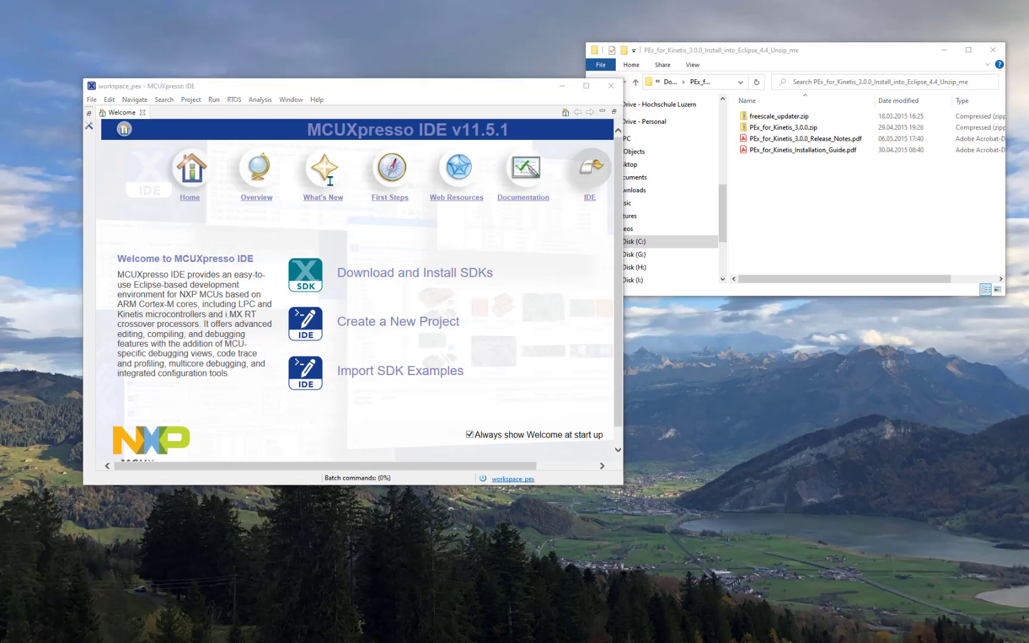
mouse_move(294, 104)
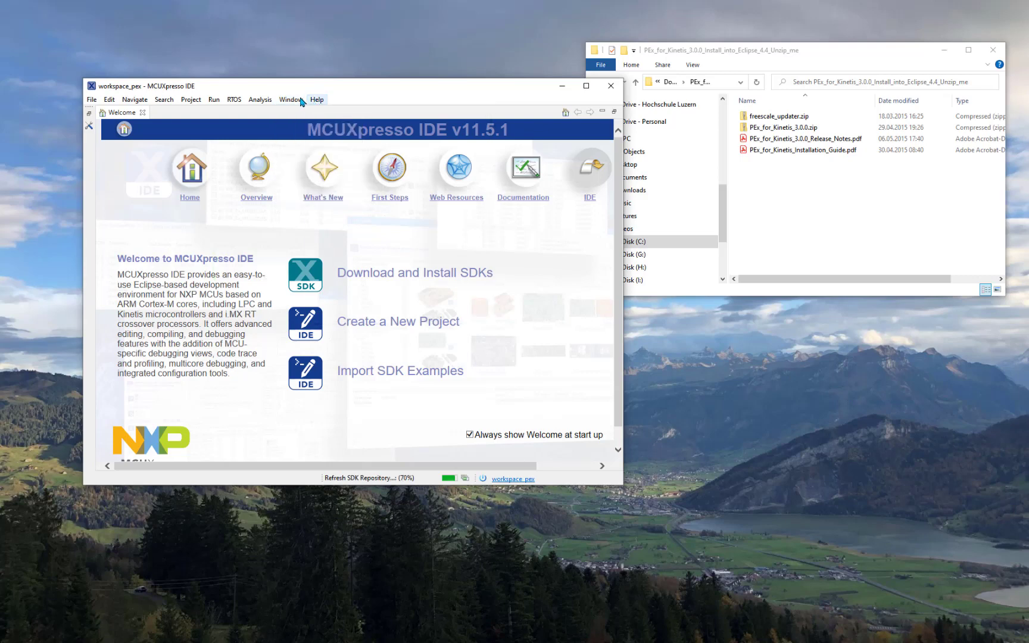
mouse_move(316, 99)
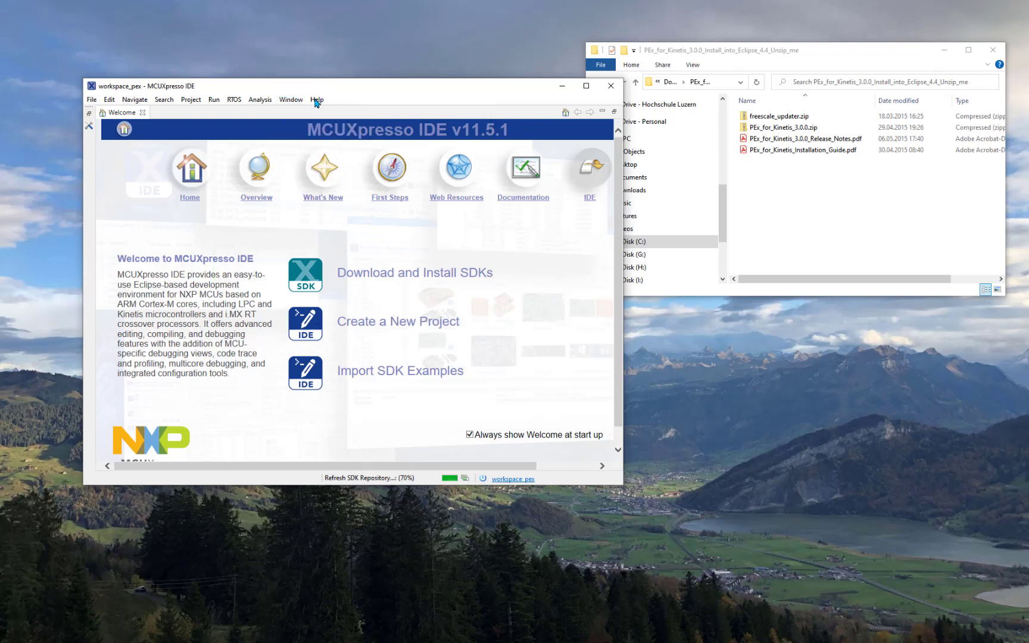
Open Help > Install New Software… to show the Available Software page
left_click(317, 98)
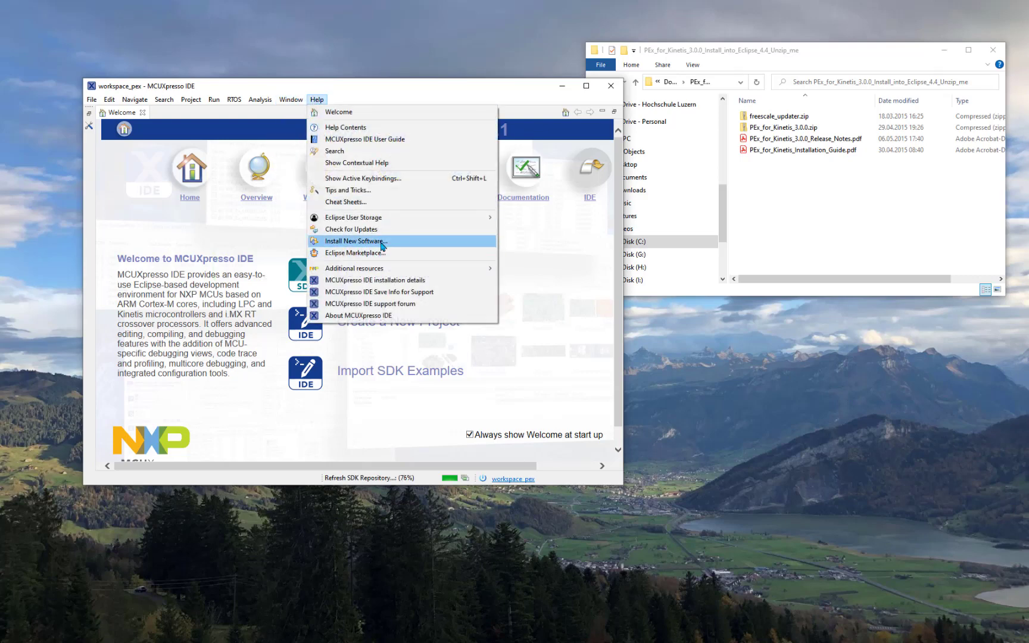
left_click(354, 241)
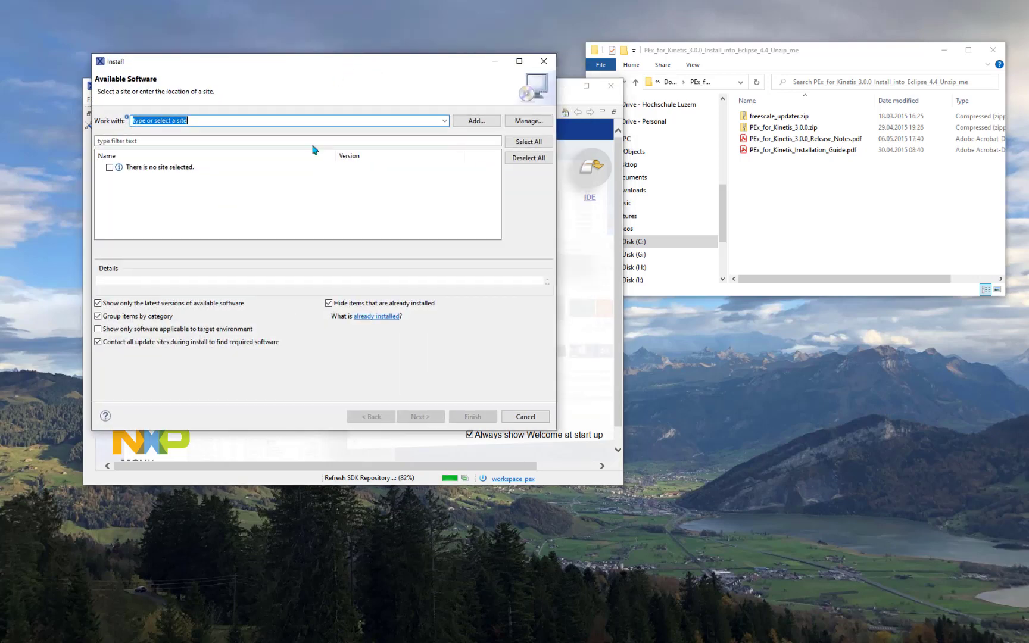
Tick FSL Eclipse Updater from freescale_updater.zip, untick 'Contact all update sites', and proceed
left_click(781, 116)
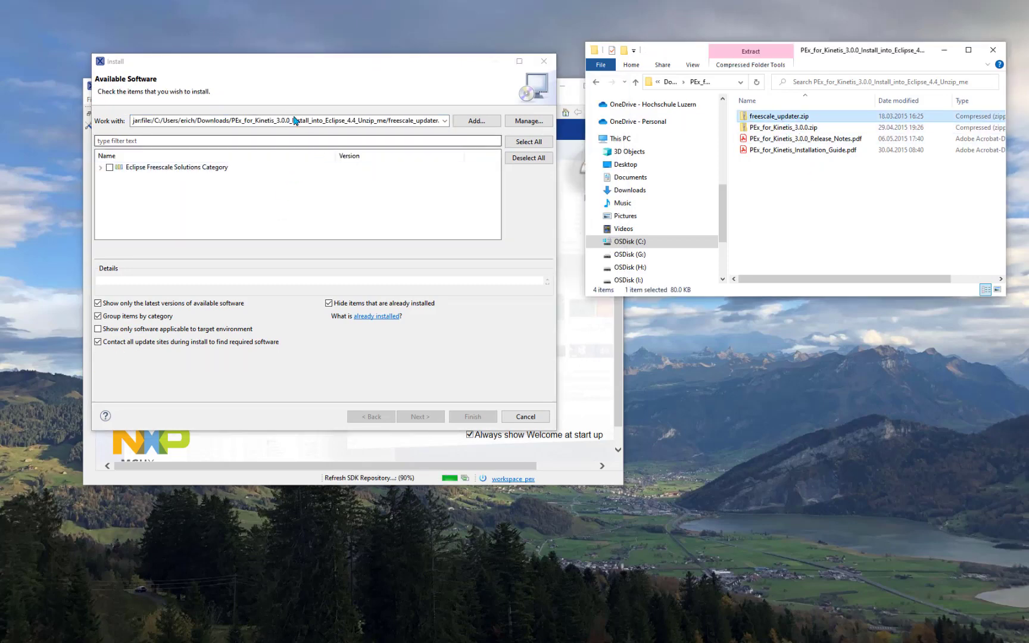
left_click(100, 167)
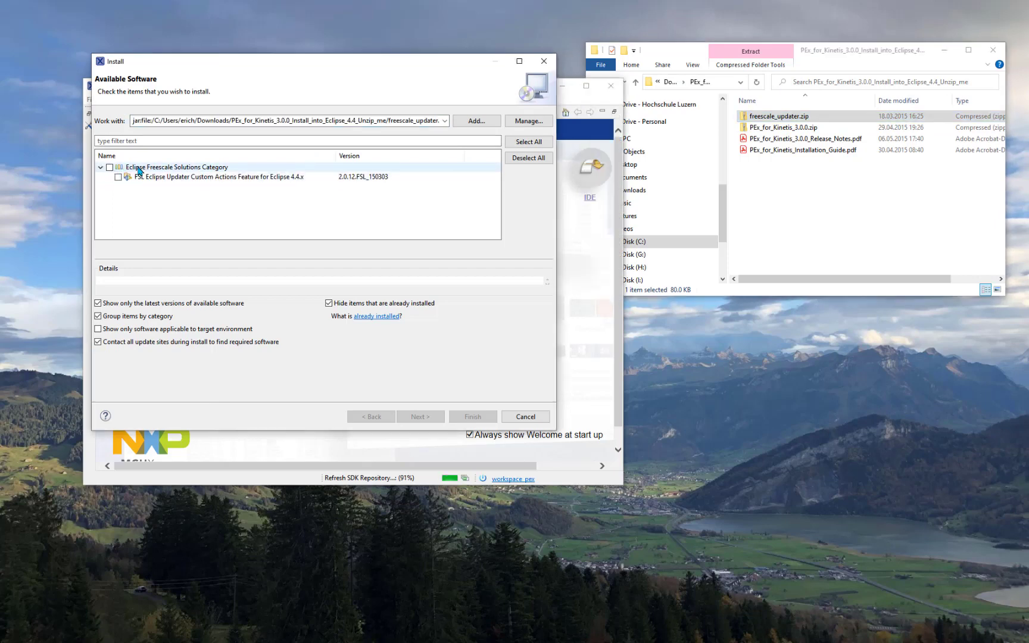
left_click(109, 167)
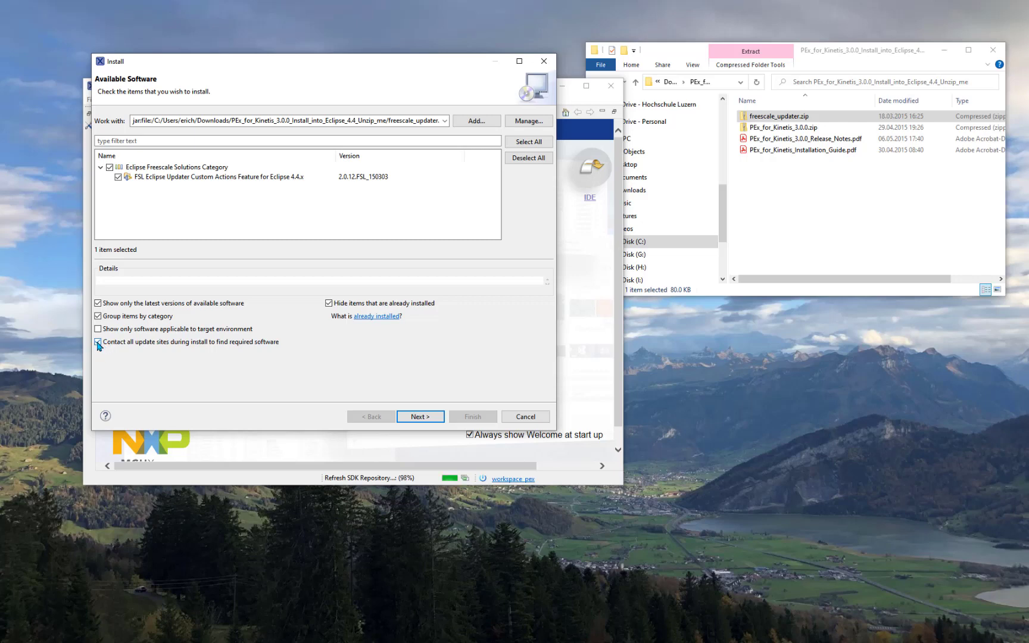
left_click(98, 342)
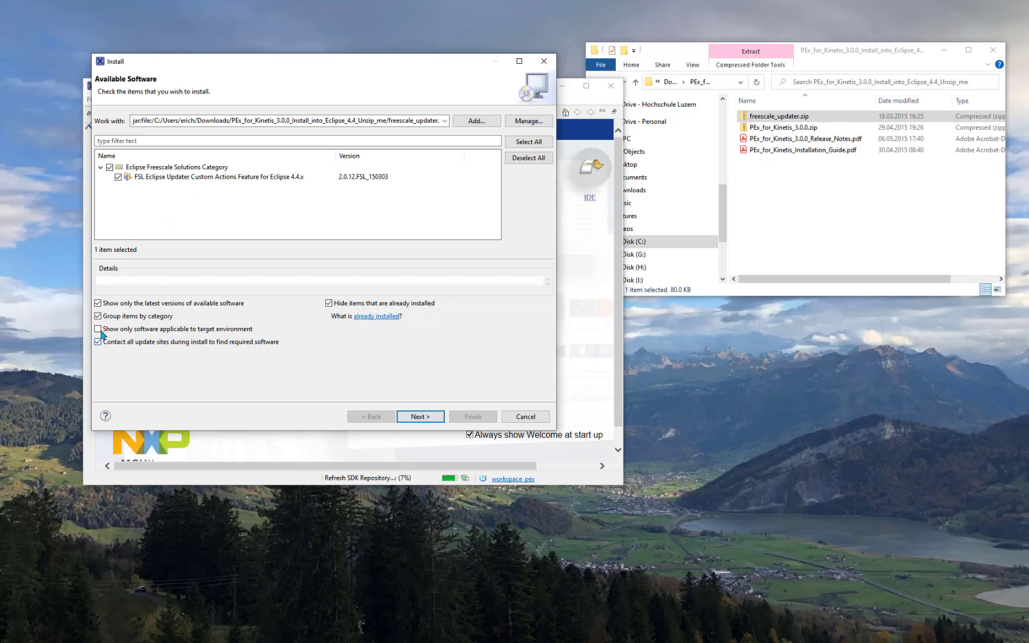
left_click(98, 341)
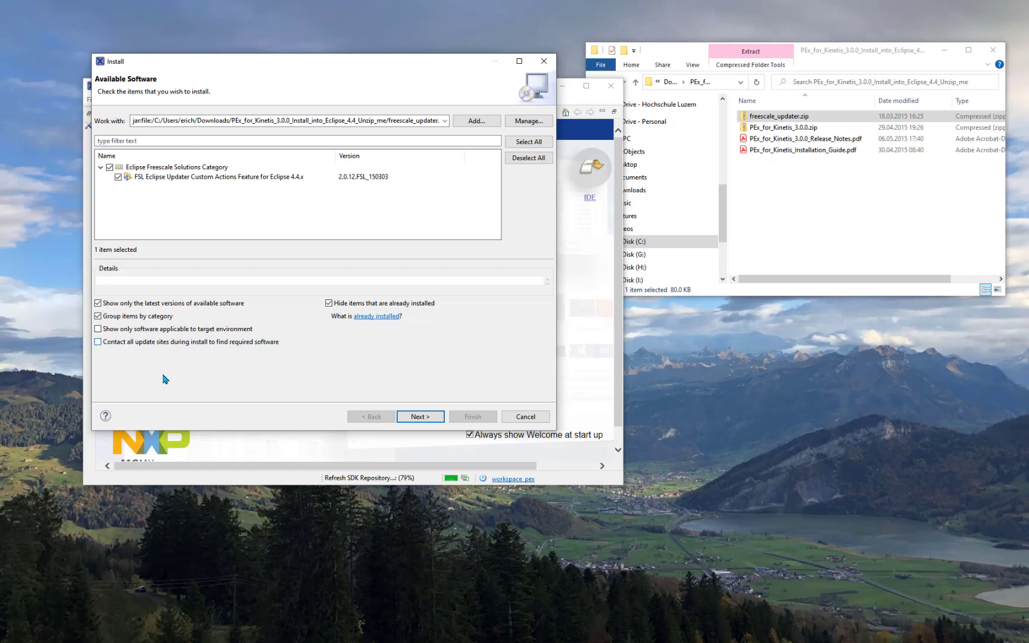
mouse_move(377, 366)
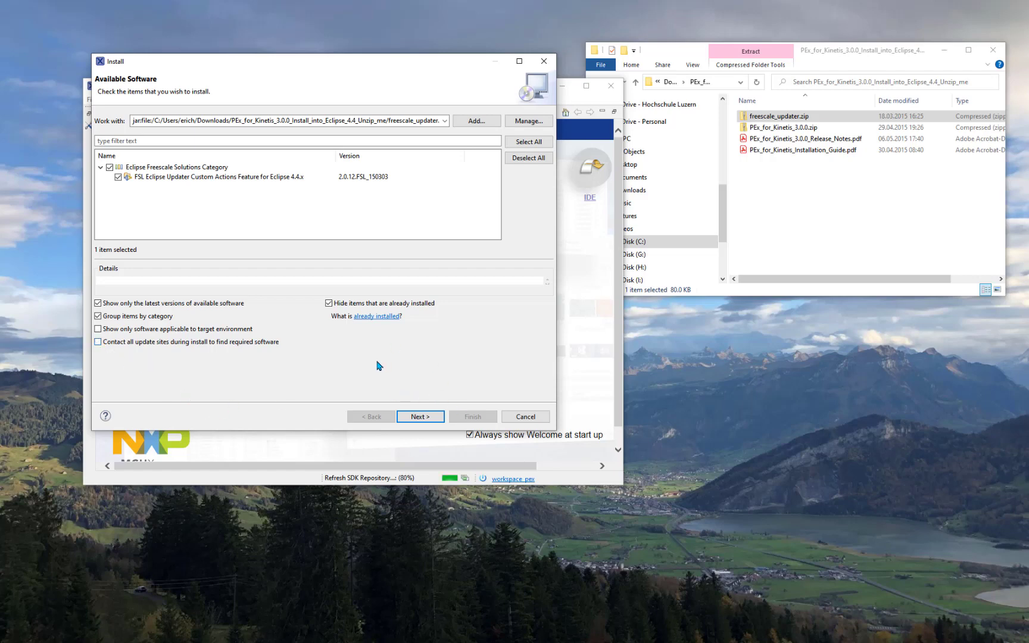
left_click(420, 417)
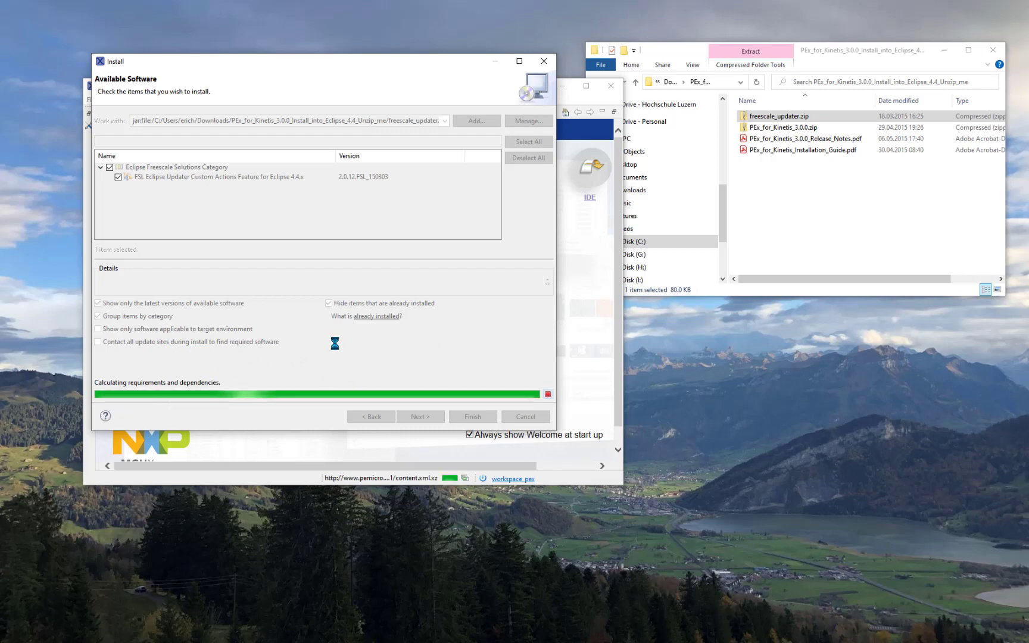
Accept the updater license, finish installing, and trust the Freescale Semiconductor certificate
left_click(420, 417)
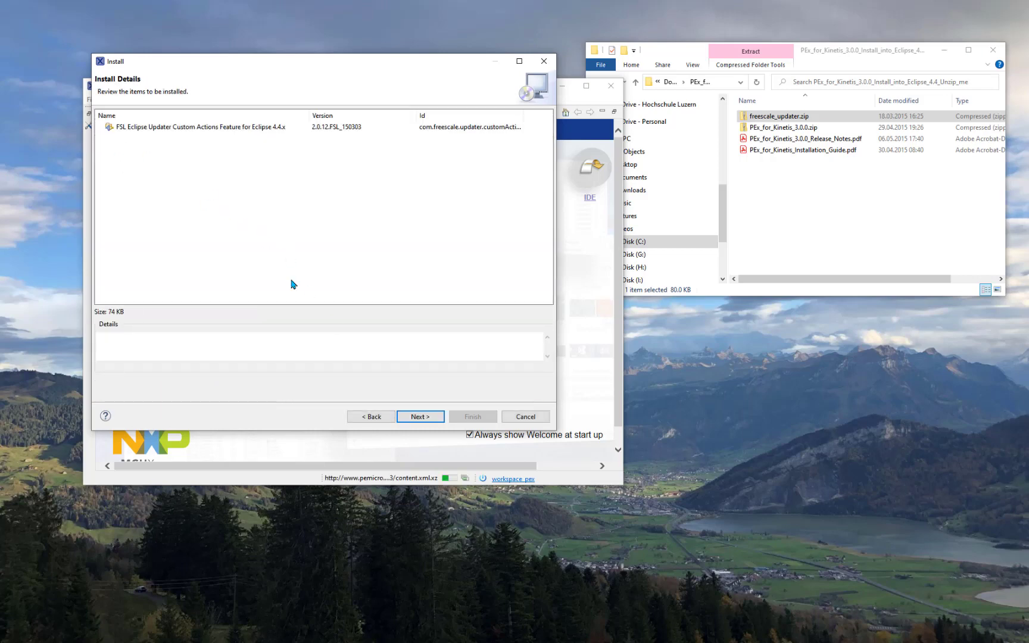
left_click(418, 416)
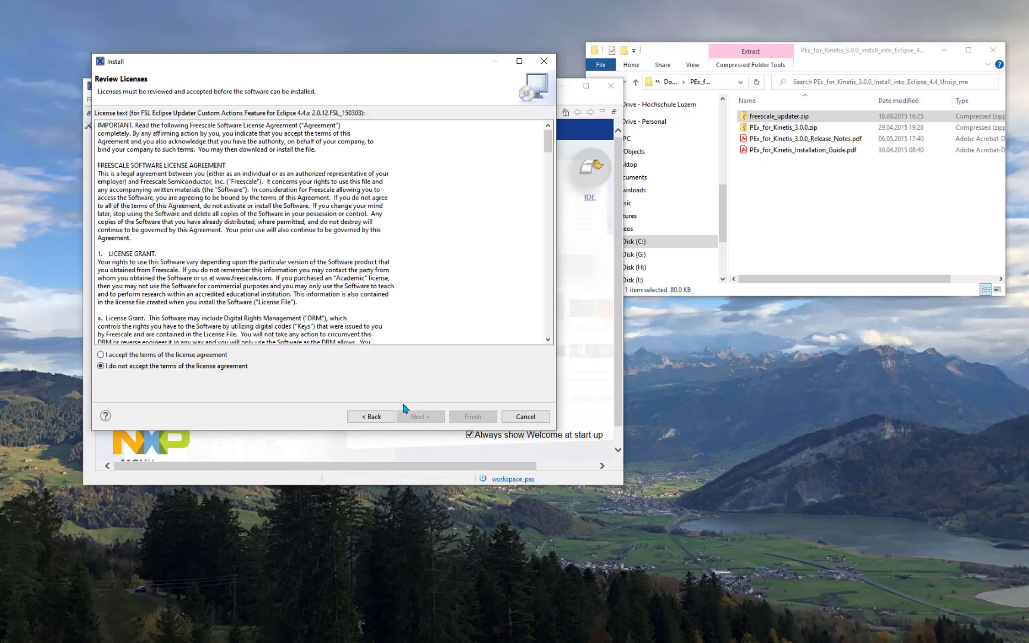
left_click(101, 354)
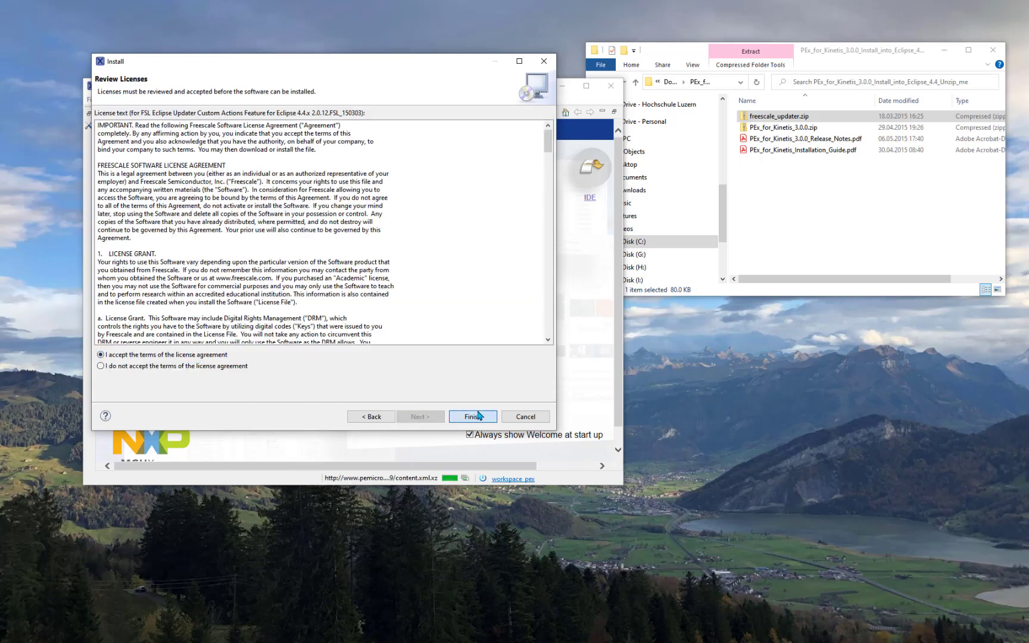
left_click(472, 417)
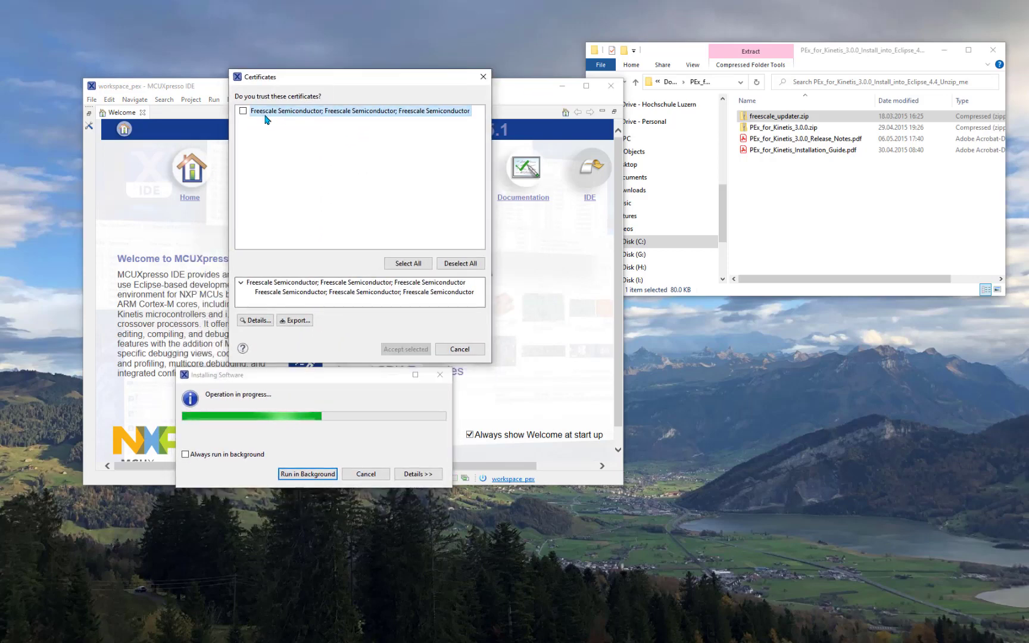
left_click(243, 110)
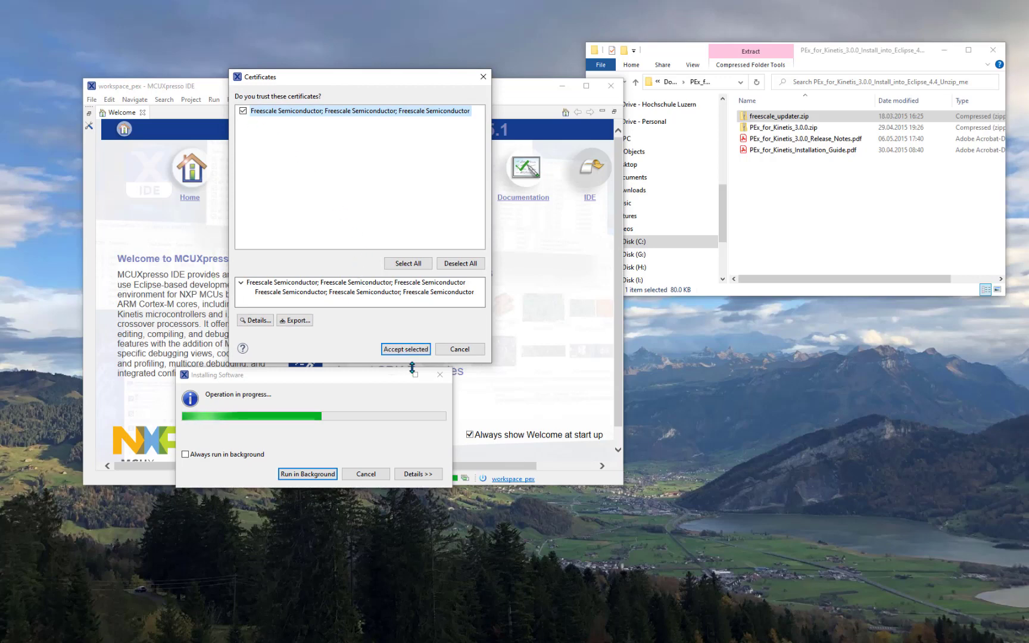
left_click(405, 349)
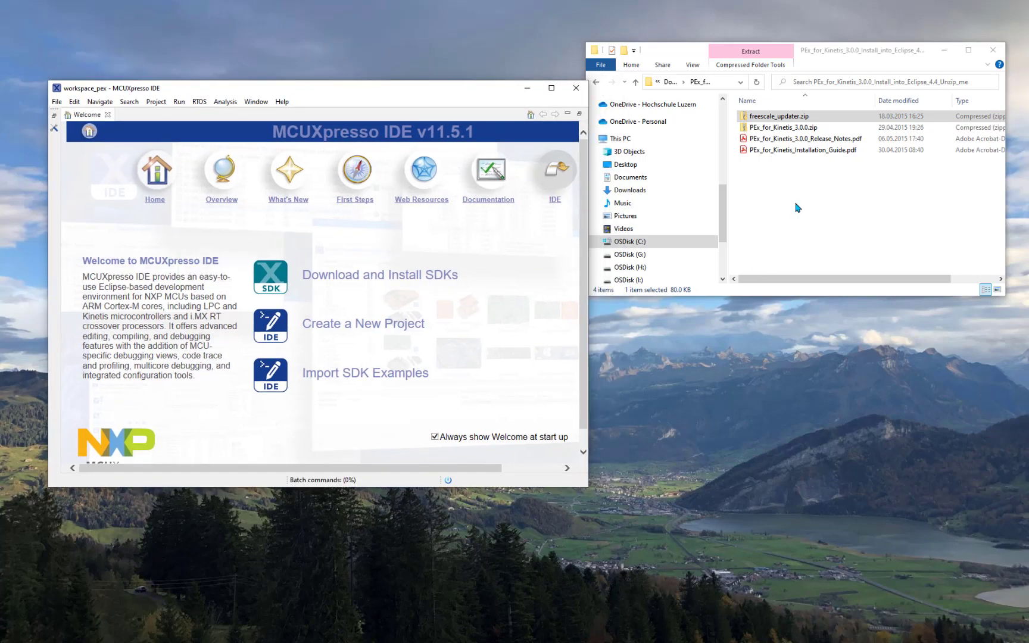
mouse_move(421, 171)
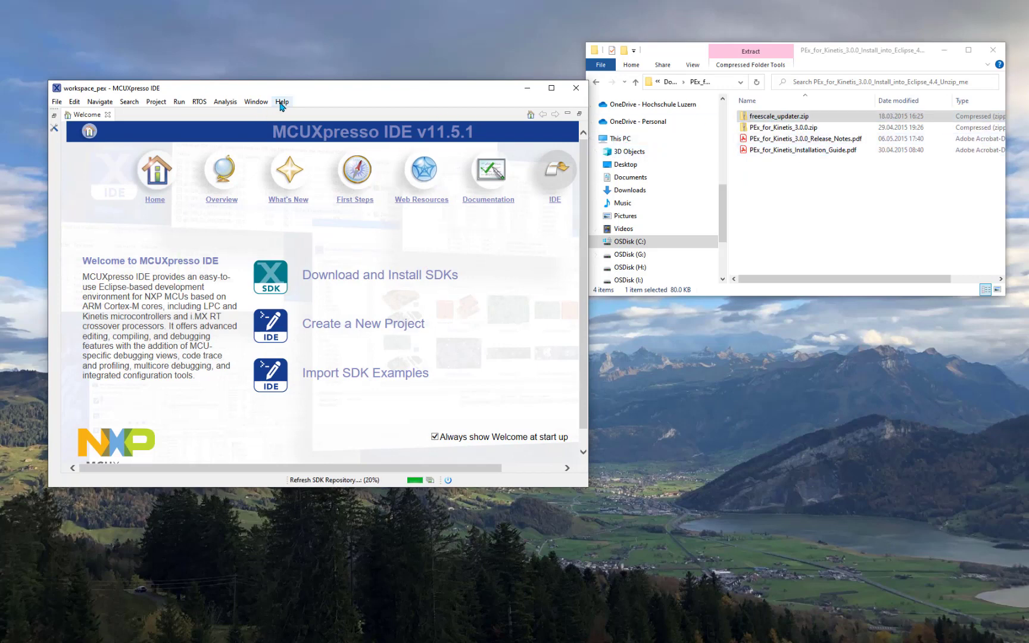
mouse_move(349, 244)
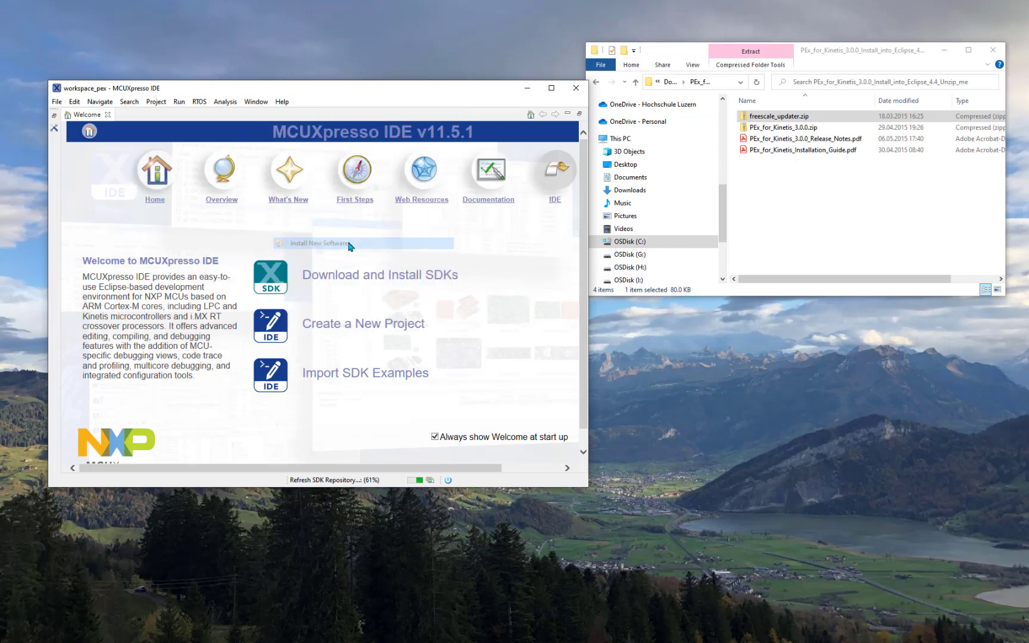
Add the PEx_for_Kinetis_3.0.0 archive as source, select the item, and stop contacting update sites
left_click(317, 243)
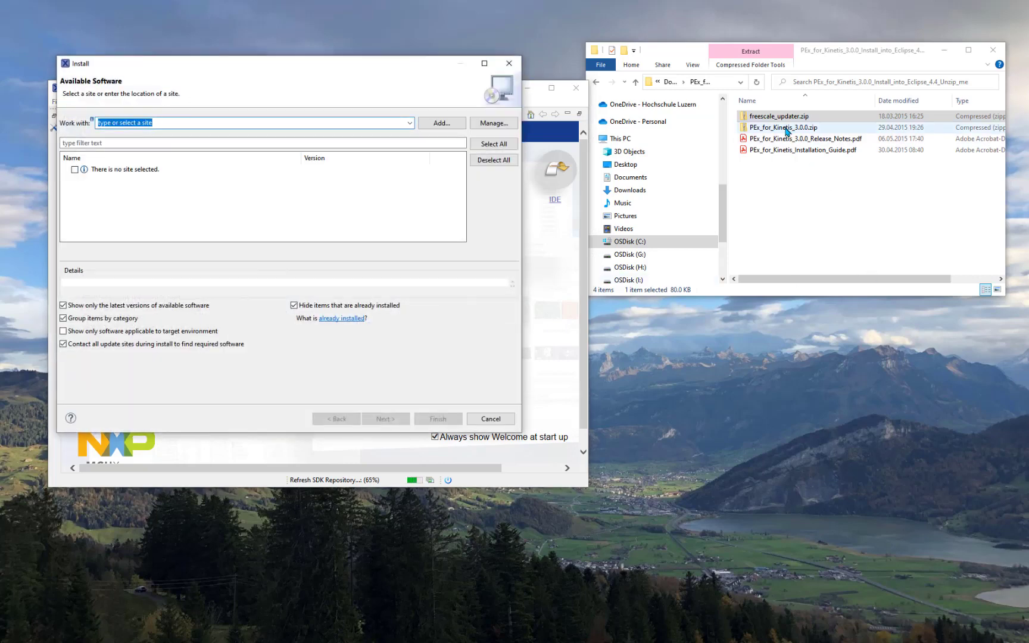
left_click(781, 128)
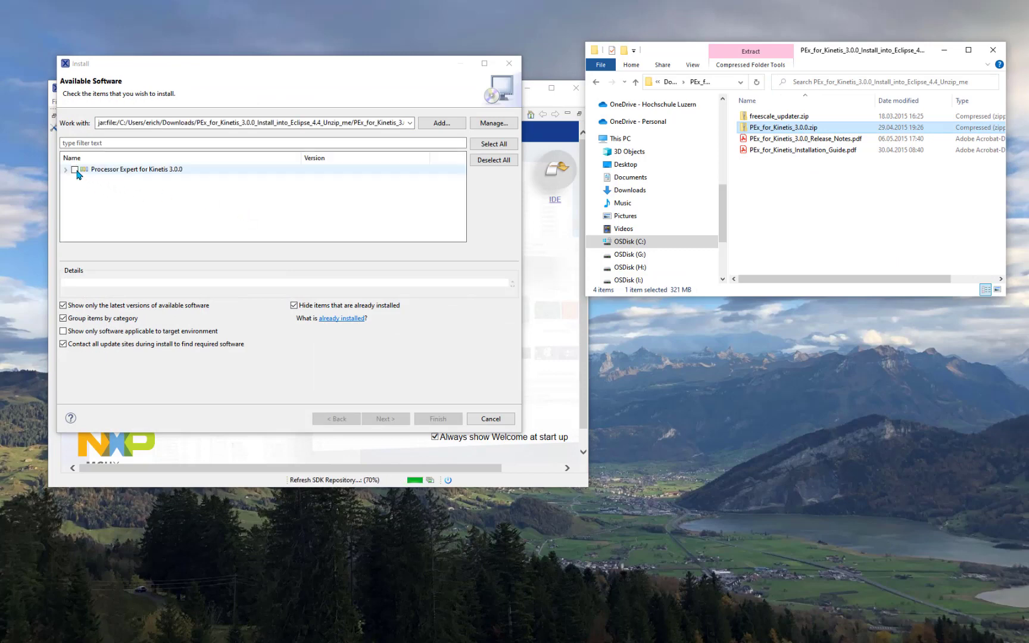
left_click(67, 169)
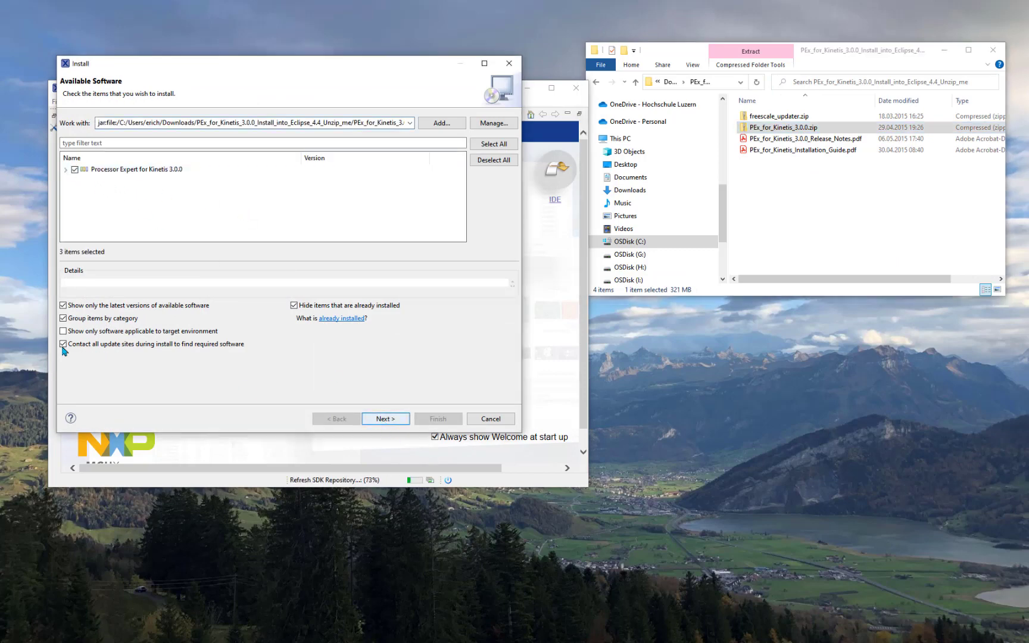
left_click(63, 343)
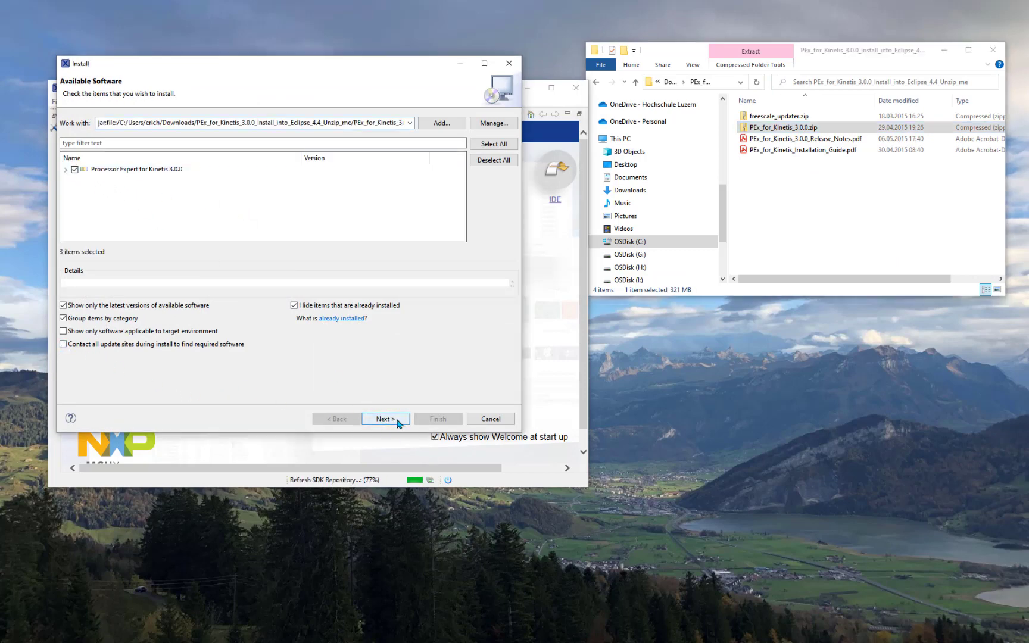
Proceed through the install review and trust the Freescale Semiconductor certificate
left_click(385, 418)
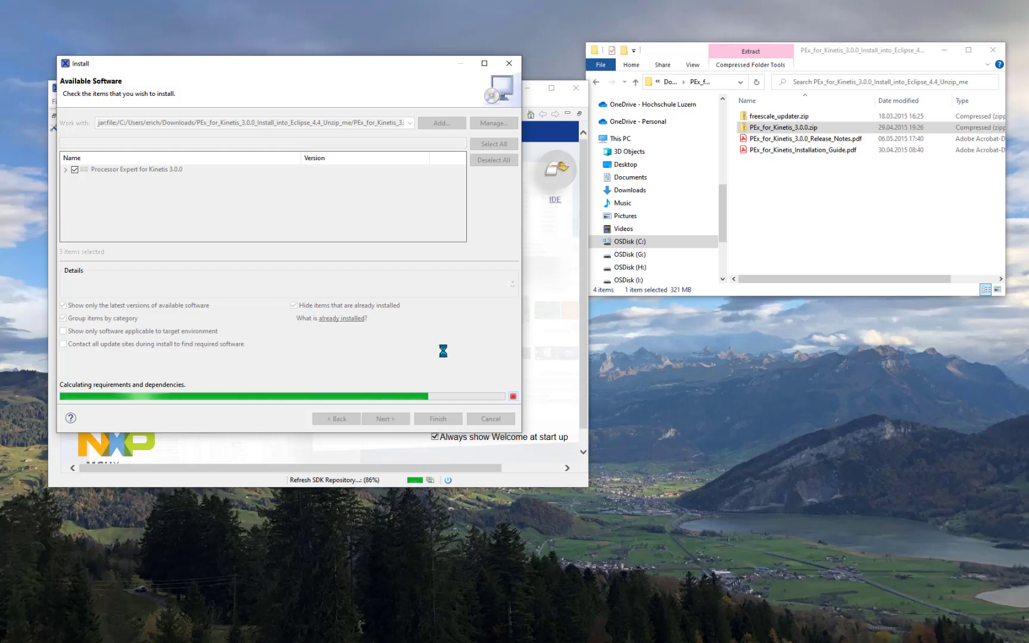
left_click(386, 418)
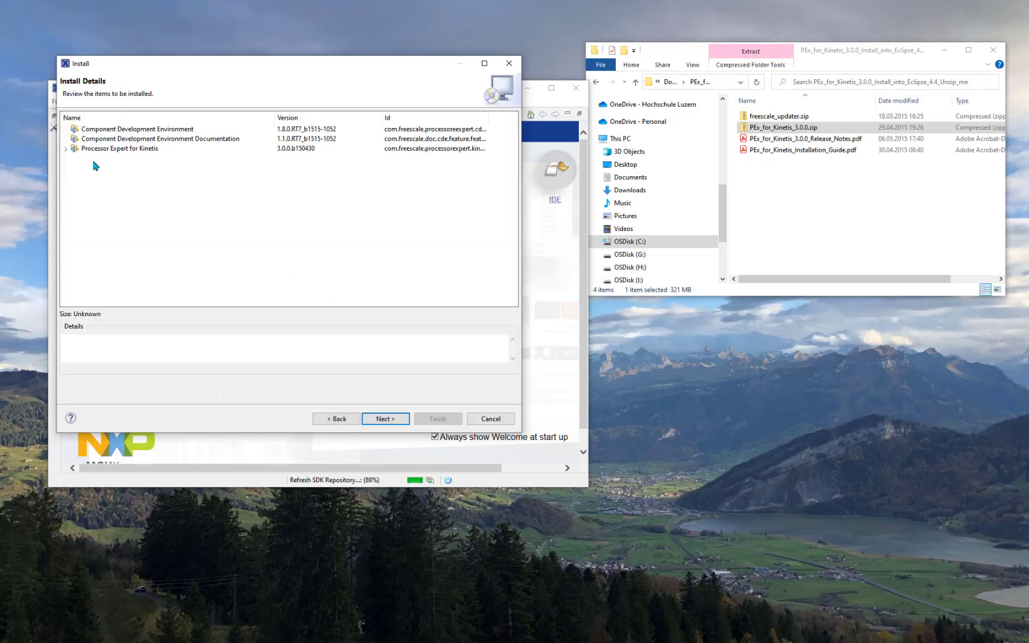
left_click(385, 419)
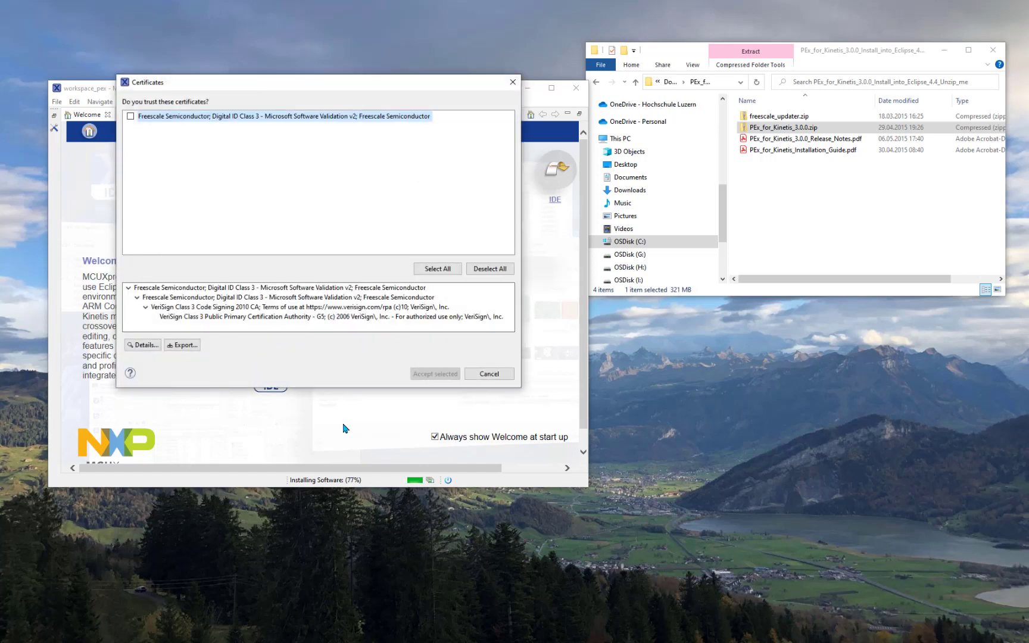
left_click(131, 116)
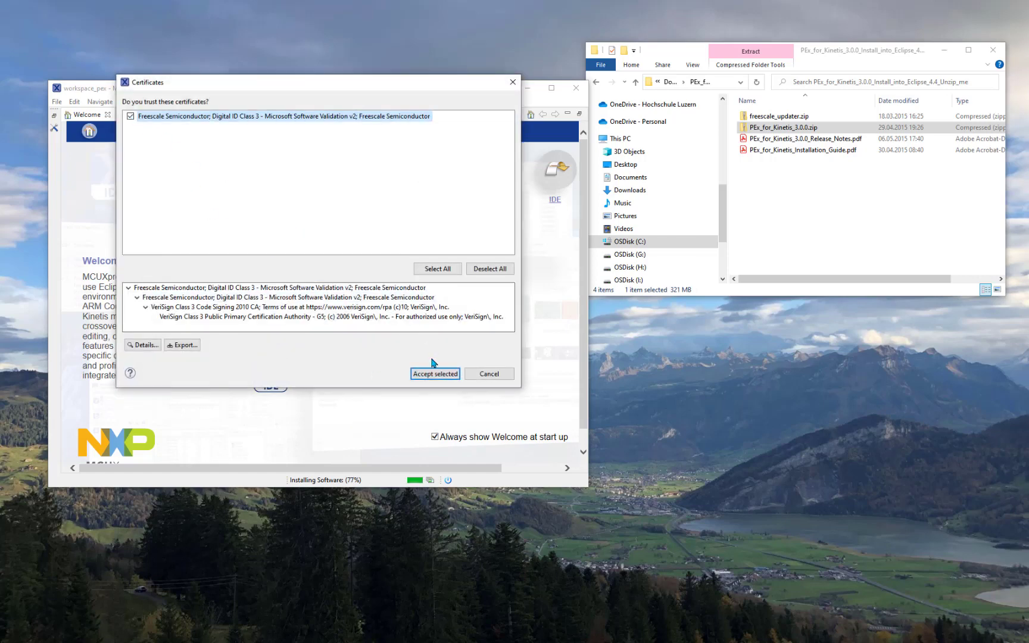
left_click(435, 373)
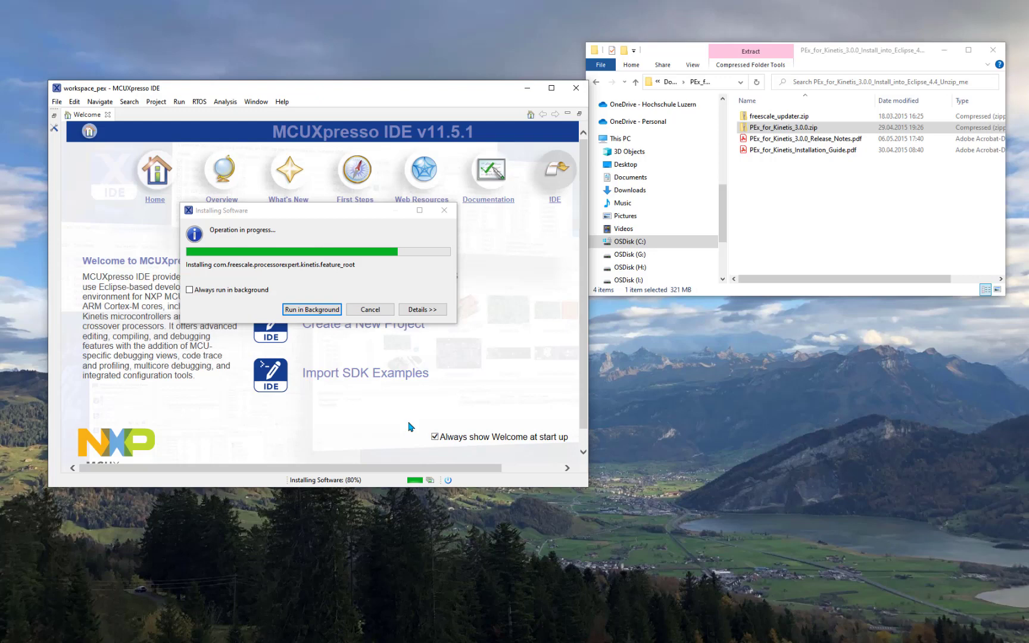
mouse_move(373, 413)
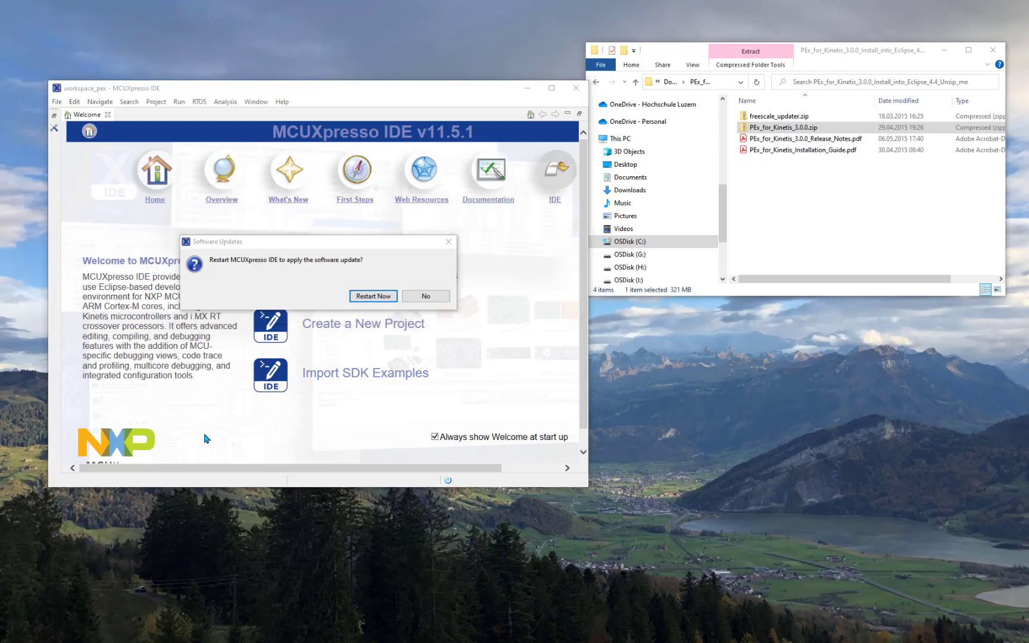
mouse_move(275, 408)
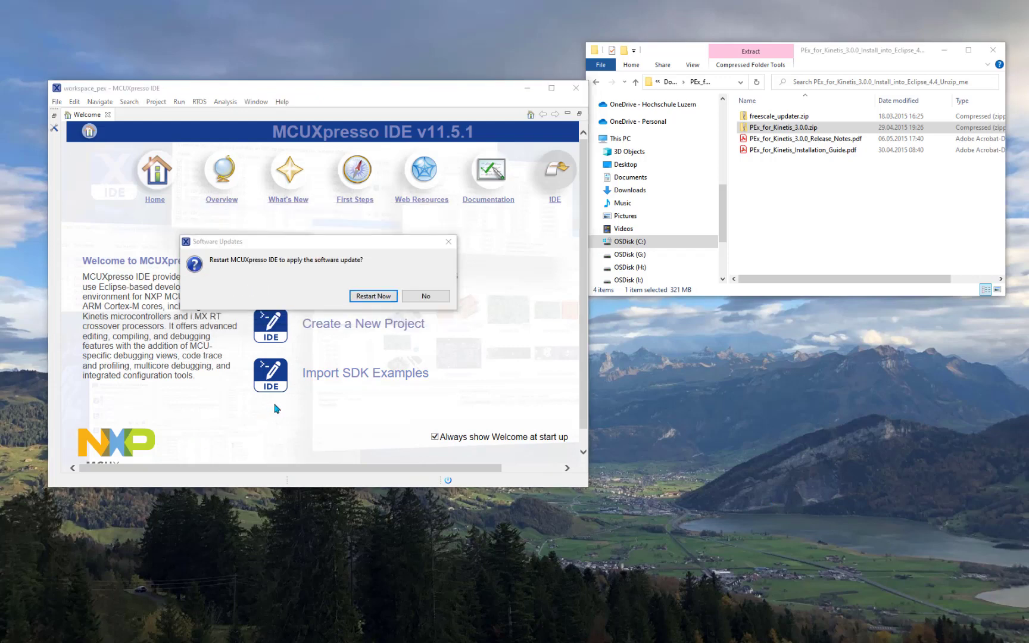
mouse_move(399, 356)
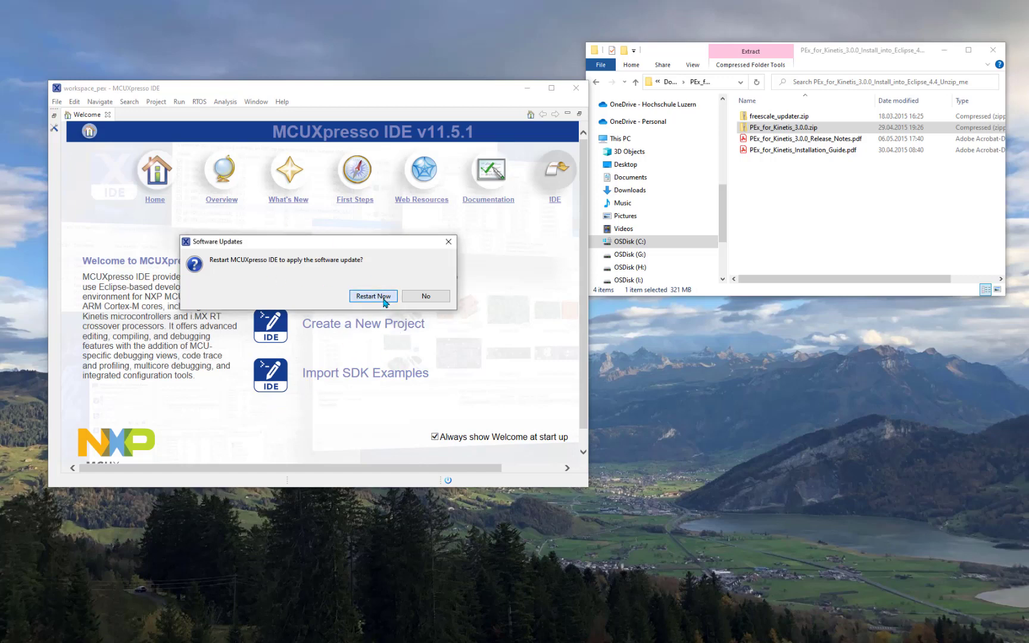
Restart MCUXpresso IDE to apply the Processor Expert 3.0.0 installation
left_click(372, 295)
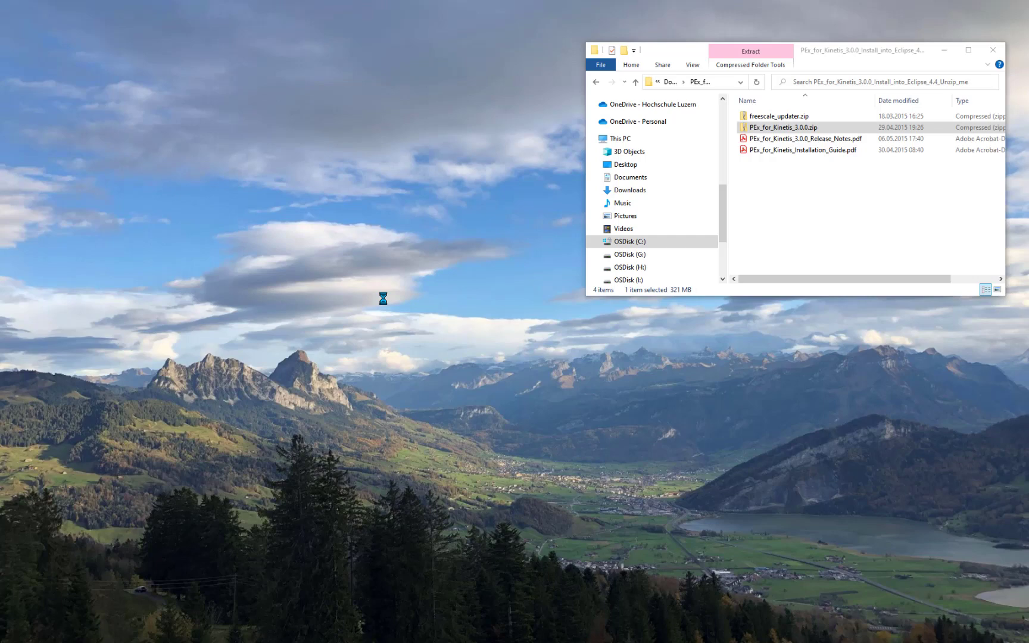
mouse_move(578, 408)
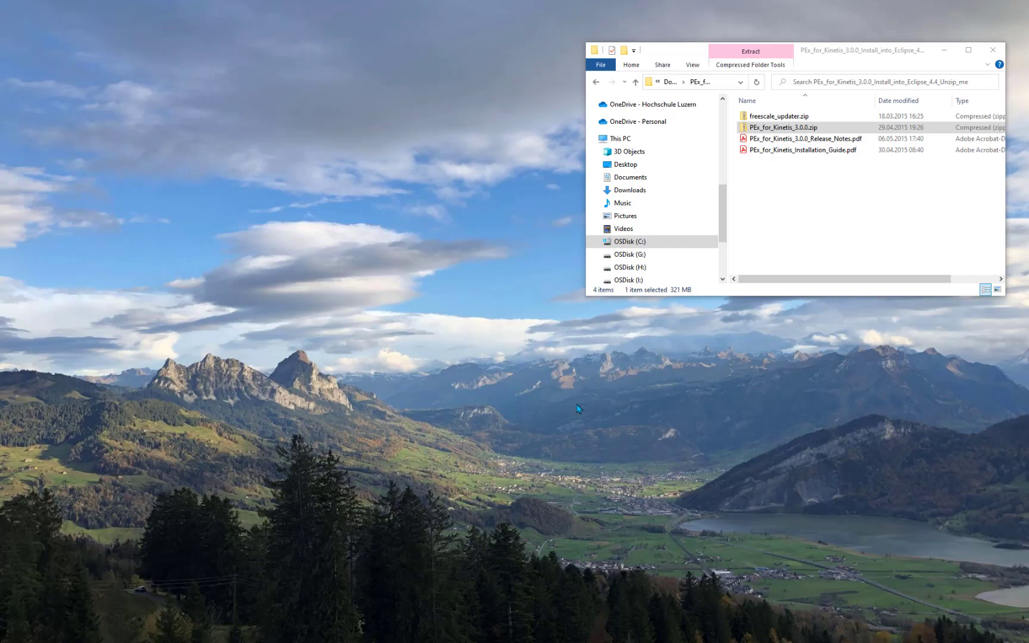
mouse_move(577, 408)
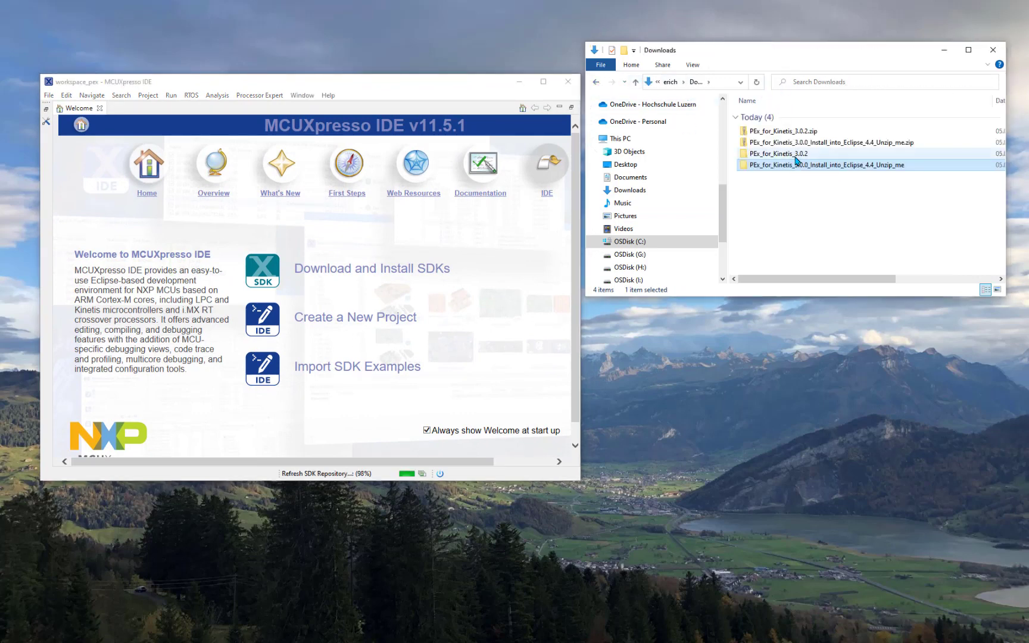
Open the PEx_for_Kinetis_3.0.2 folder and add its archive in Install New Software
double_click(780, 153)
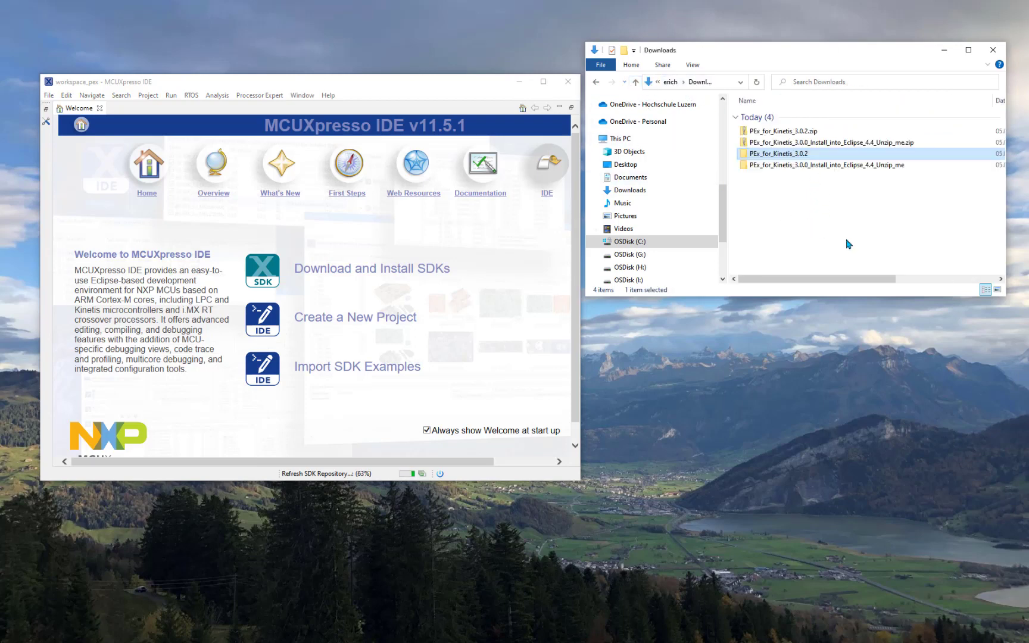
mouse_move(779, 154)
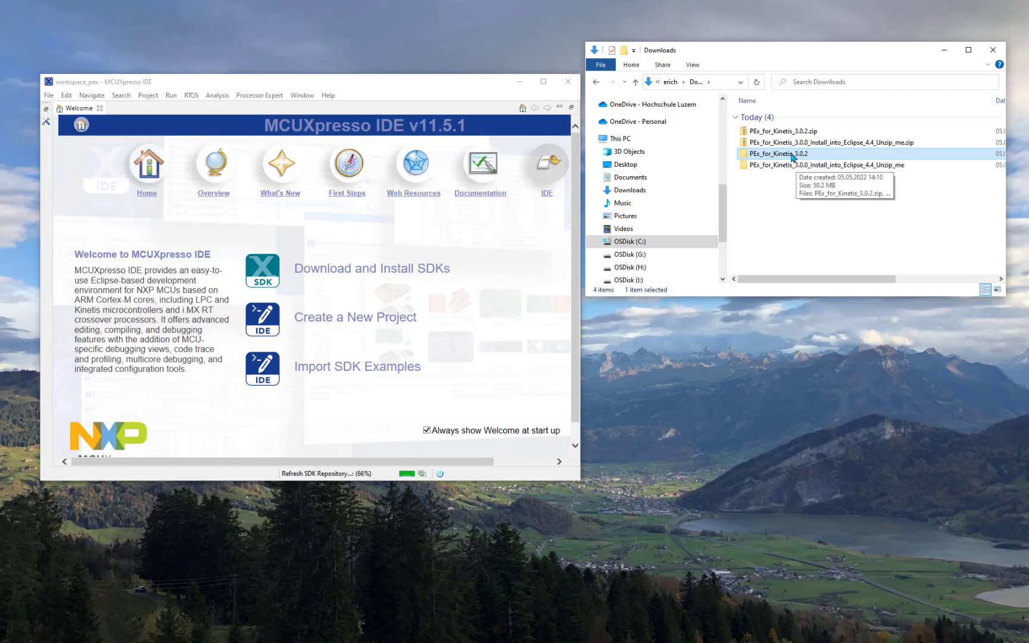
double_click(778, 154)
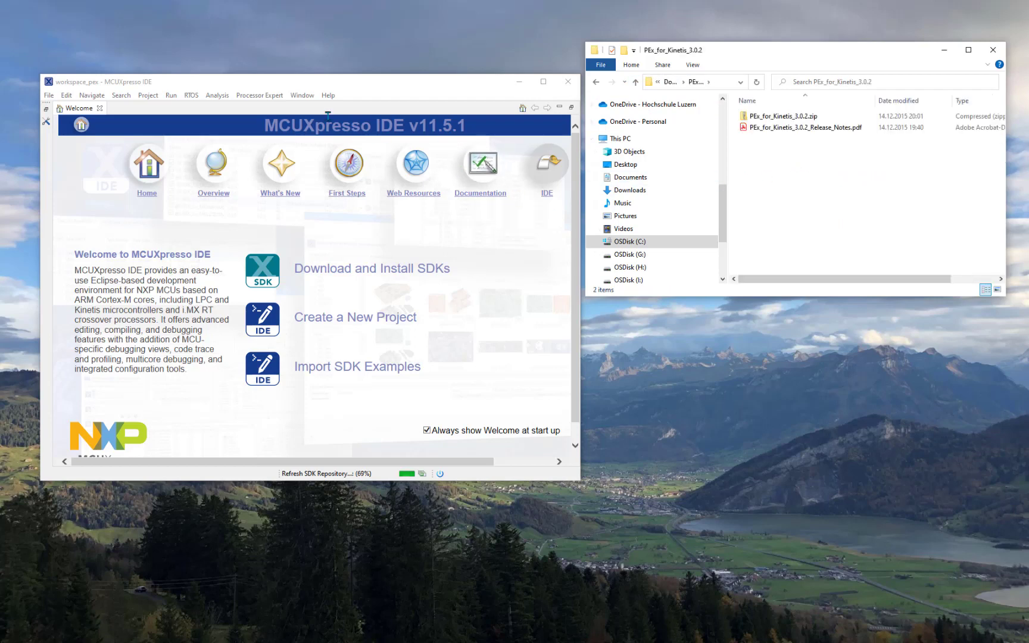
left_click(329, 95)
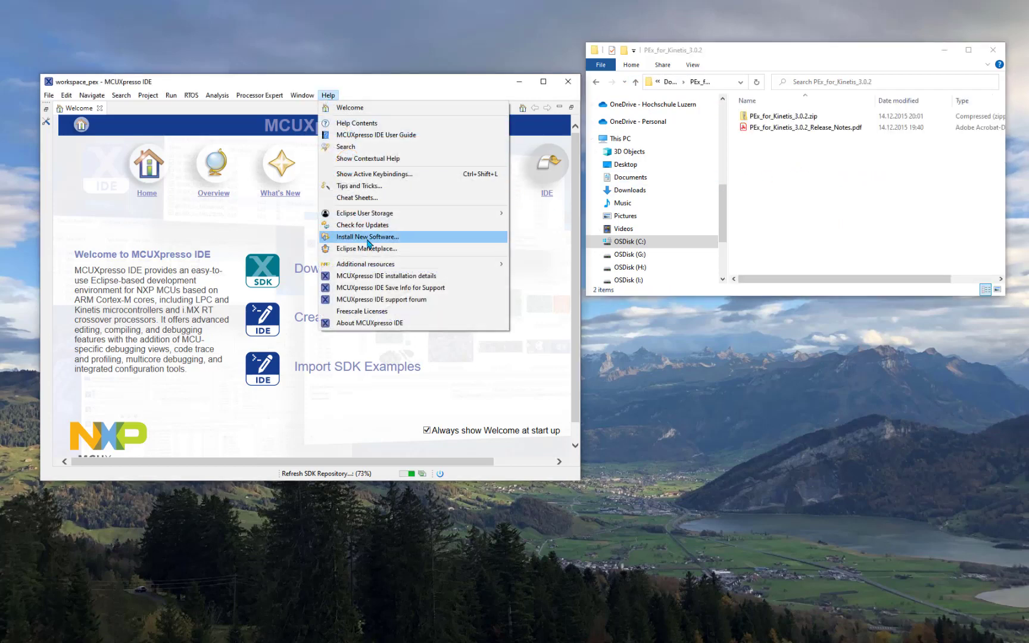
left_click(368, 236)
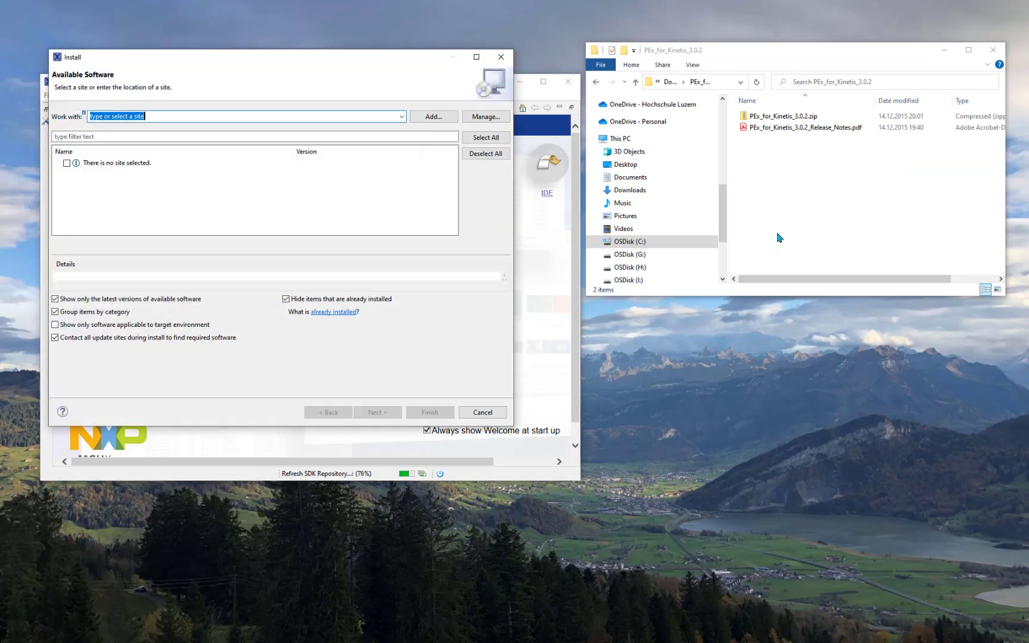
left_click(783, 116)
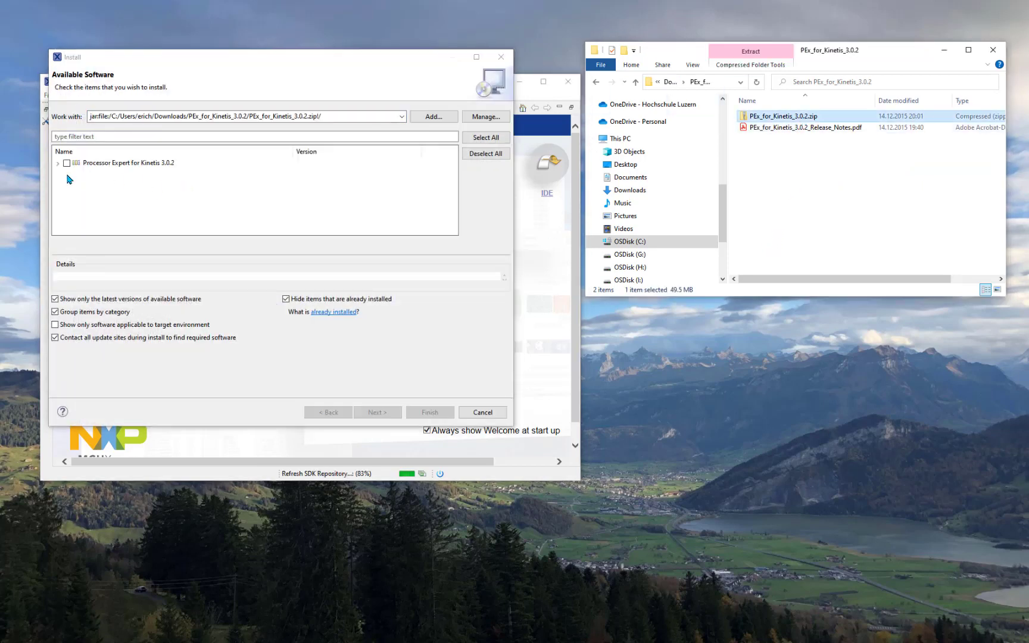
Select Processor Expert for Kinetis 3.0.2 and proceed past the review of items
left_click(66, 163)
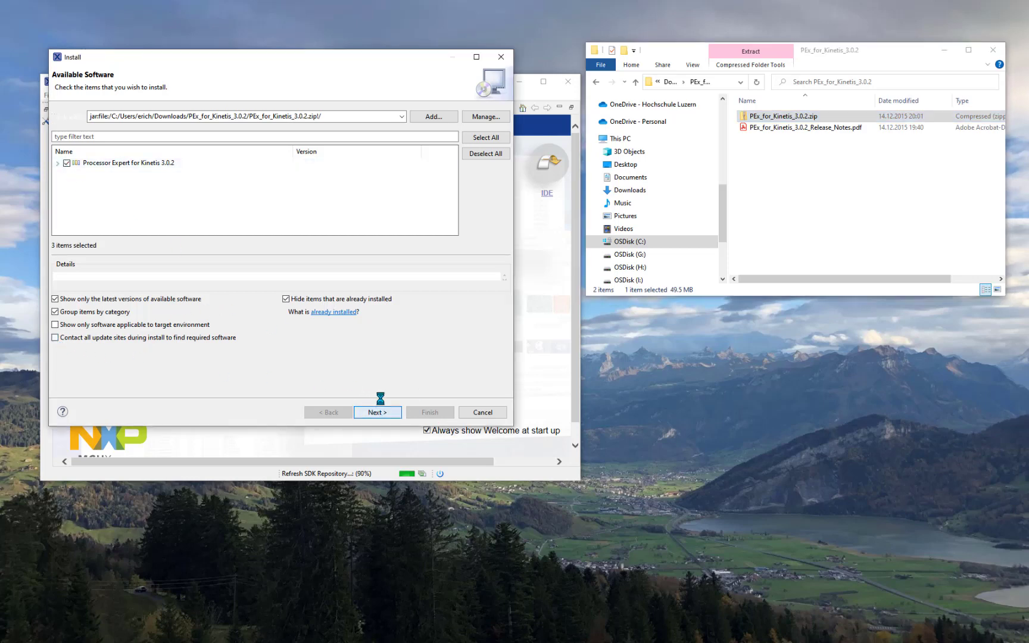
left_click(377, 412)
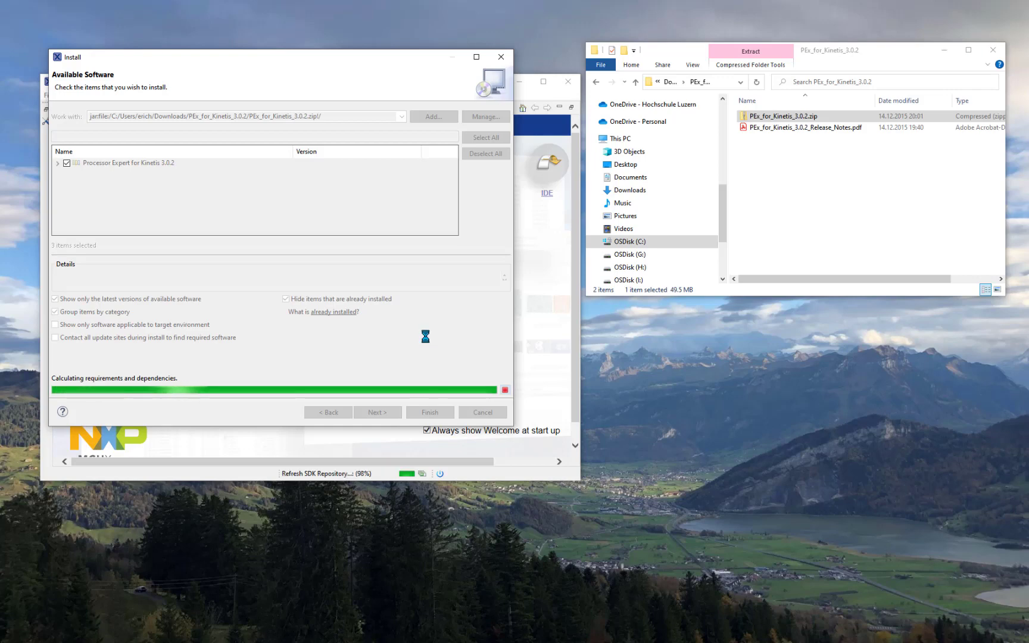
left_click(377, 412)
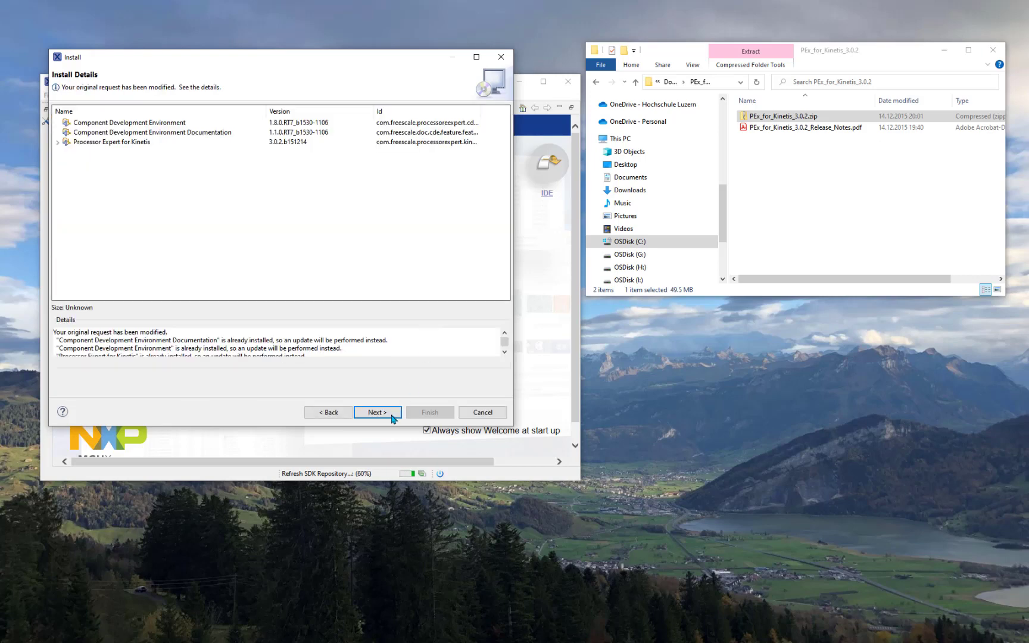
left_click(377, 412)
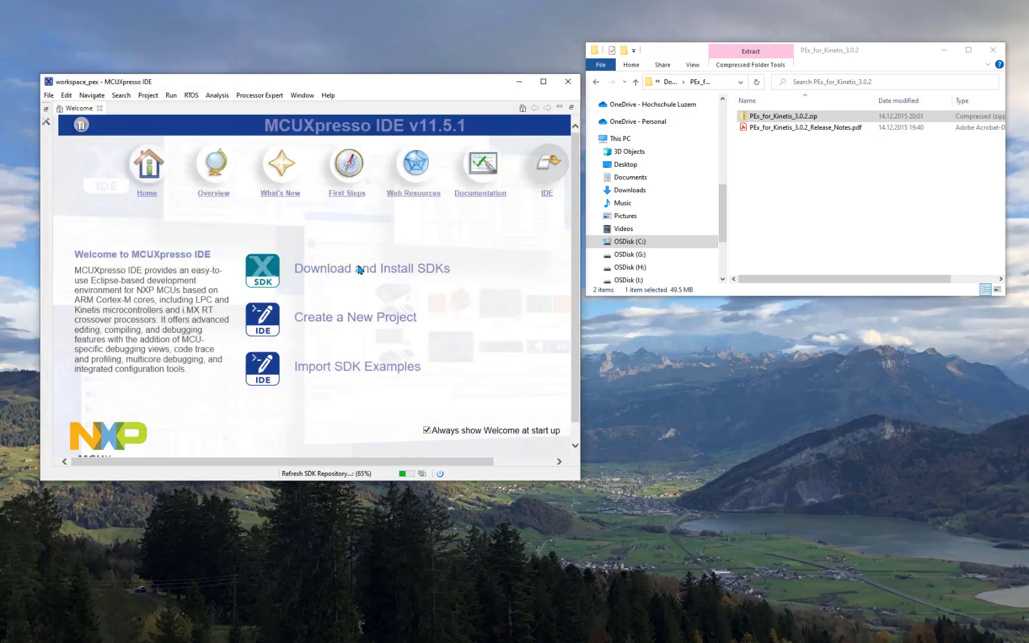
Trust and accept the Freescale Semiconductor certificate so the 3.0.2 update installs
left_click(371, 268)
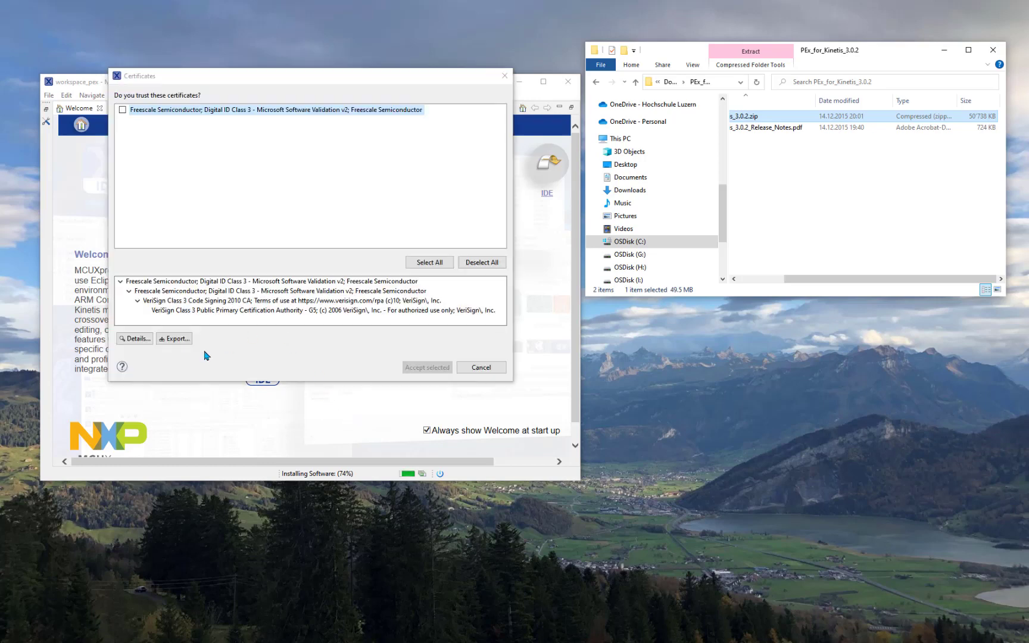
left_click(122, 109)
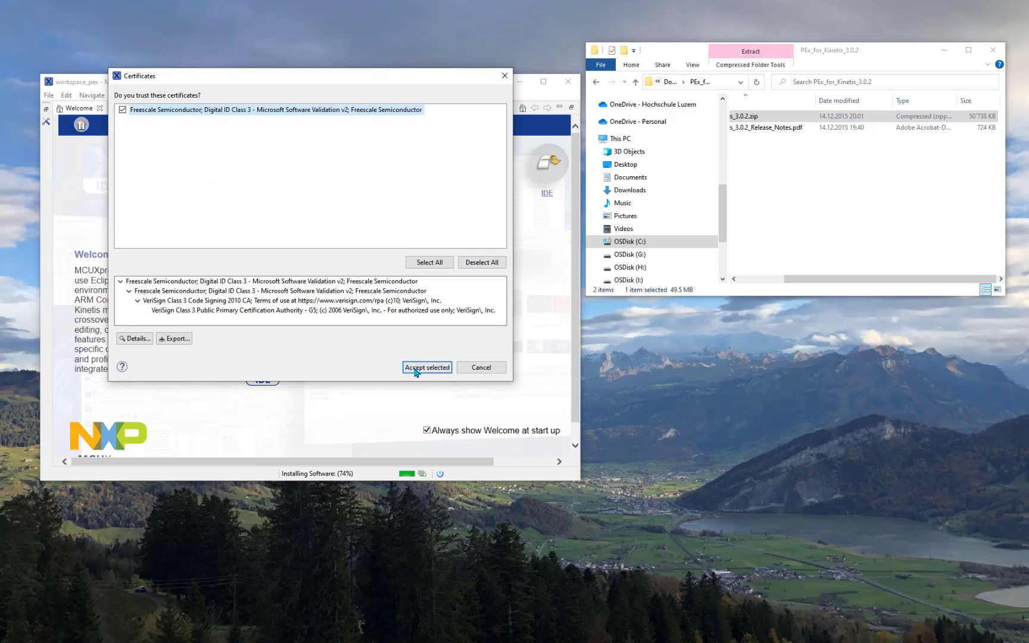
left_click(426, 367)
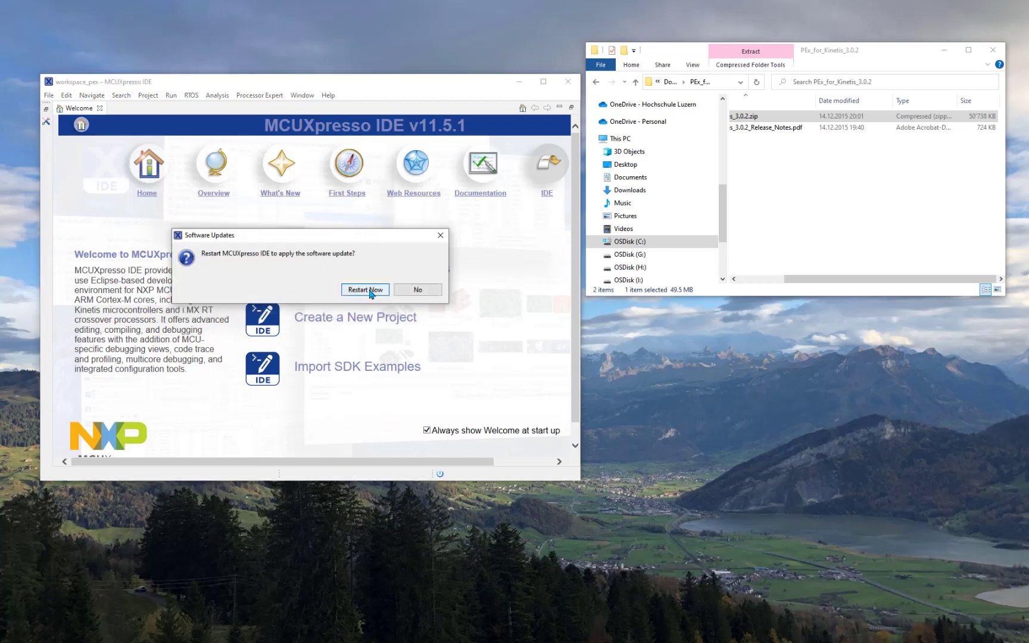
Restart the IDE to apply the 3.0.2 update, then leave the Welcome page for the workbench
left_click(417, 289)
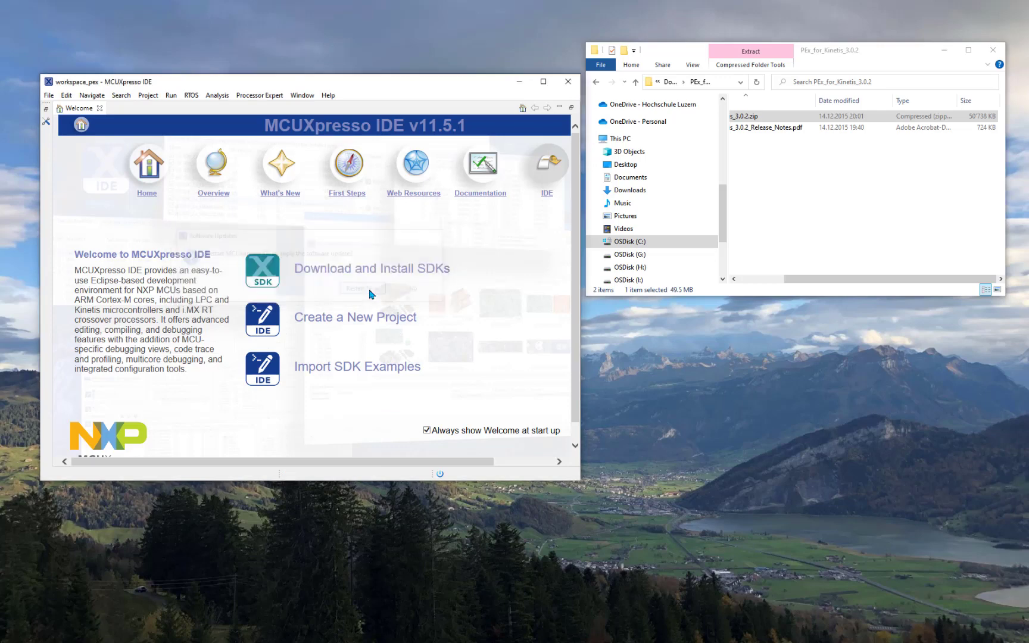
left_click(100, 108)
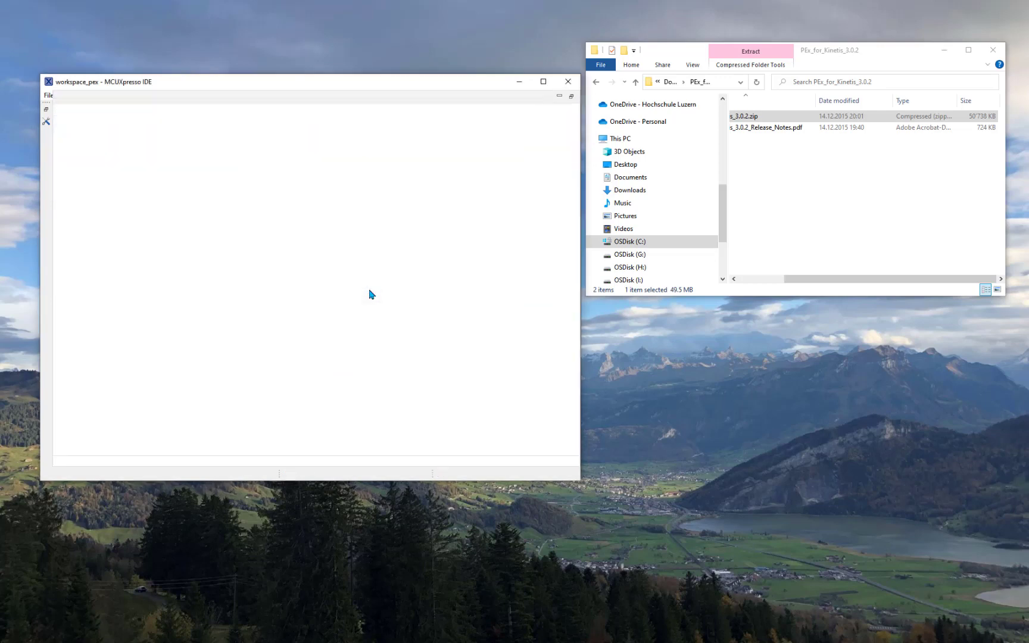
left_click(568, 82)
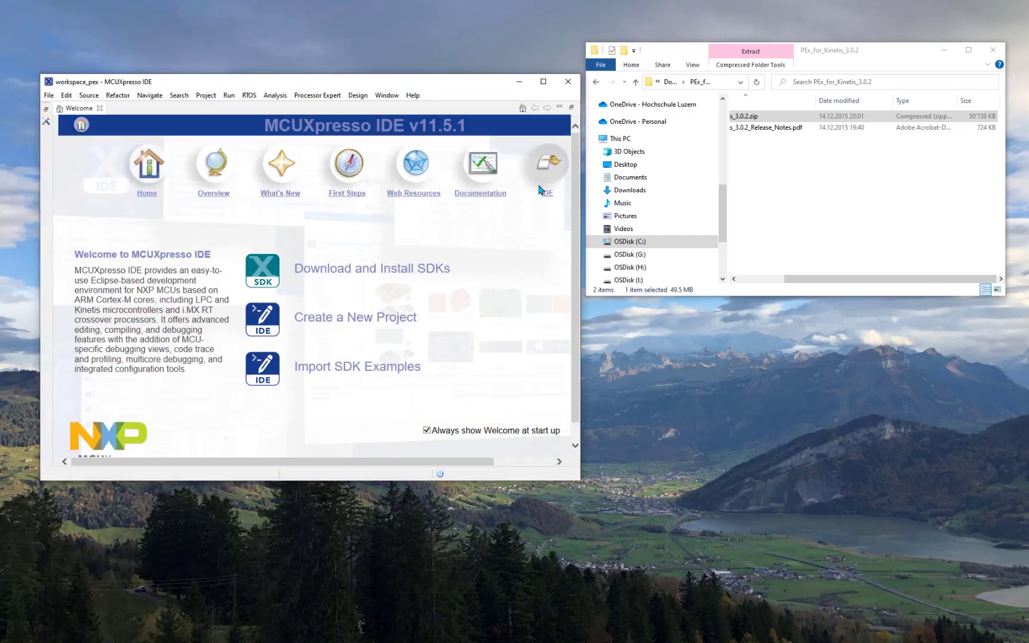
left_click(93, 108)
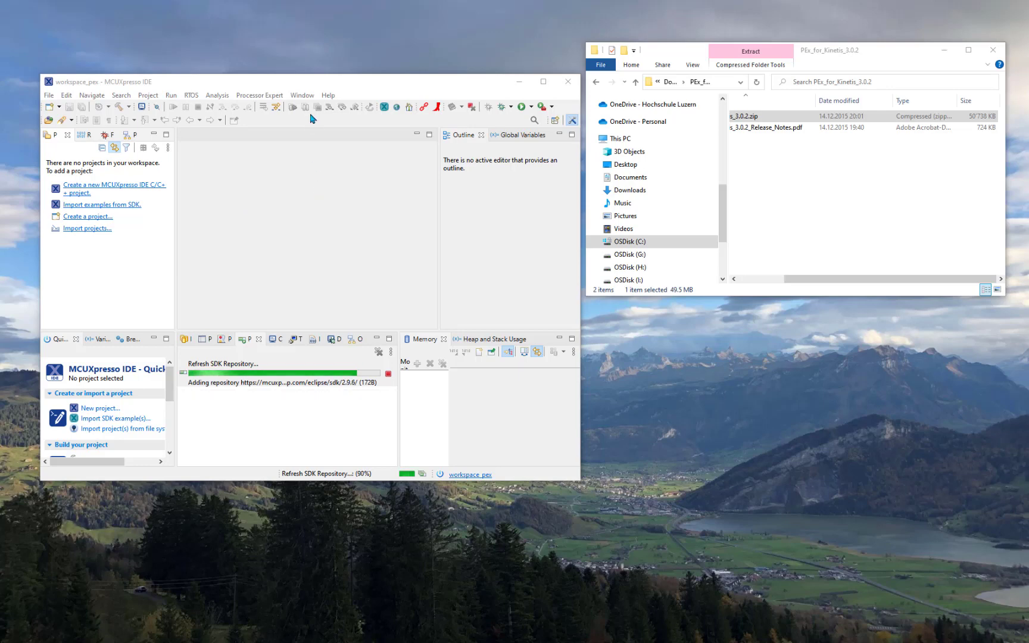
In the browser, go through Examples > MCUXpresso > FRDM-K22F to FRDM-K22F_USB_CDC_FreeRTOS_PEx
left_click(250, 89)
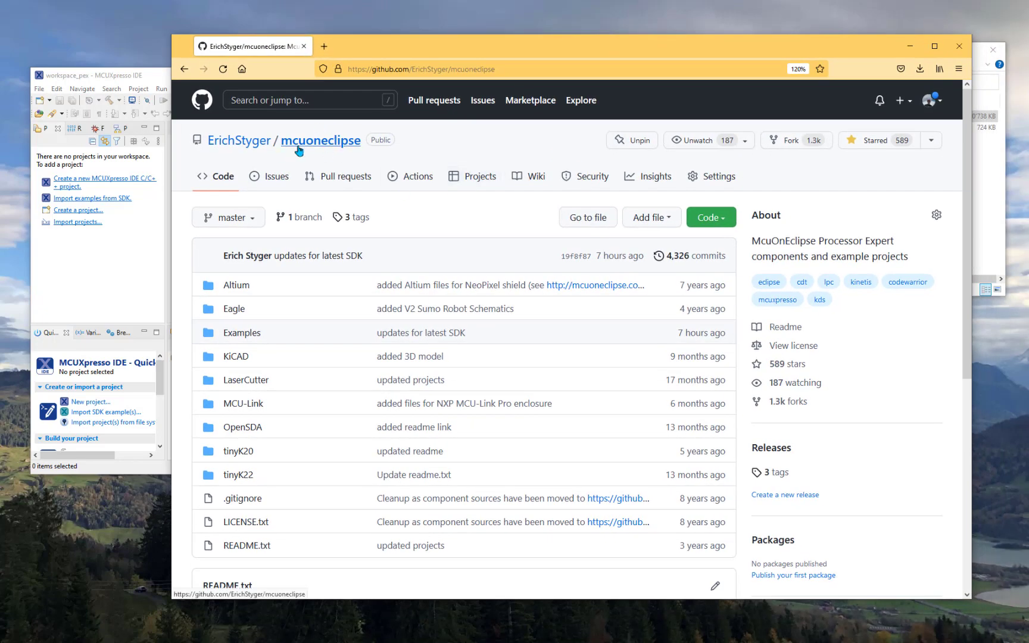
mouse_move(282, 453)
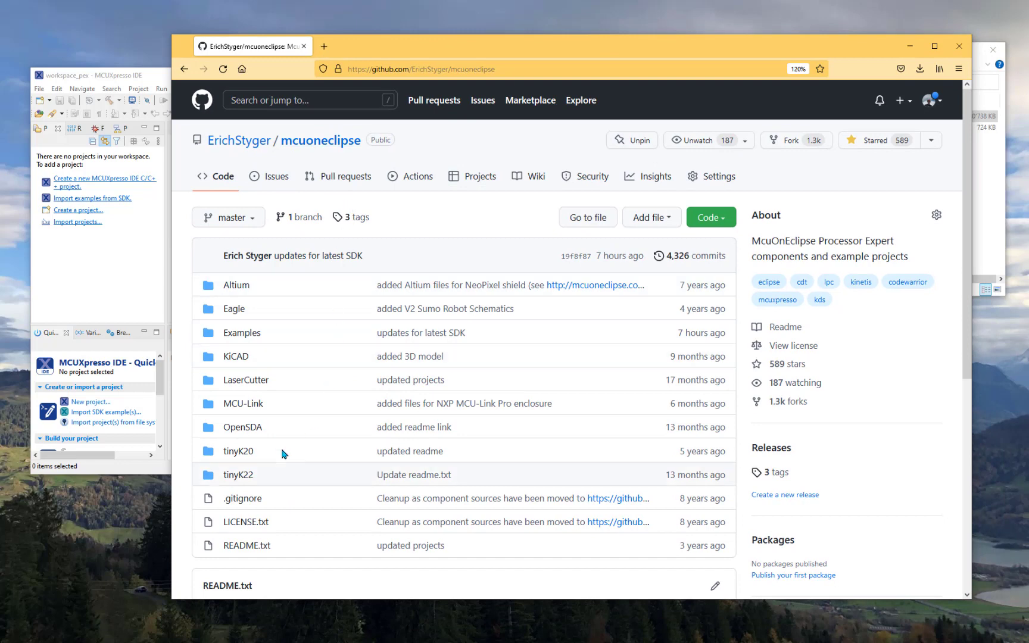
mouse_move(246, 384)
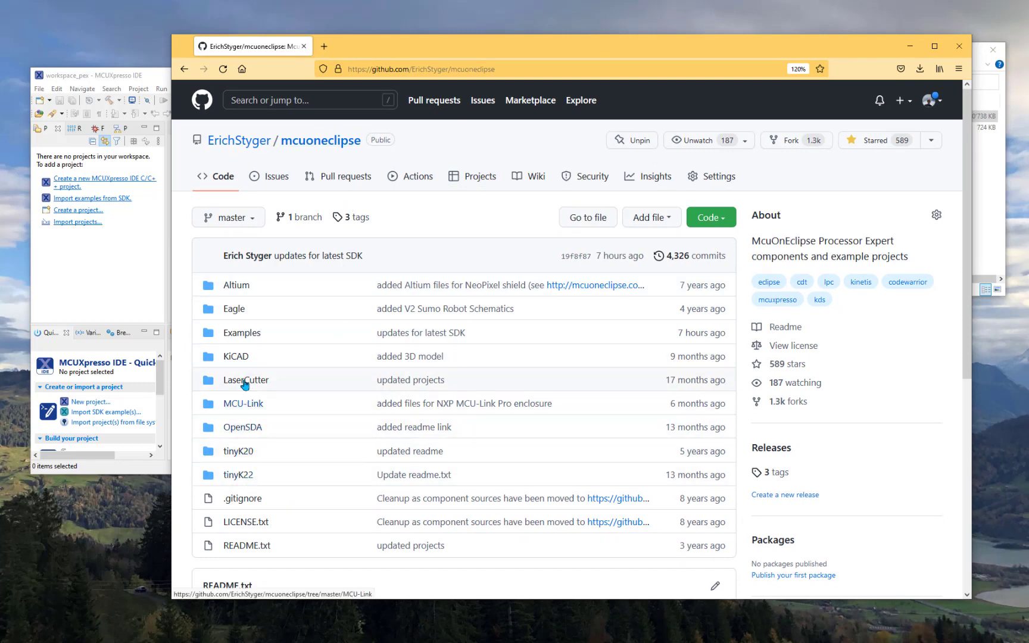
left_click(240, 332)
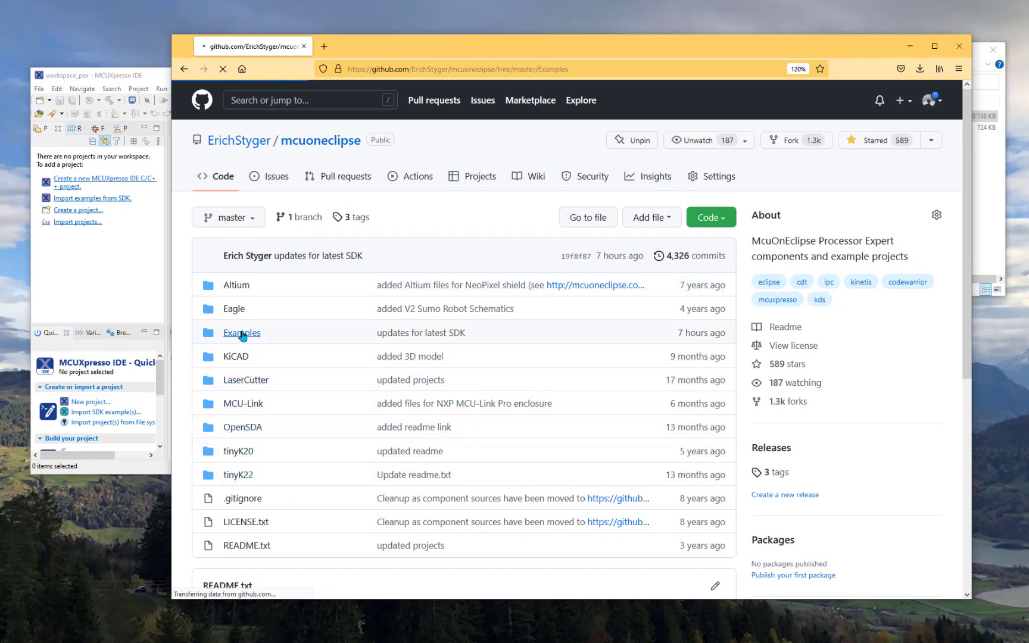
left_click(242, 333)
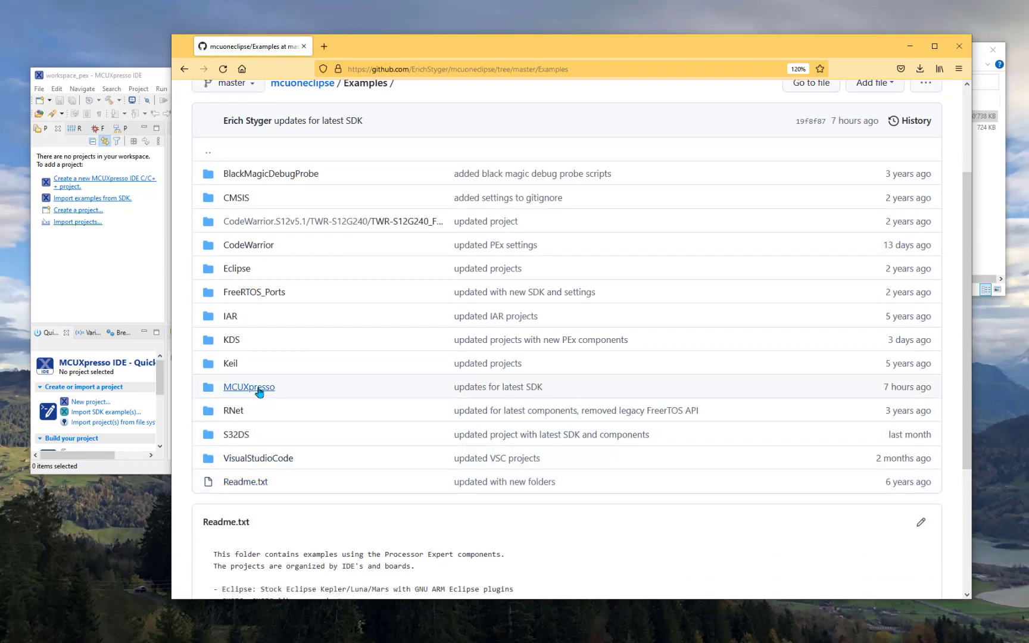
left_click(249, 386)
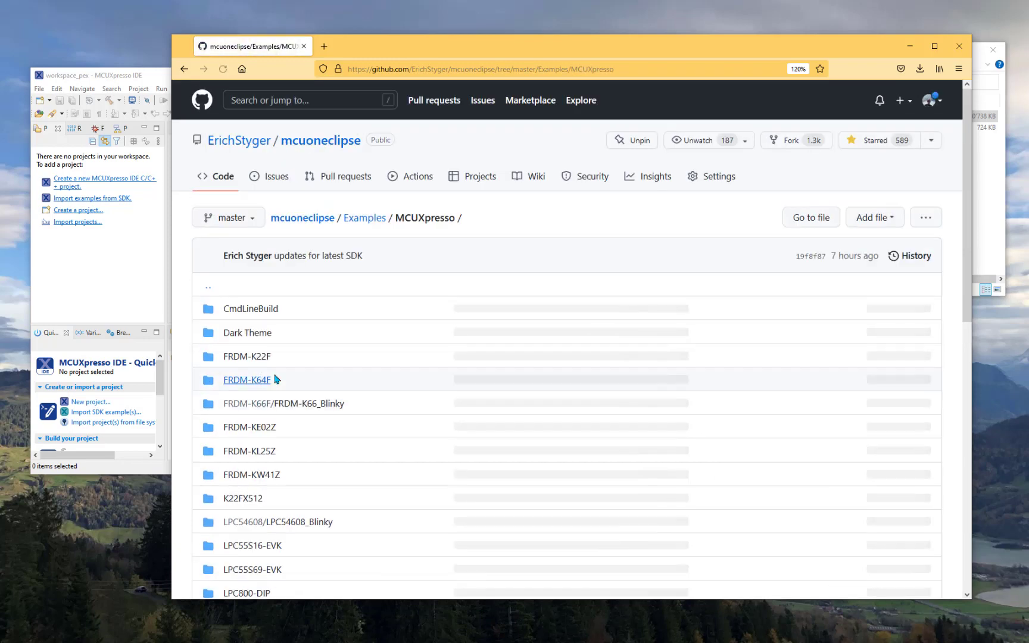
left_click(248, 356)
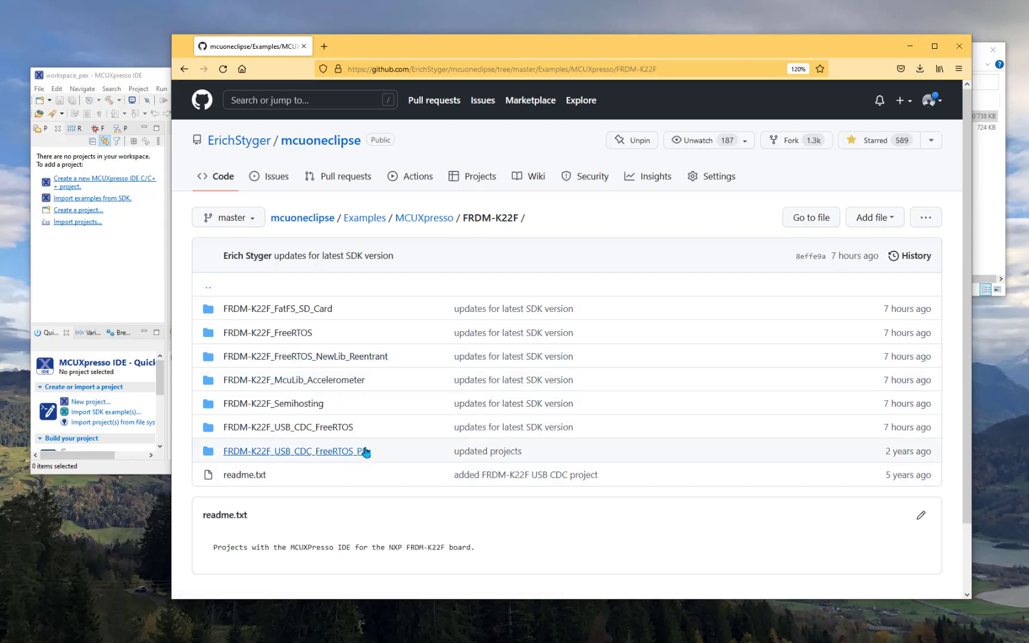
left_click(296, 451)
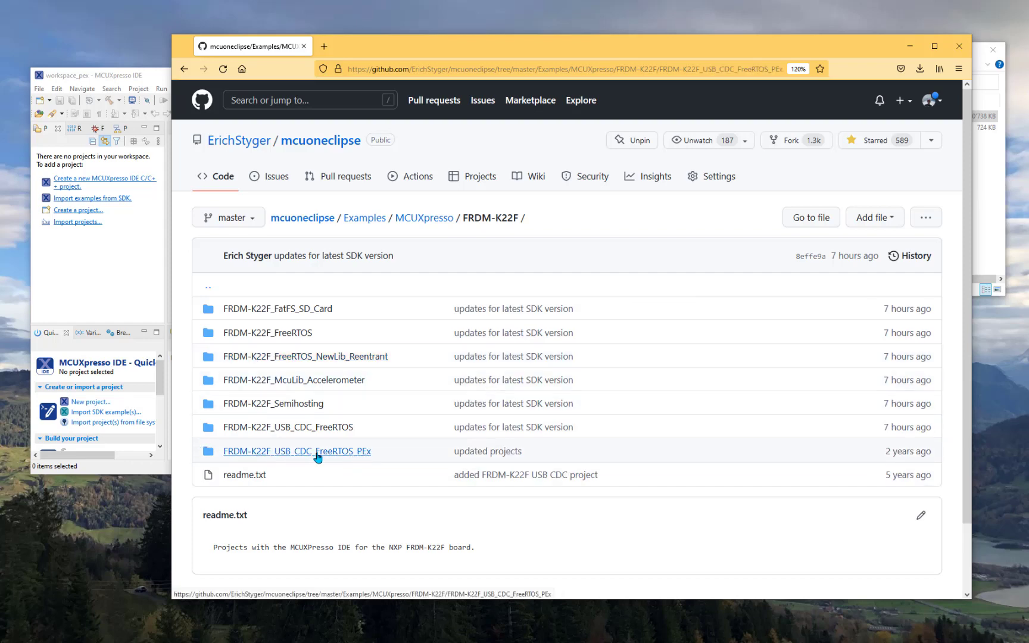
left_click(297, 451)
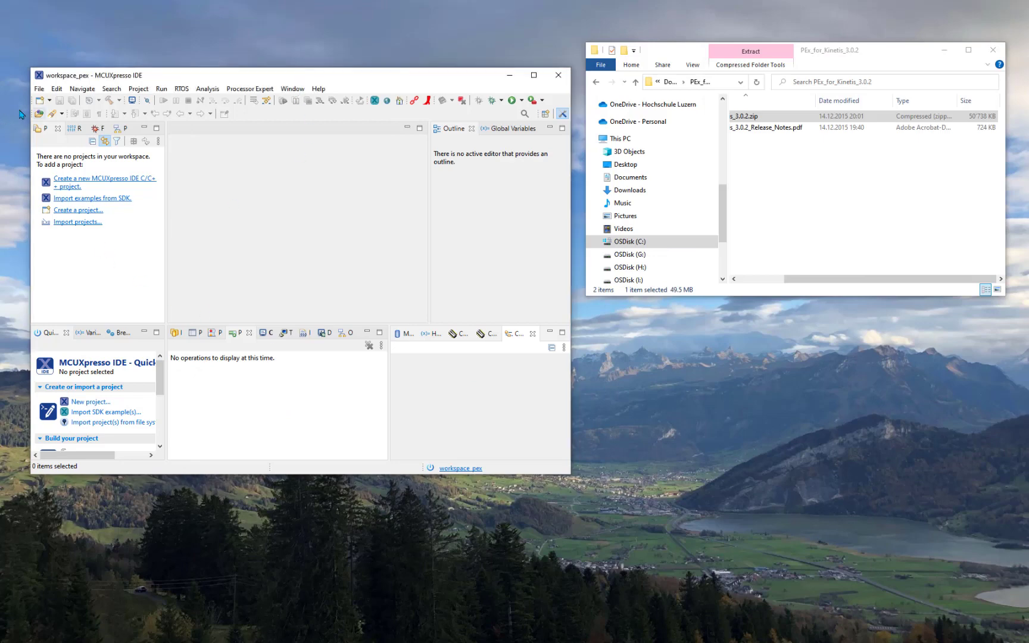
Import all FRDM-K22F projects from the repository root as Existing Projects into Workspace
left_click(39, 88)
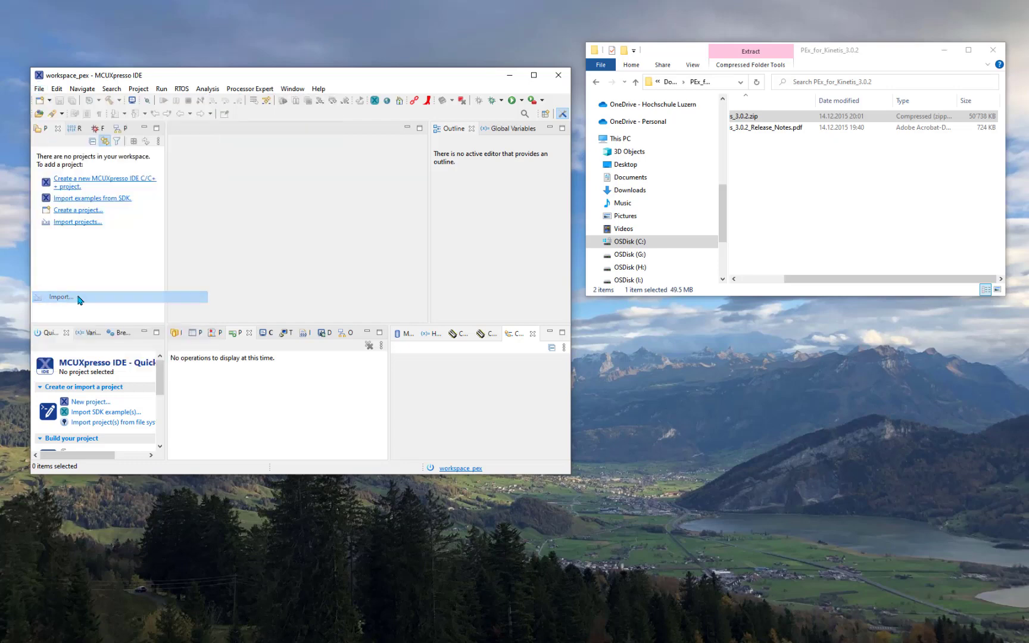
left_click(59, 296)
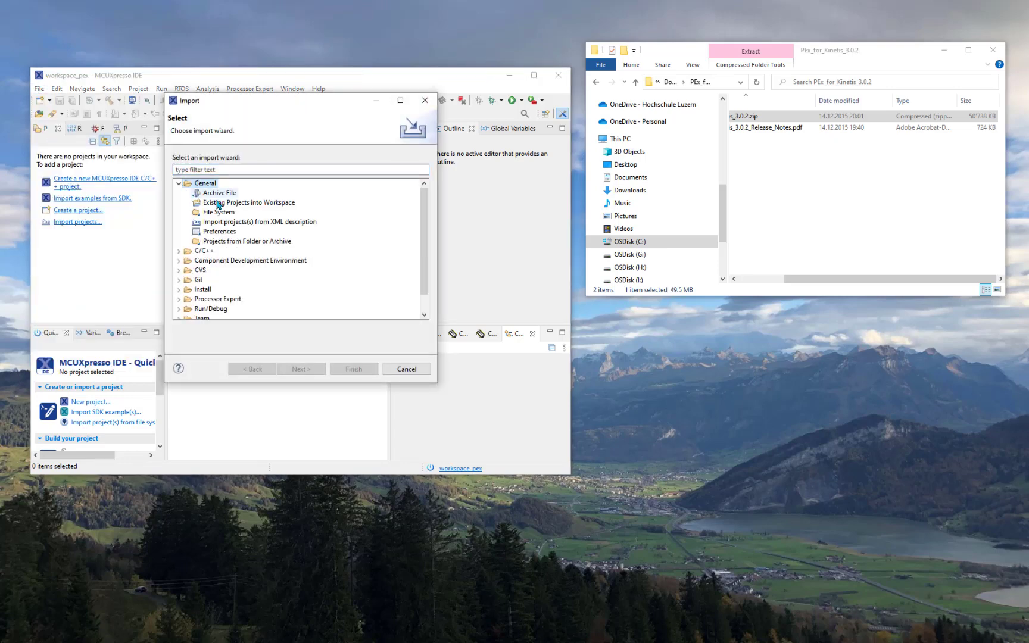
left_click(251, 202)
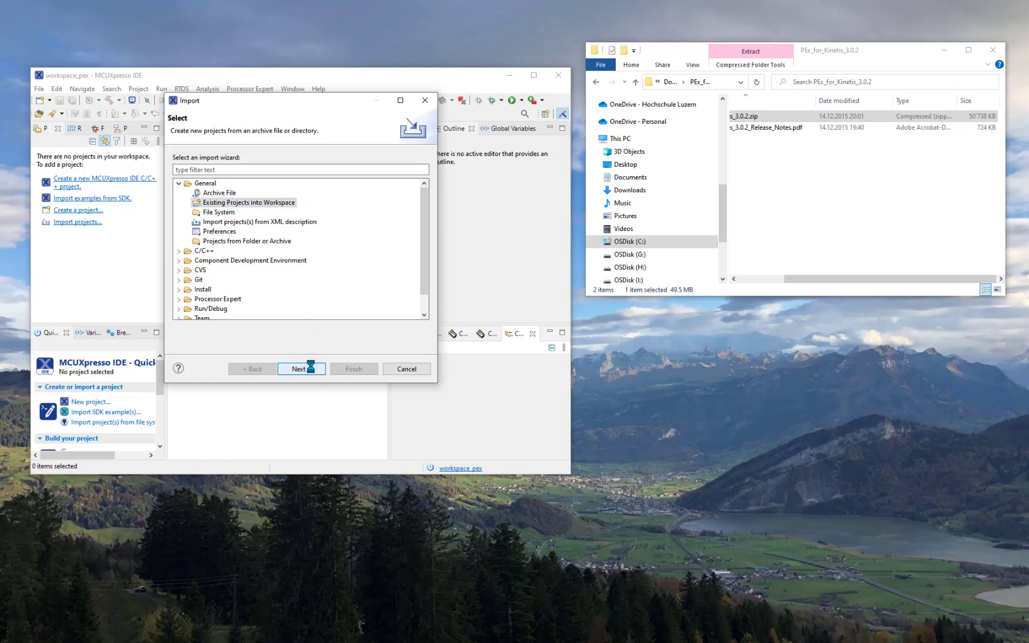
left_click(301, 369)
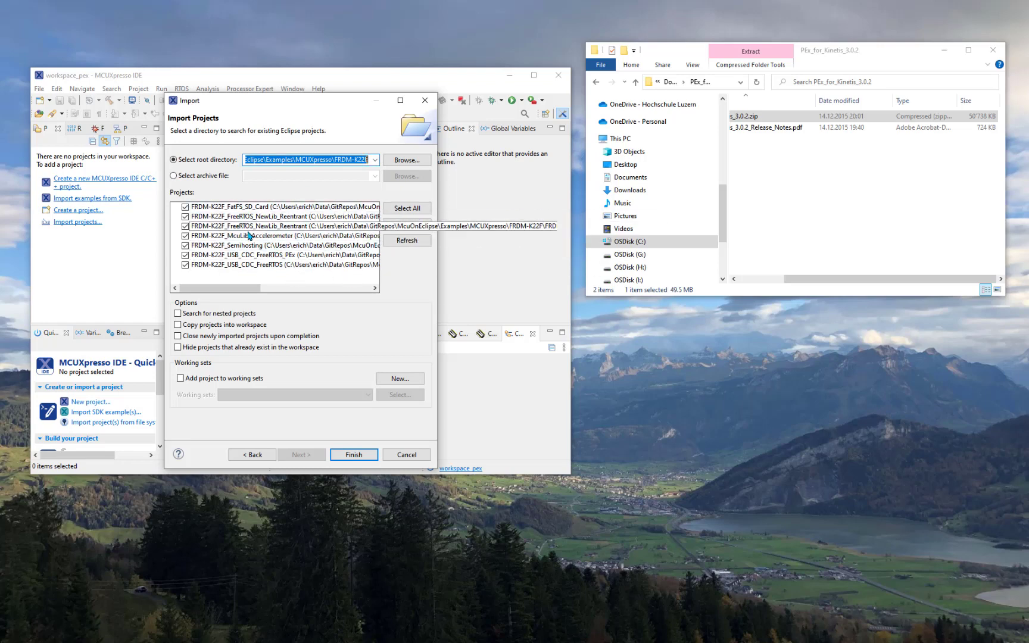
left_click(406, 208)
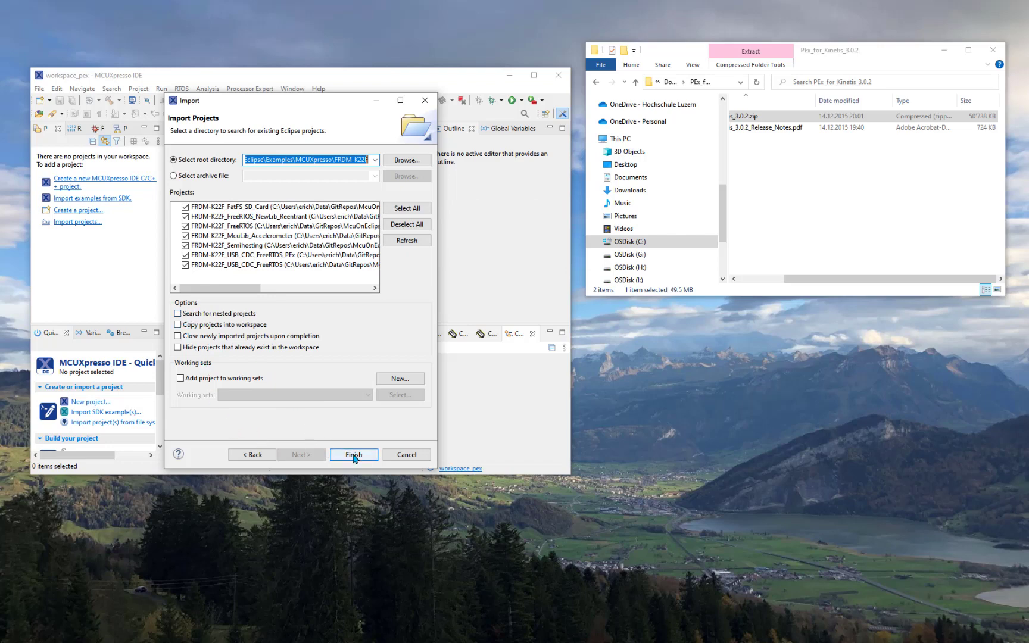
left_click(354, 455)
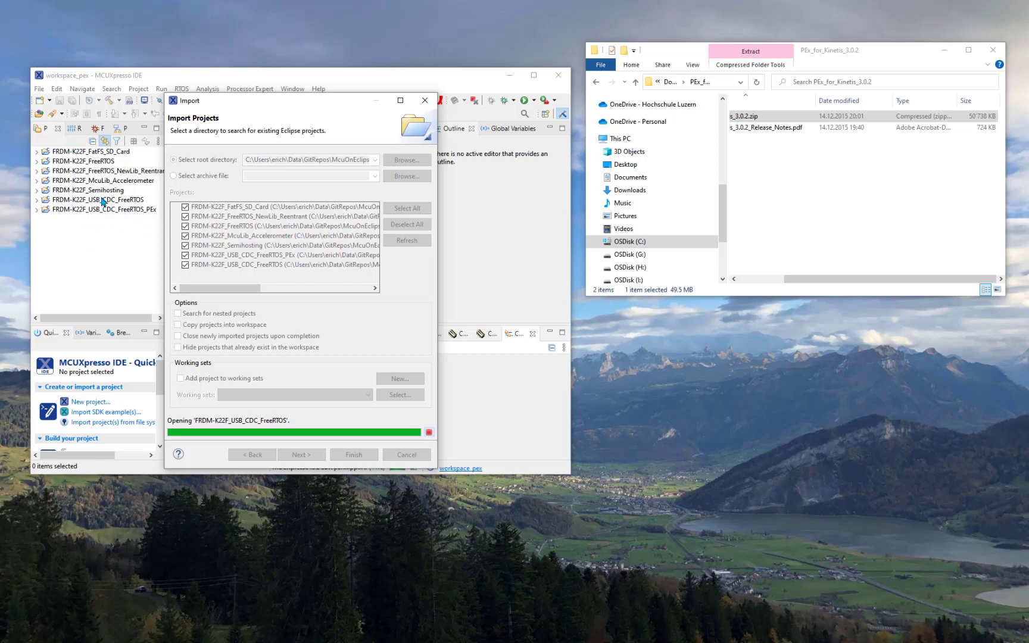
mouse_move(144, 295)
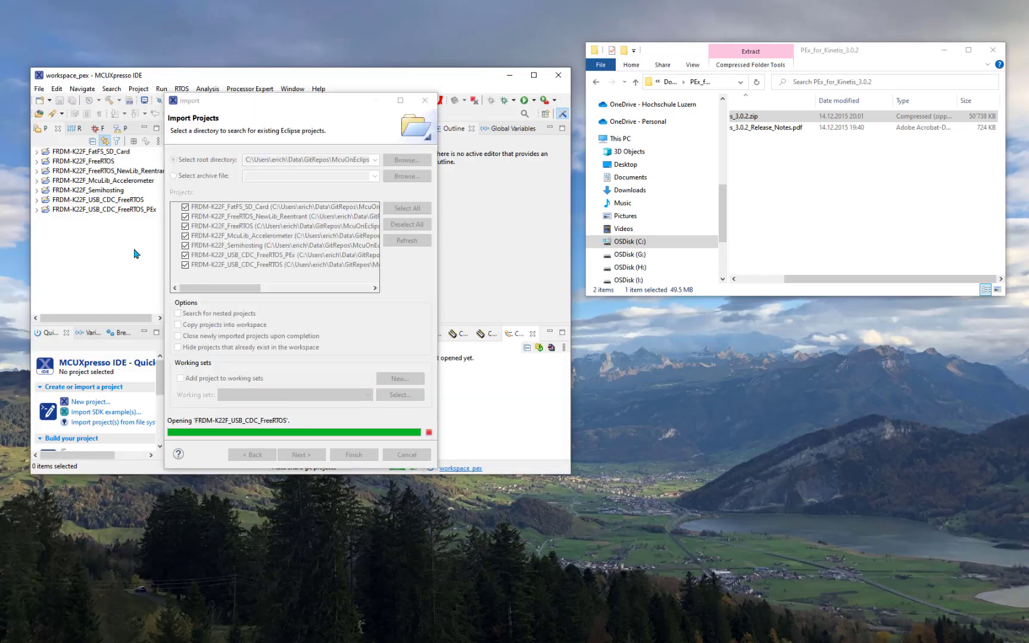
left_click(353, 454)
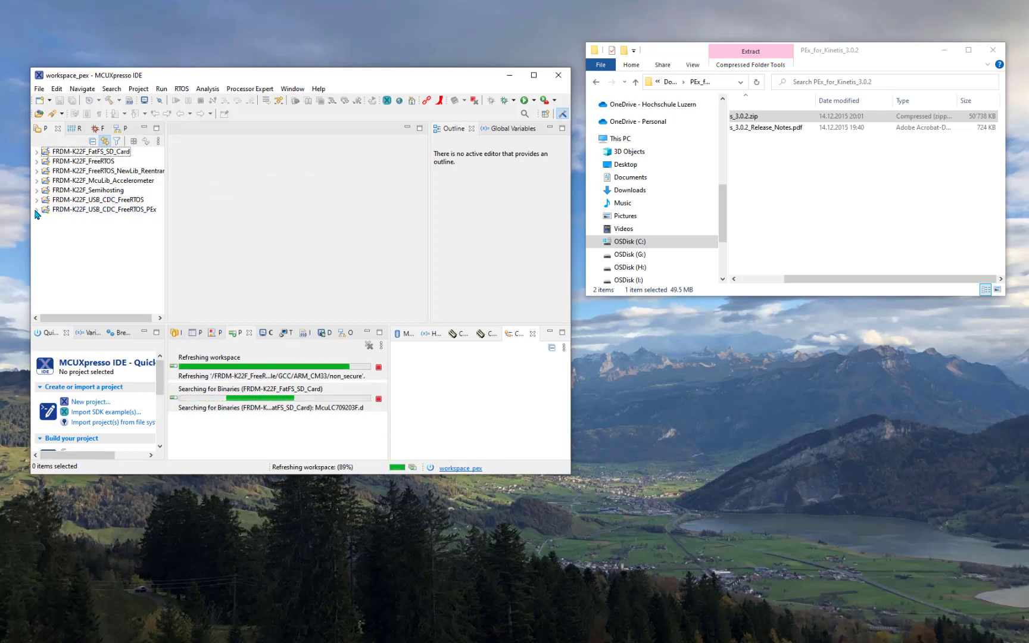
Open the PEx project's Components view, expand LED1 > LEDpin1, and show its Advanced properties
left_click(38, 210)
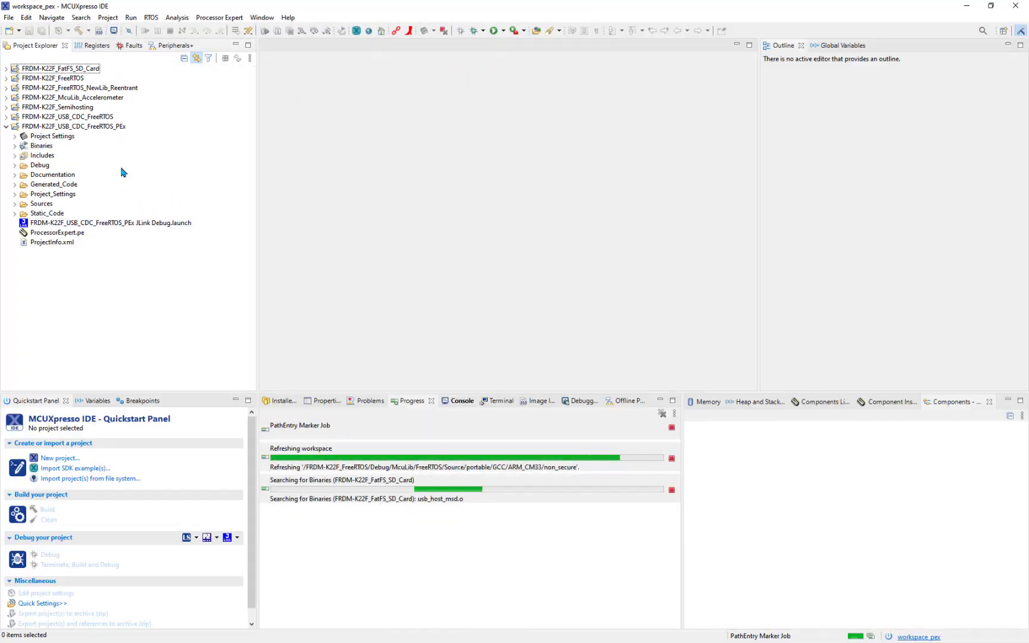
left_click(72, 126)
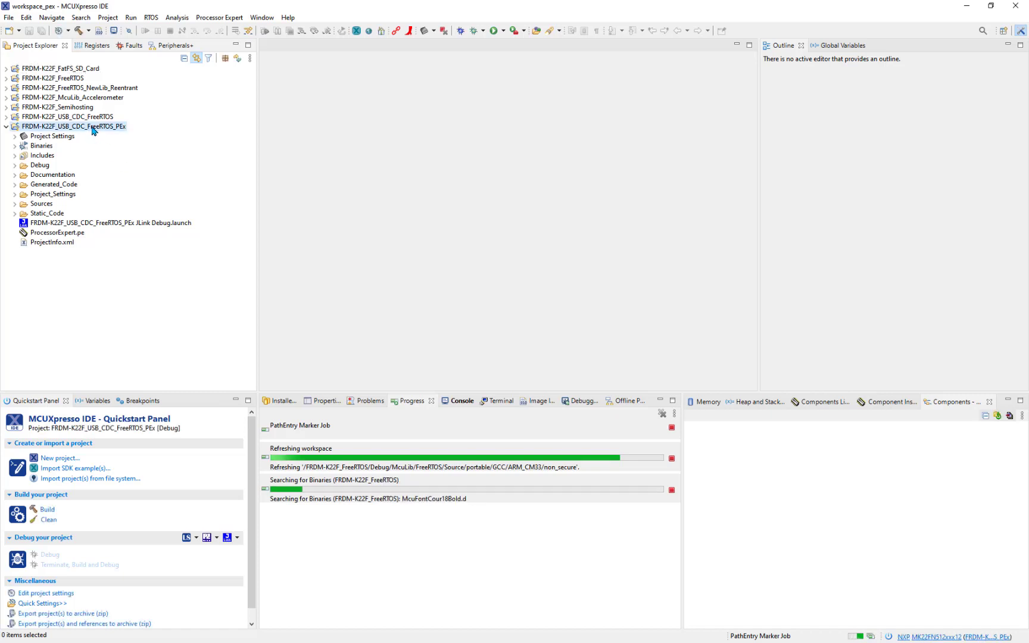
double_click(58, 232)
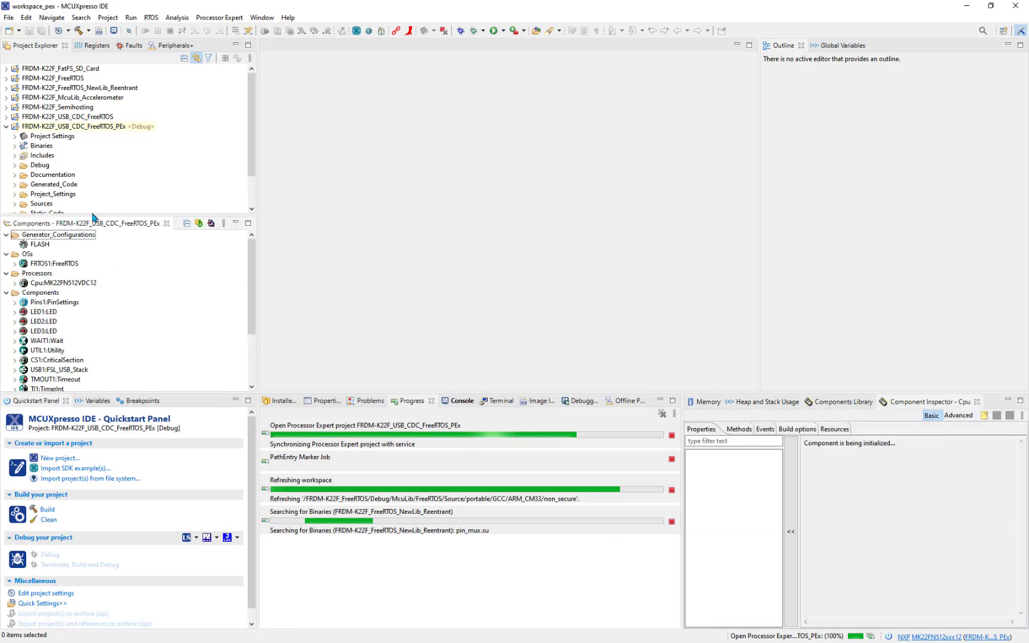
mouse_move(124, 395)
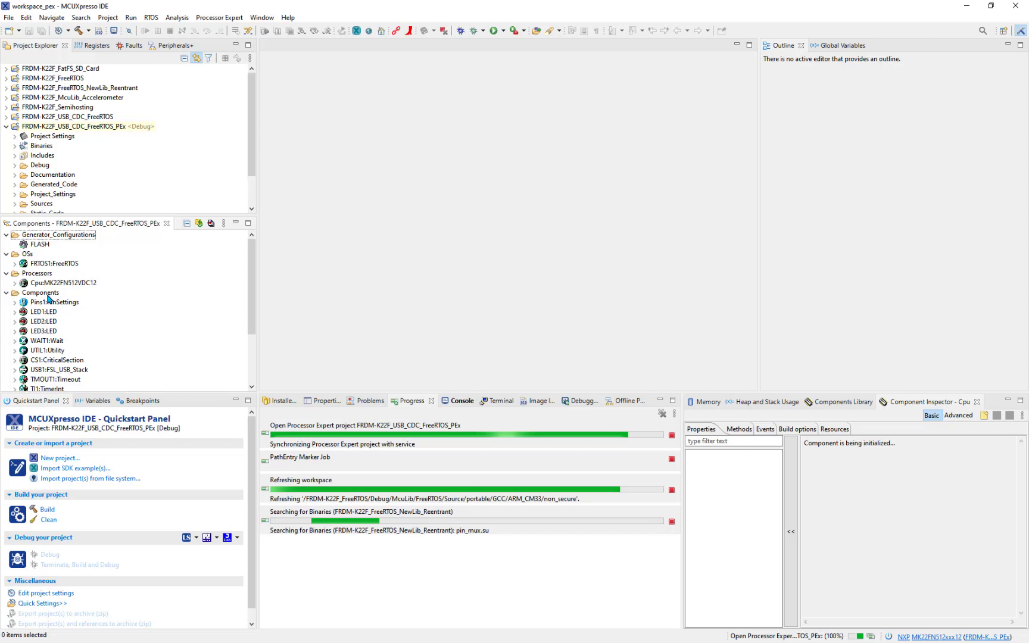
left_click(63, 282)
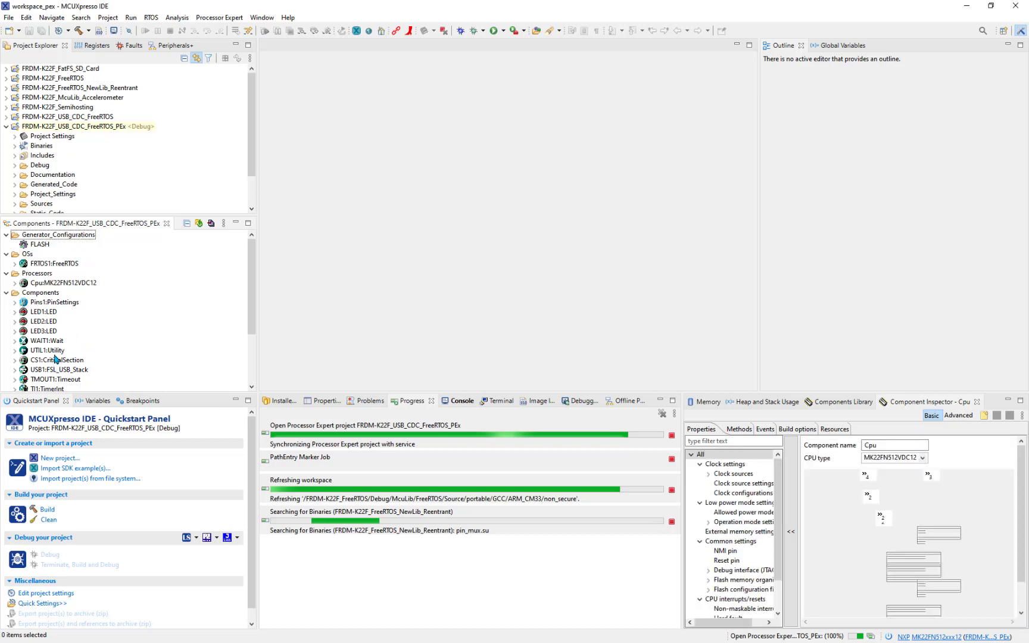
left_click(15, 302)
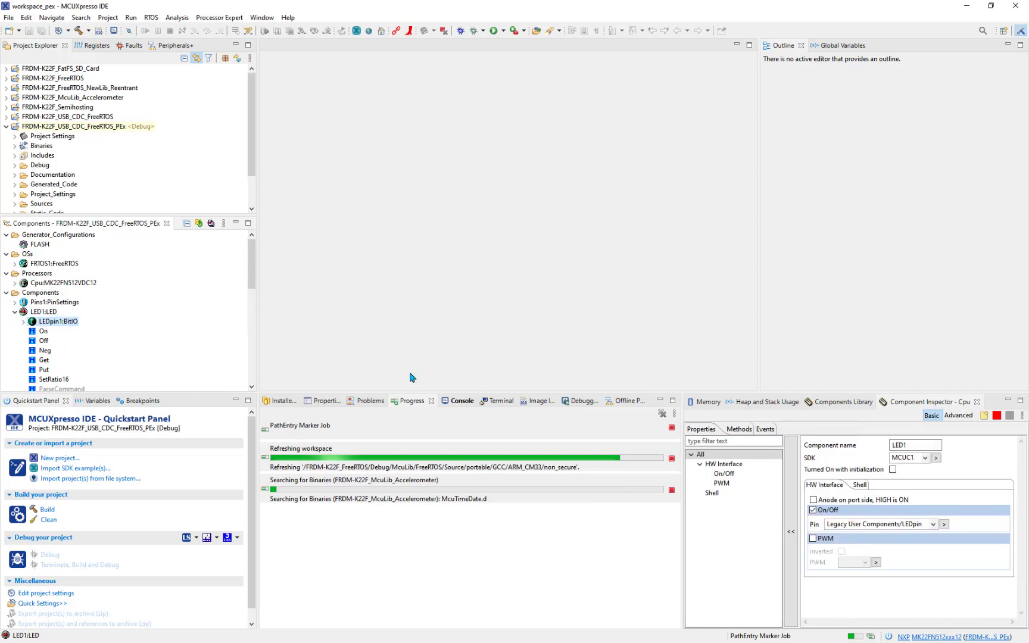
left_click(31, 321)
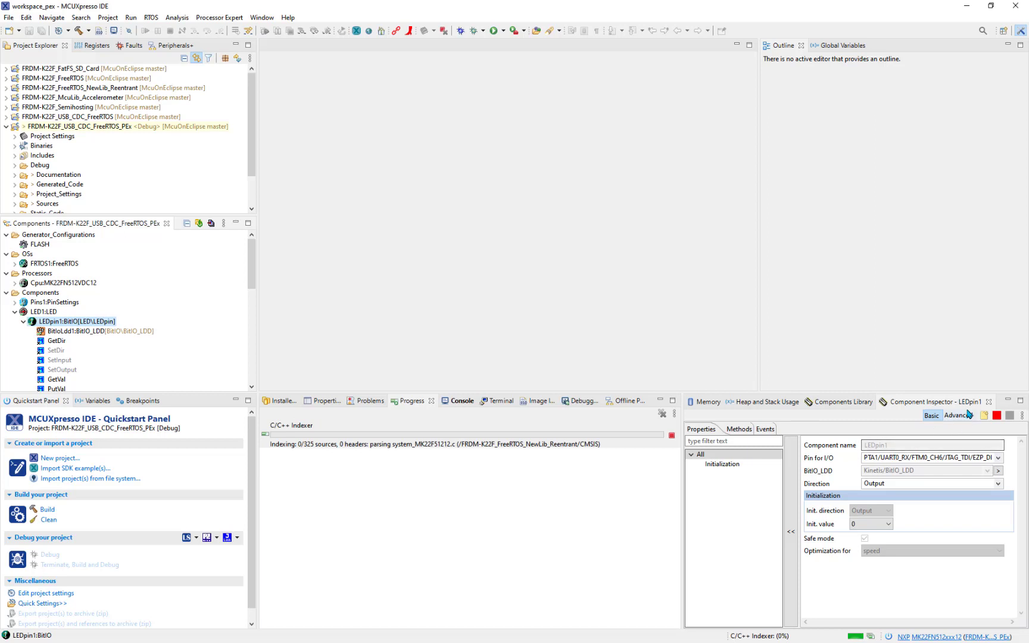
left_click(958, 416)
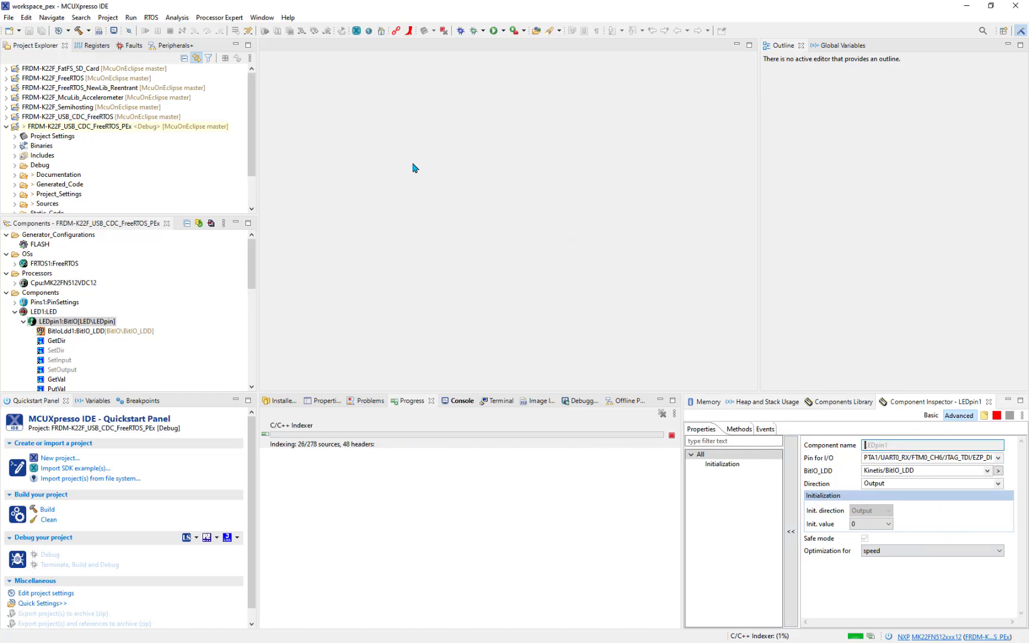
Set Processor Expert General preferences to Advanced view level and Classic View inspector, then apply
left_click(262, 17)
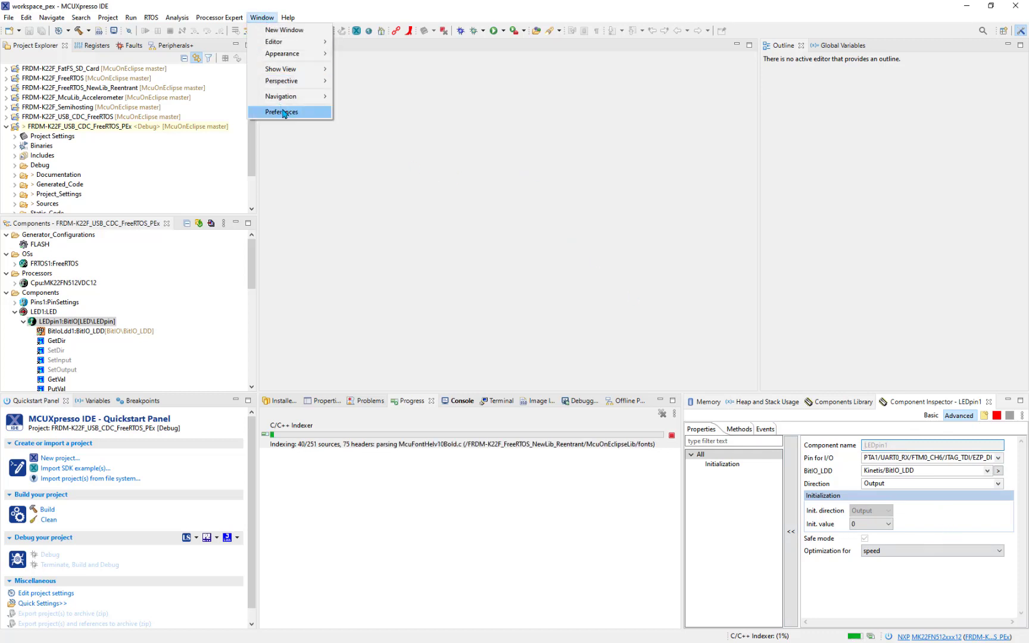
left_click(281, 111)
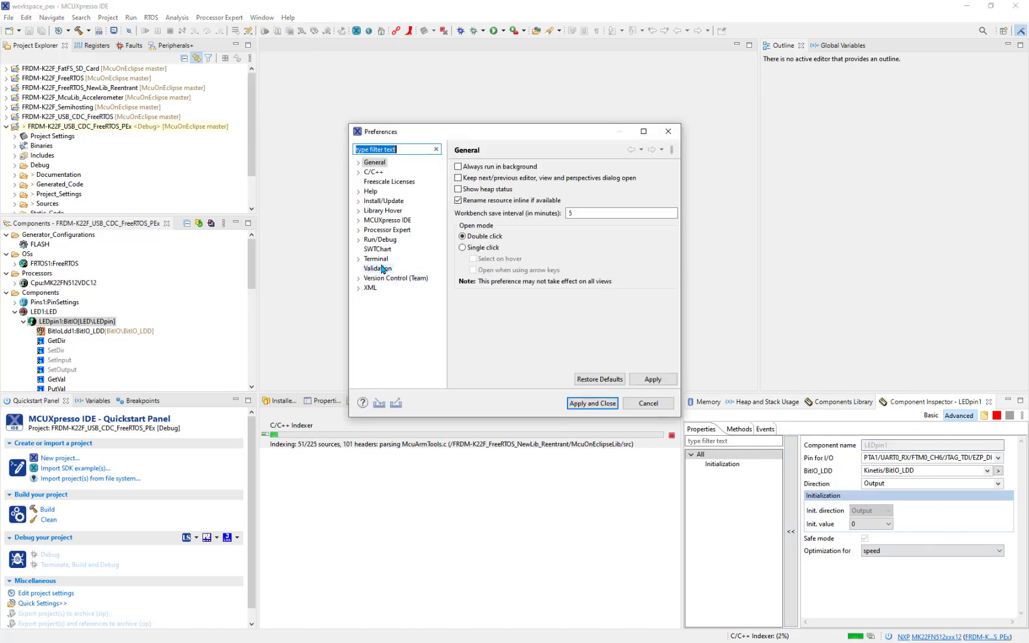
left_click(359, 230)
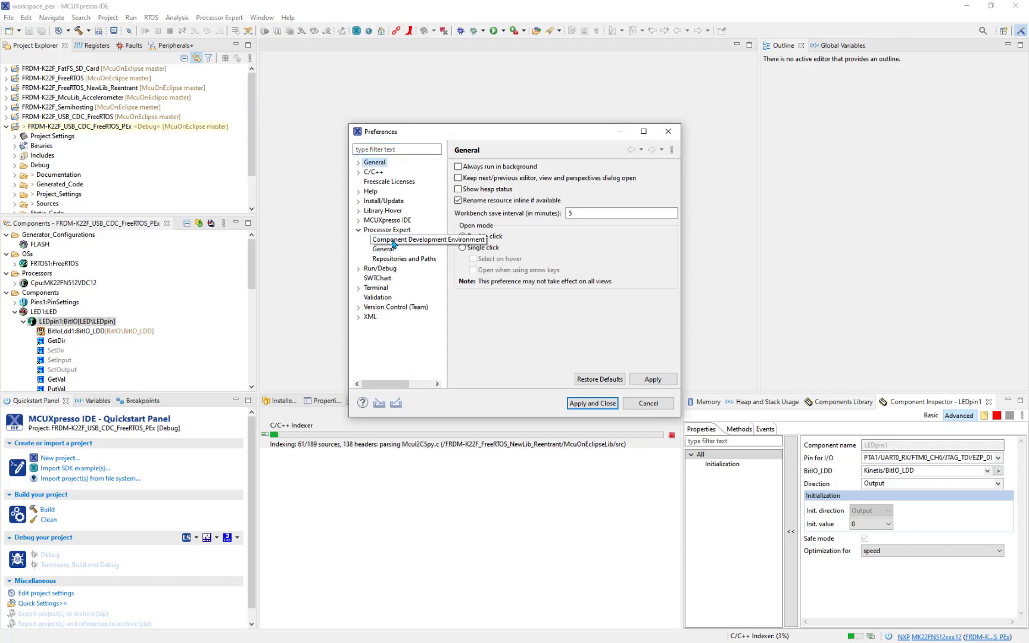
left_click(382, 249)
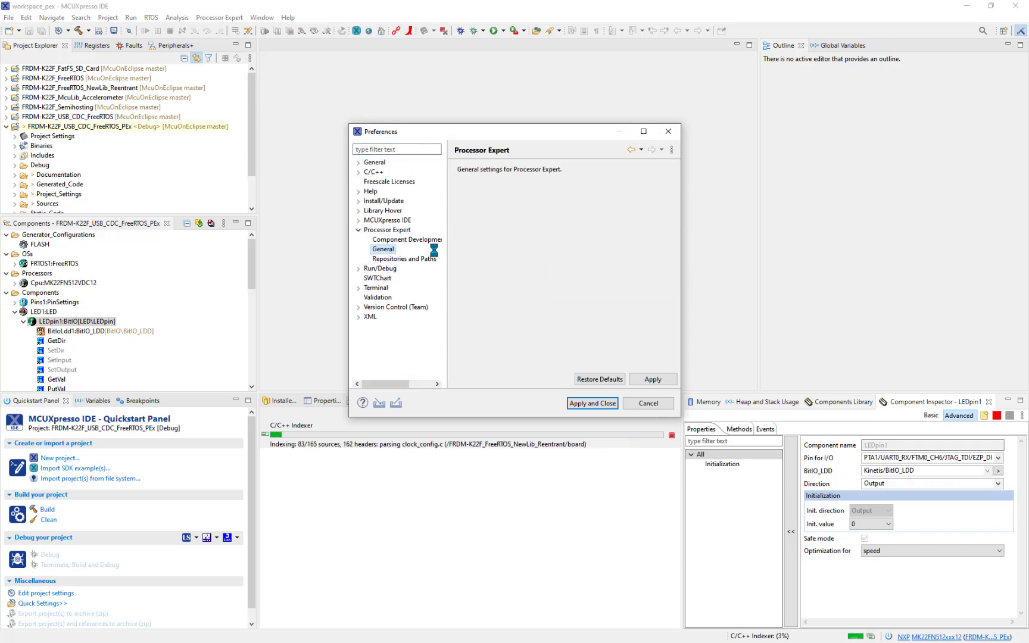
left_click(382, 249)
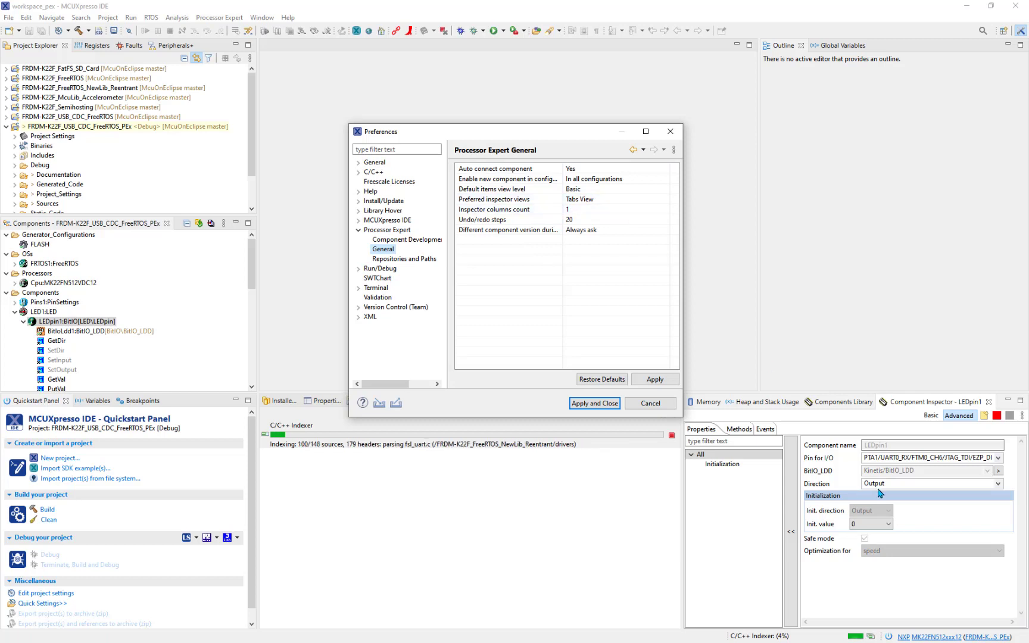
left_click(665, 198)
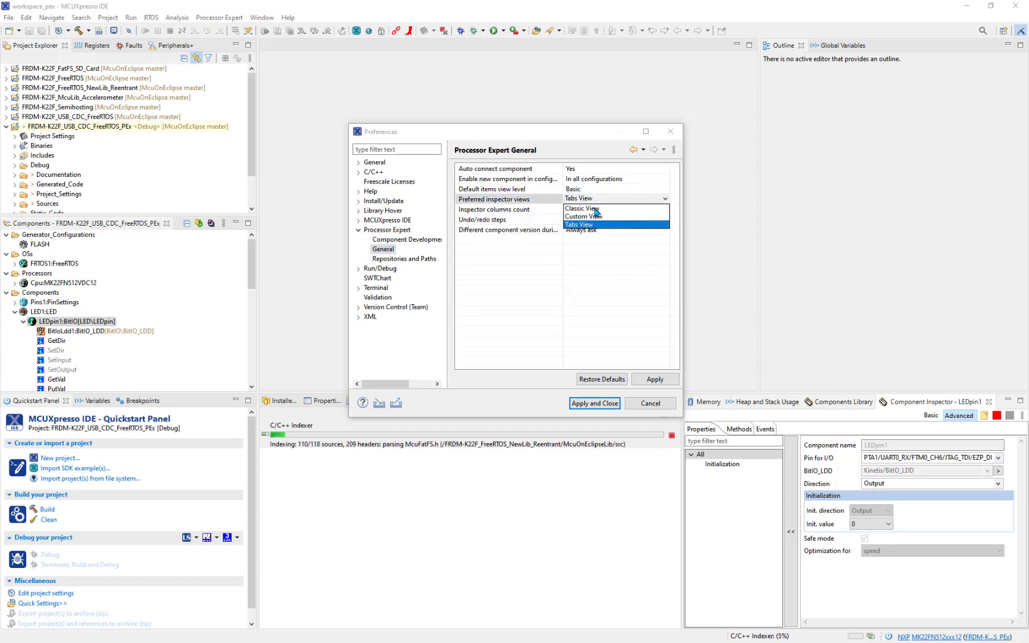
left_click(582, 207)
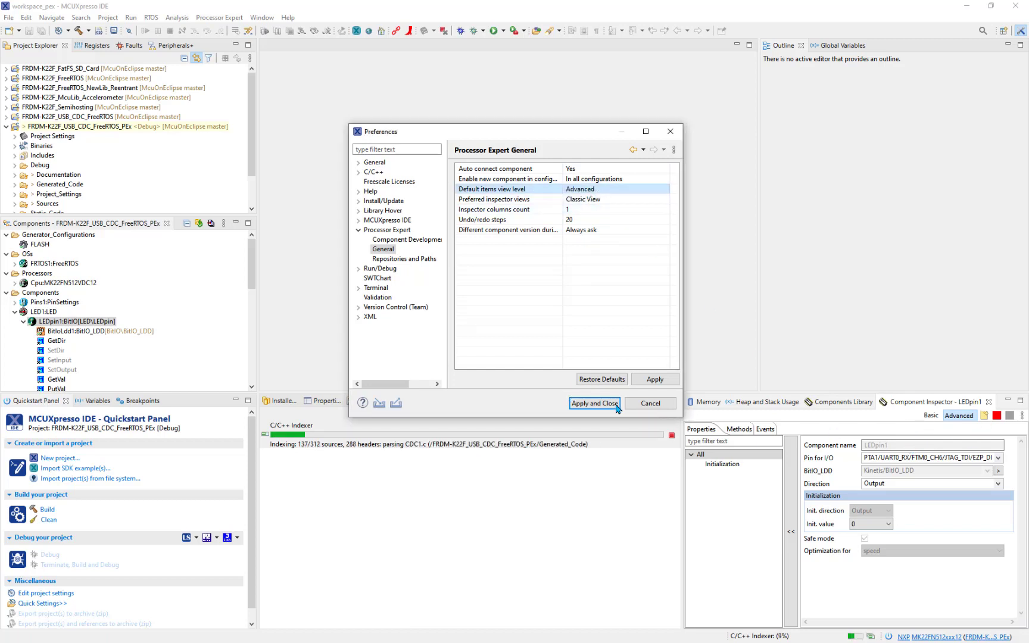
left_click(593, 404)
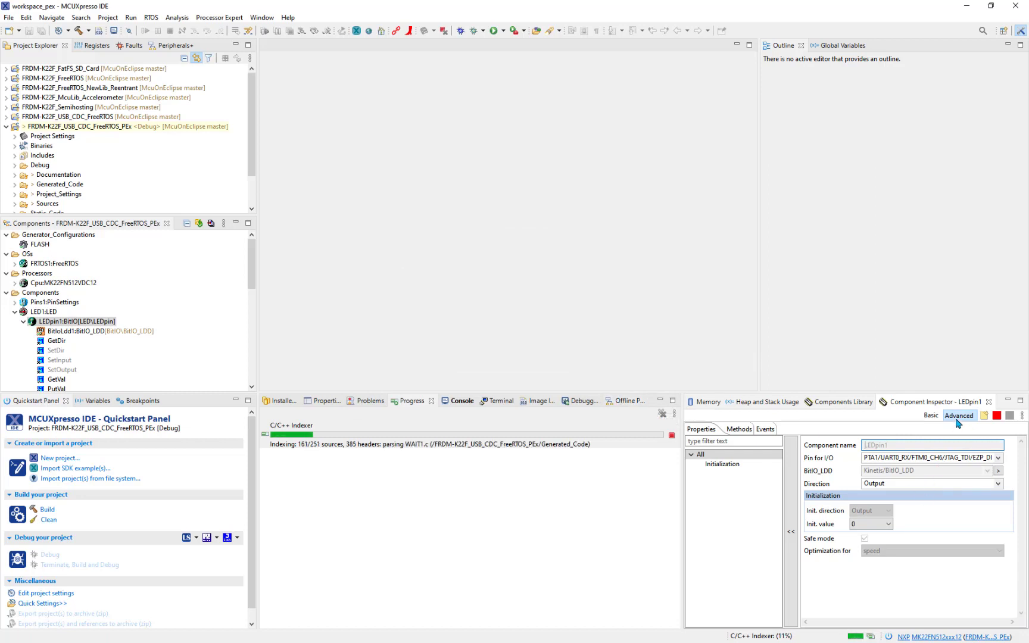
Turn off the Component Inspector's Tabs view, then inspect the LED1, WAIT1 and LEDpin1 components
left_click(1023, 417)
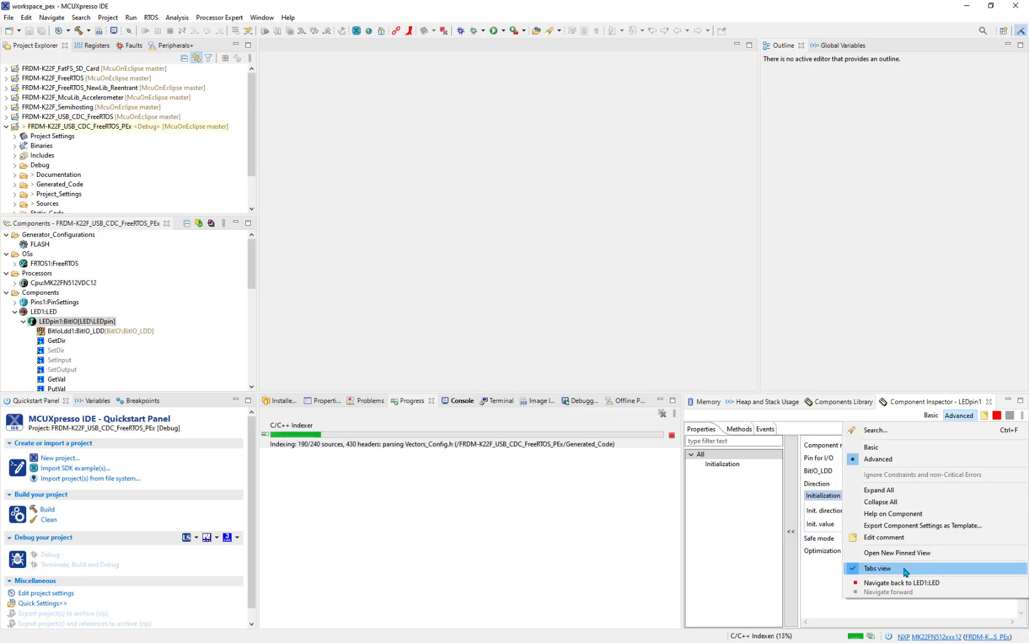
left_click(877, 568)
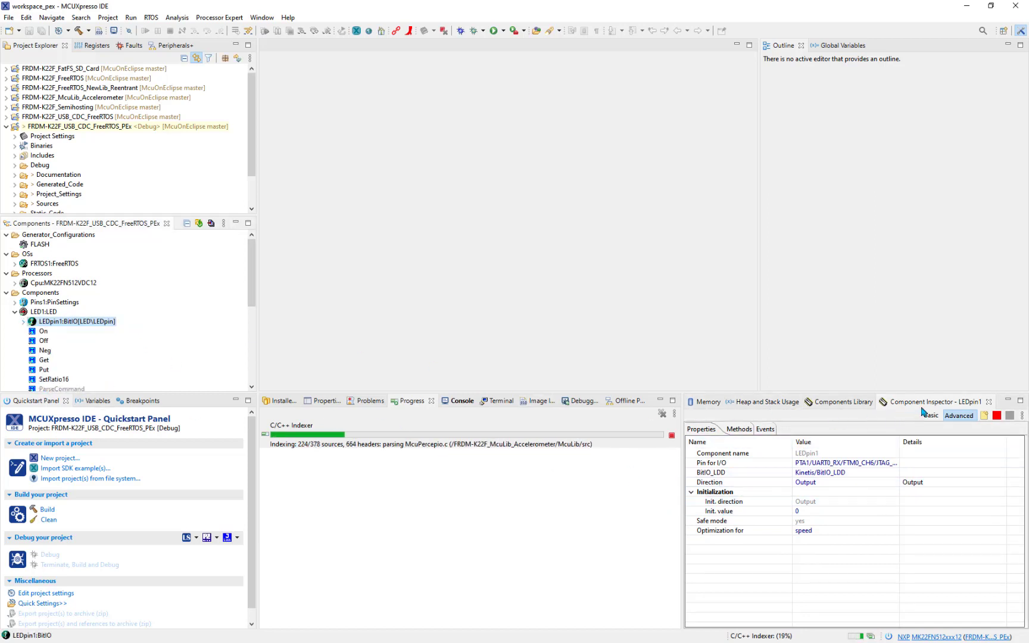
left_click(13, 312)
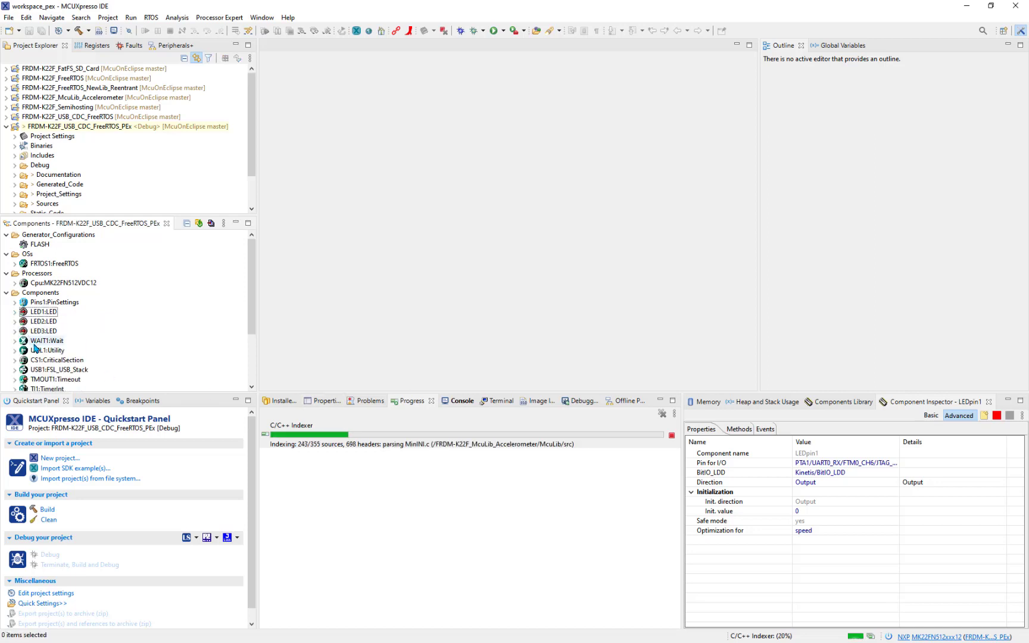
left_click(46, 341)
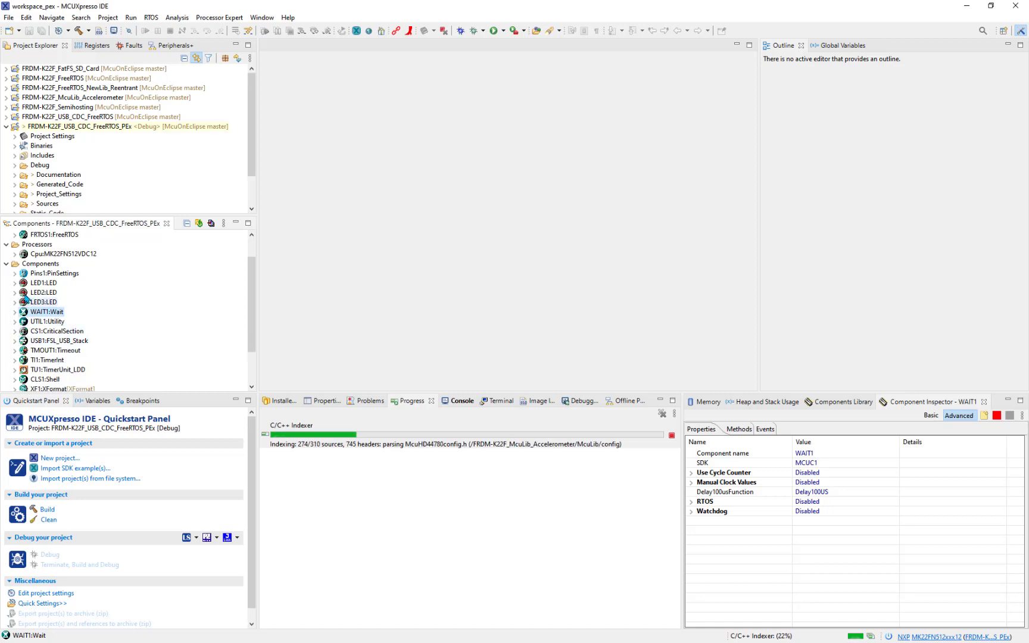
left_click(44, 283)
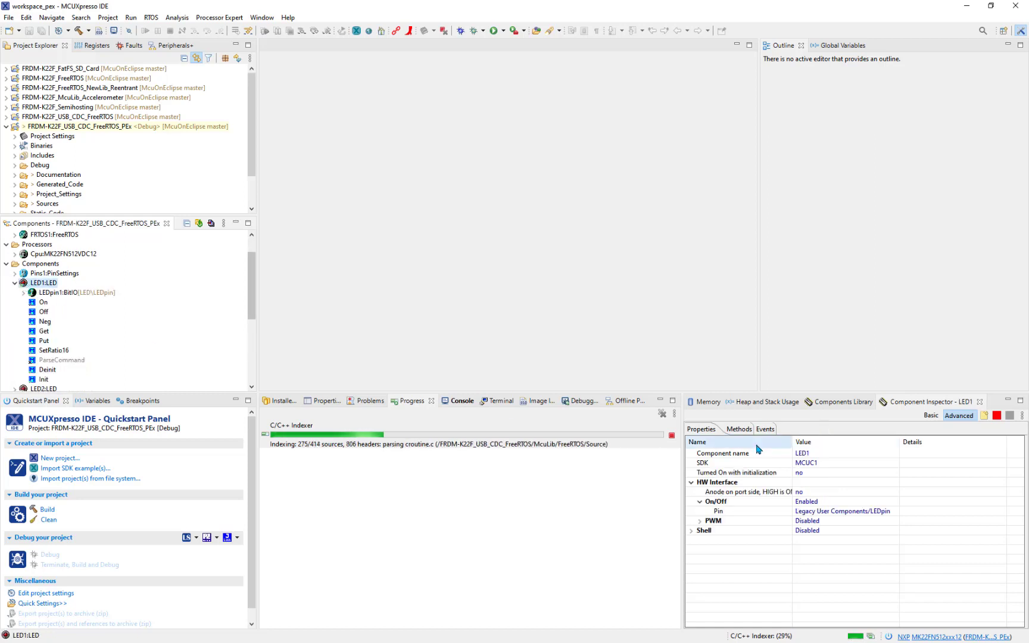
mouse_move(86, 308)
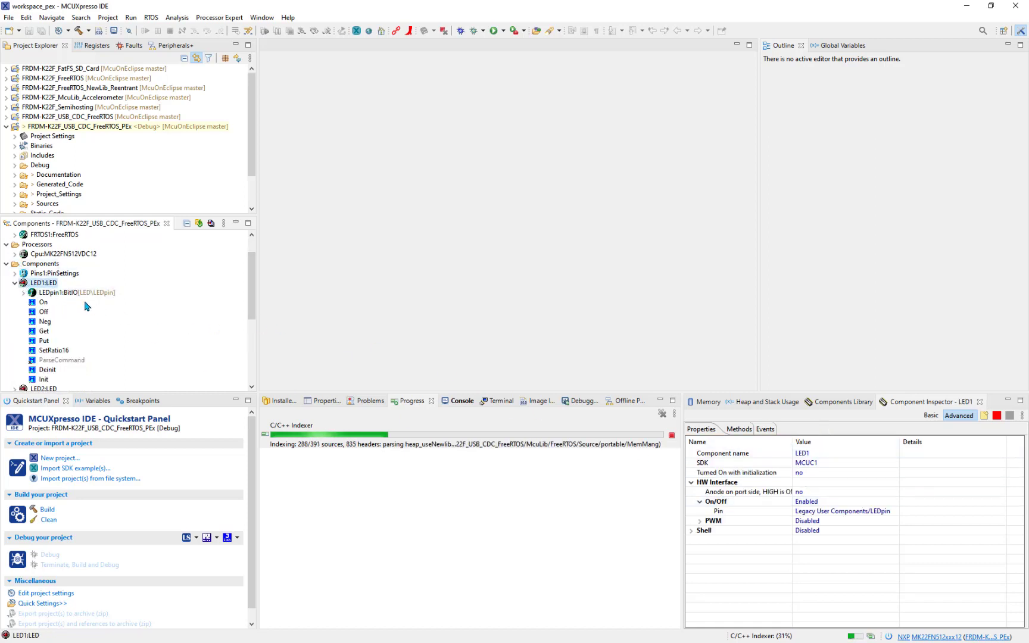
left_click(76, 291)
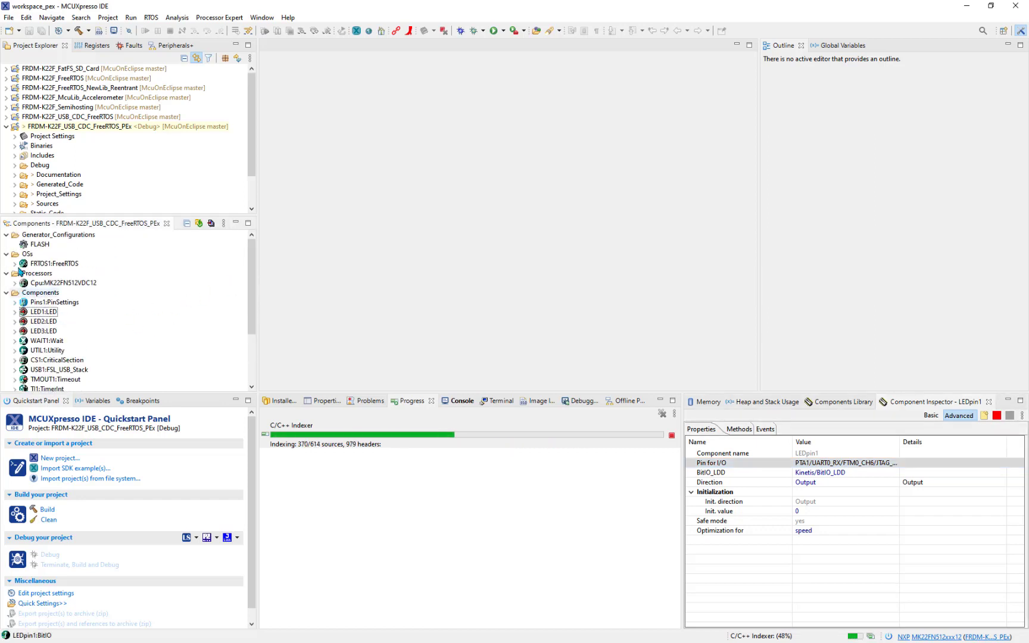
scroll("down", 3)
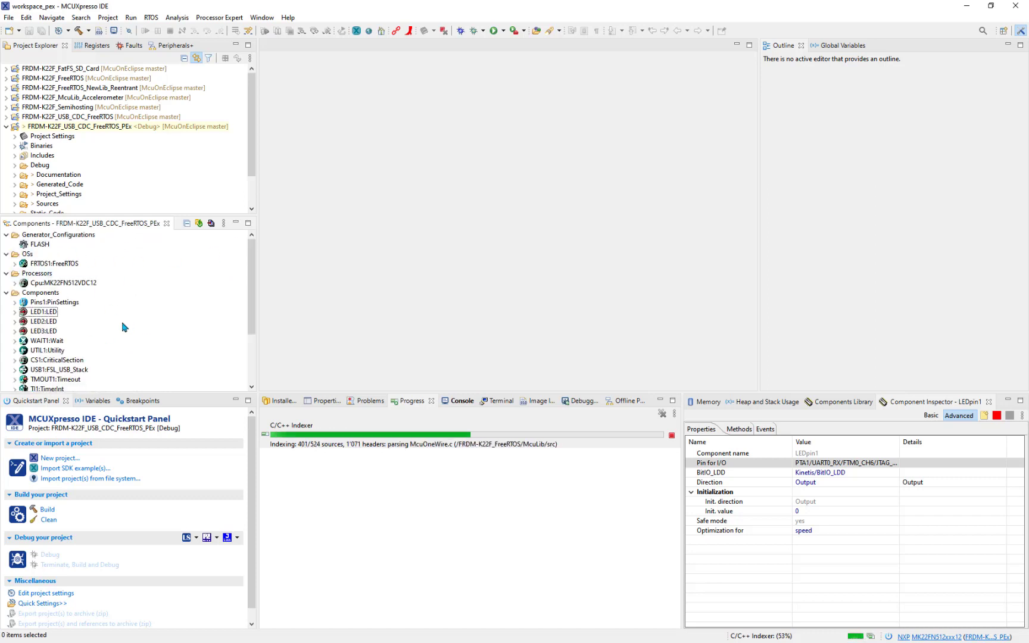
mouse_move(189, 340)
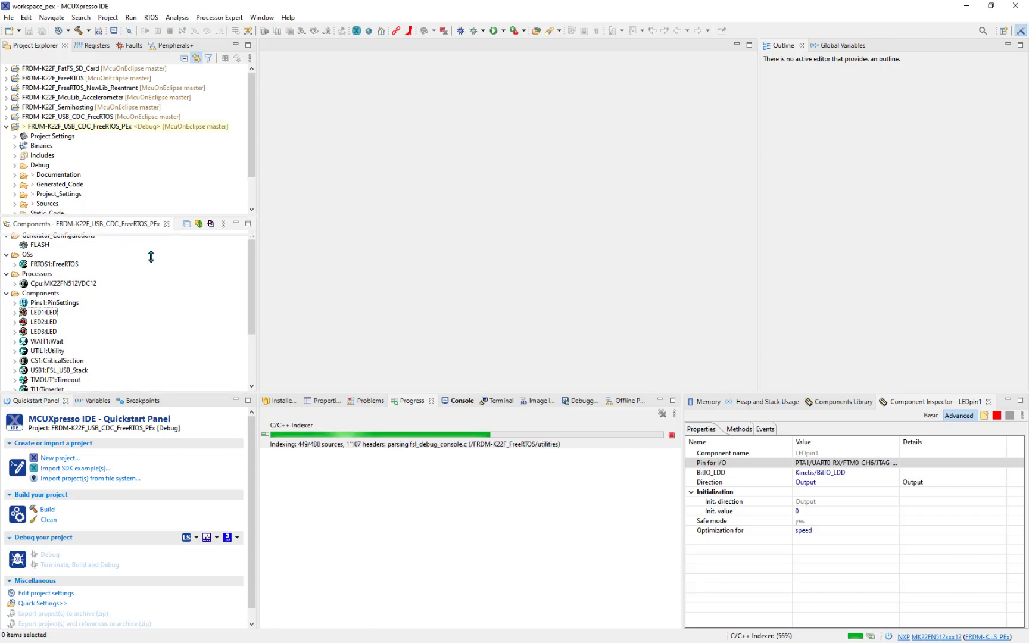
mouse_move(210, 243)
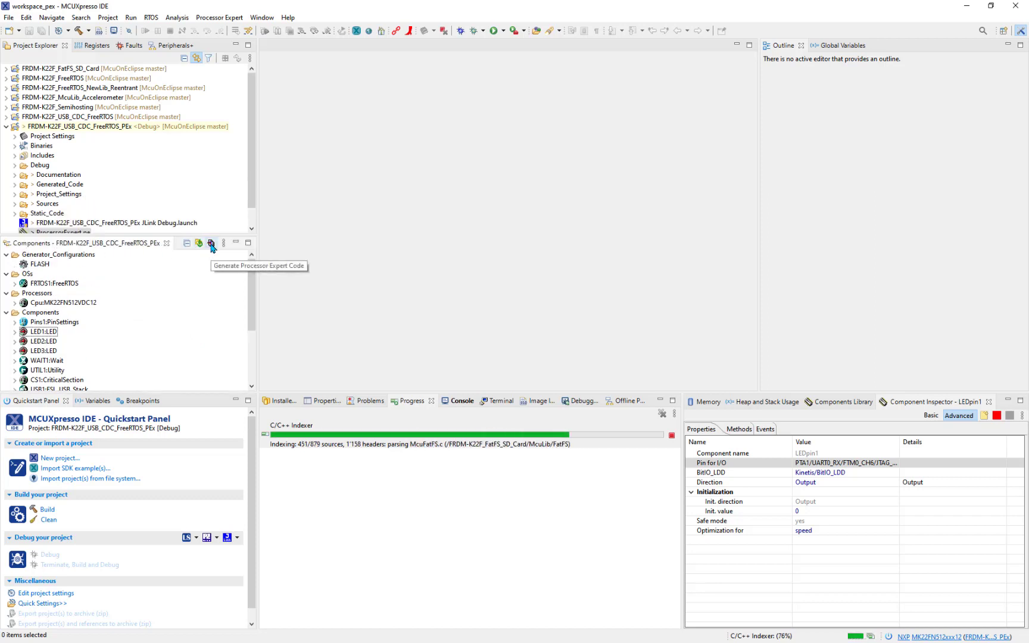
Generate Processor Expert code for FRDM-K22F_USB_CDC_FreeRTOS_PEx, letting it run in the background
left_click(212, 244)
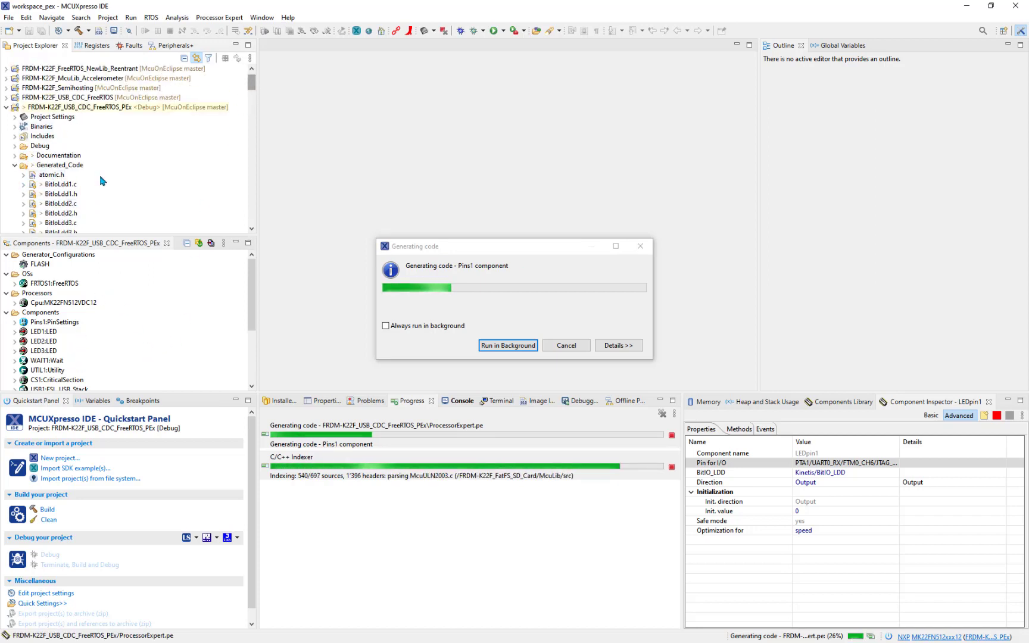
mouse_move(340, 319)
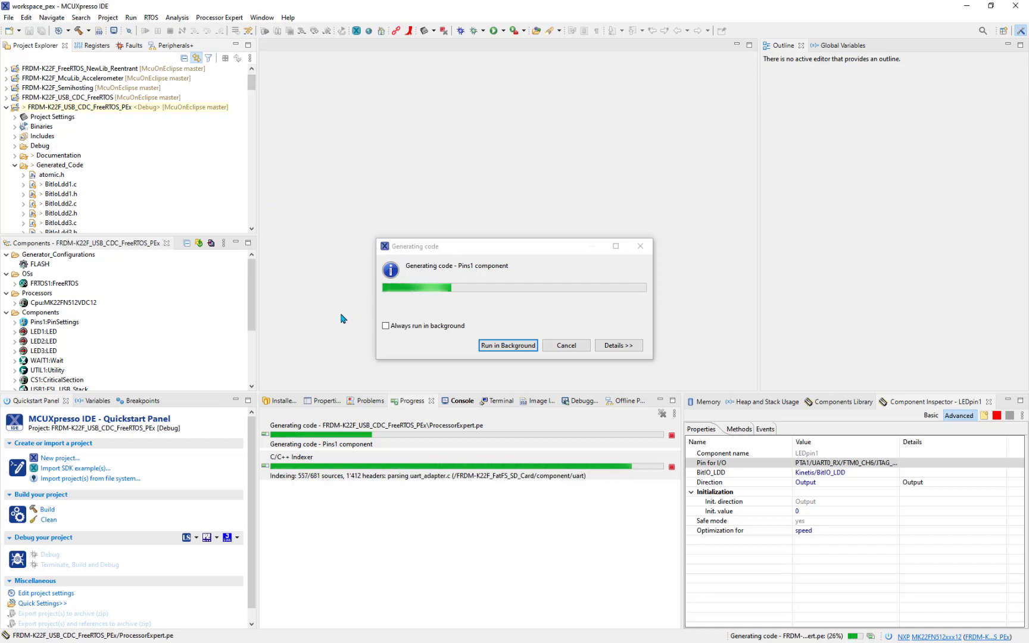
mouse_move(314, 309)
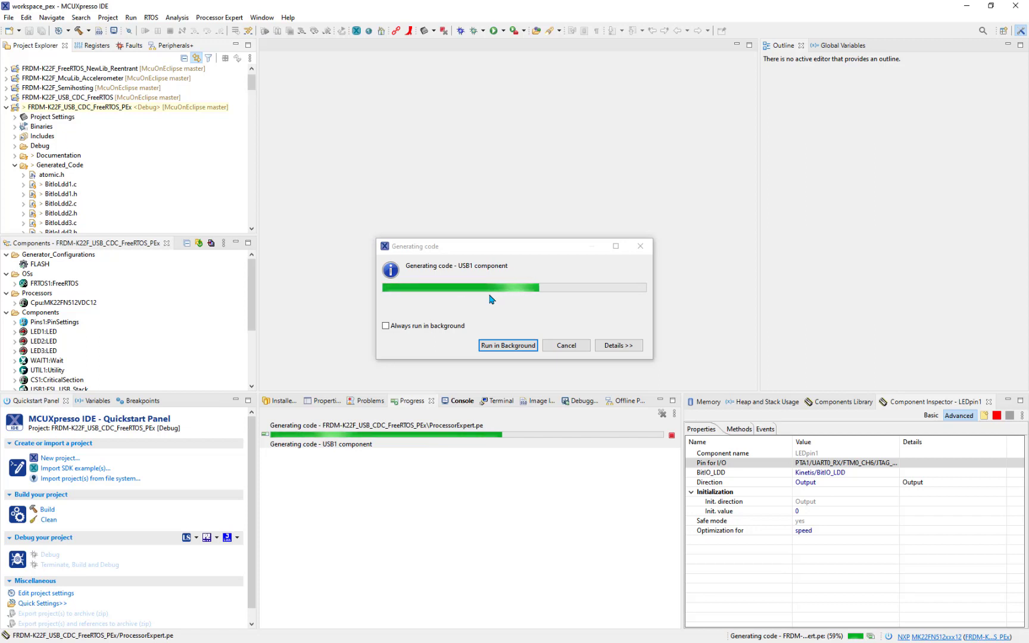
mouse_move(508, 345)
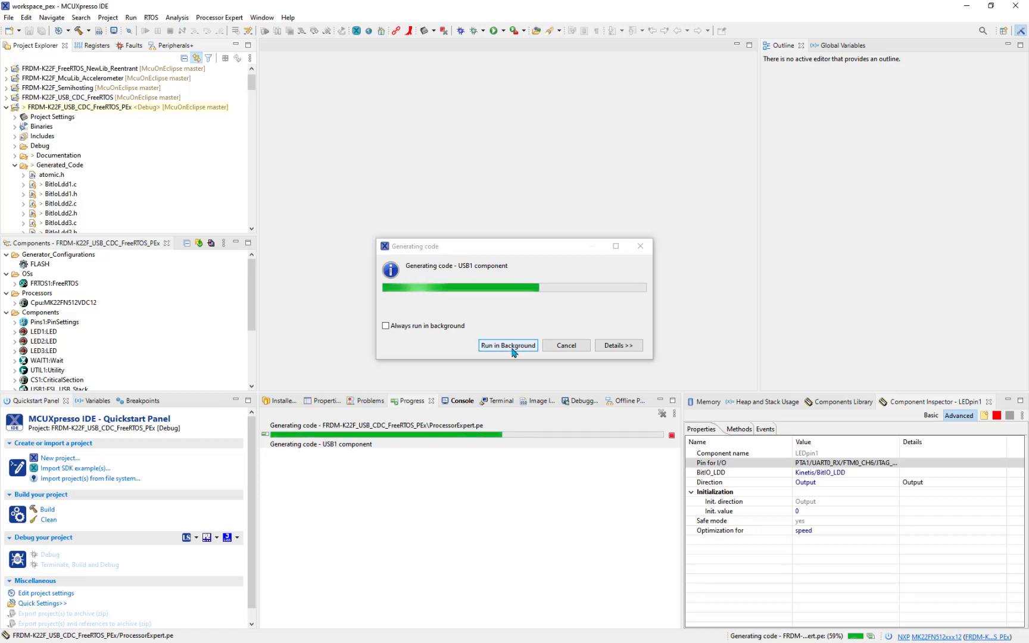
left_click(508, 346)
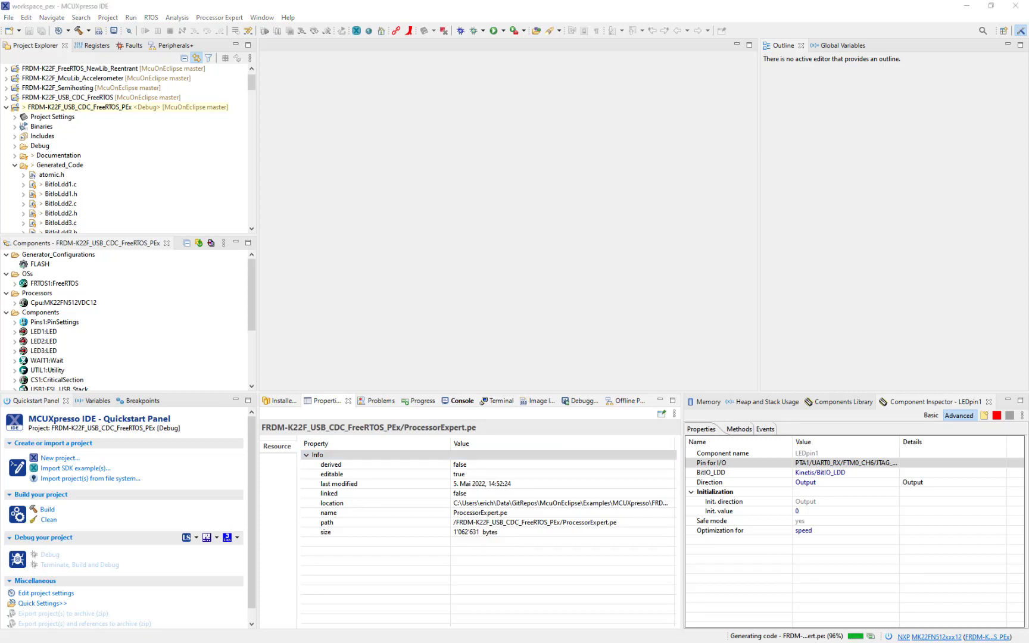
Build FRDM-K22F_USB_CDC_FreeRTOS_PEx in the background, always running such jobs in the background
scroll("down", 3)
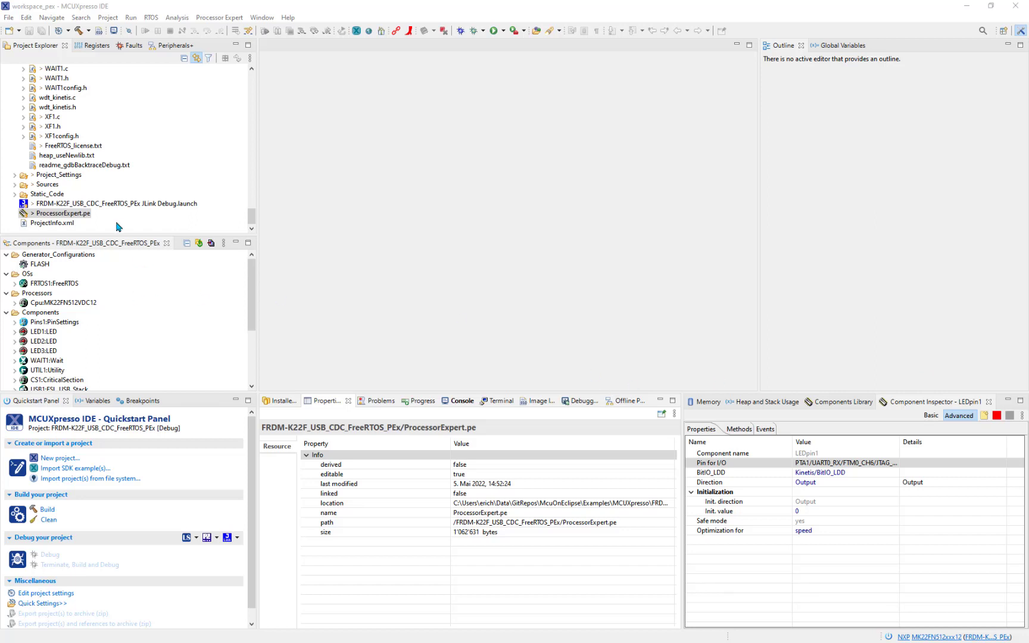
mouse_move(254, 135)
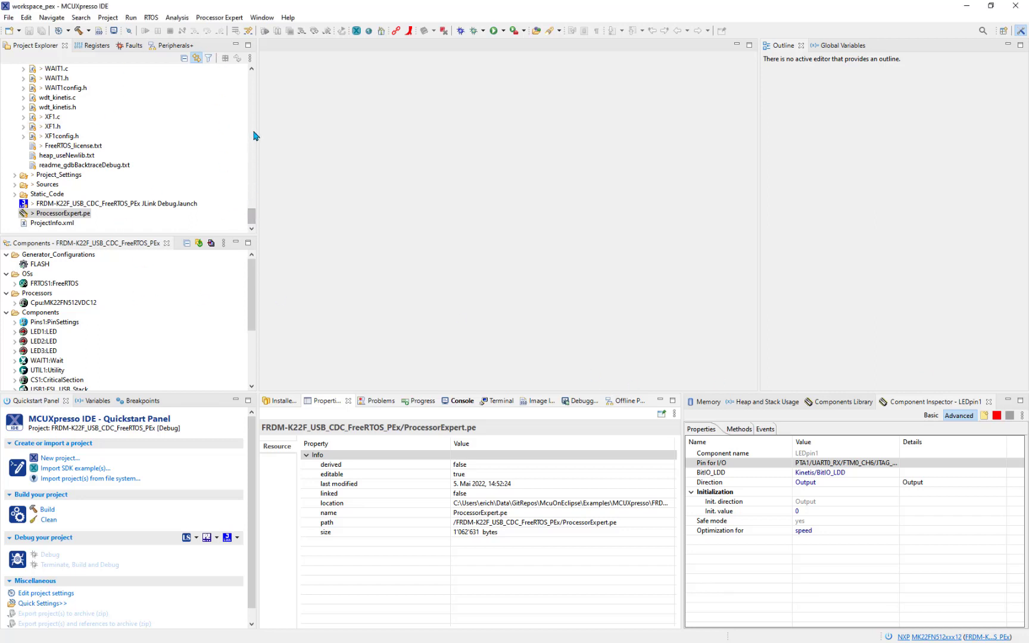
scroll("up", 3)
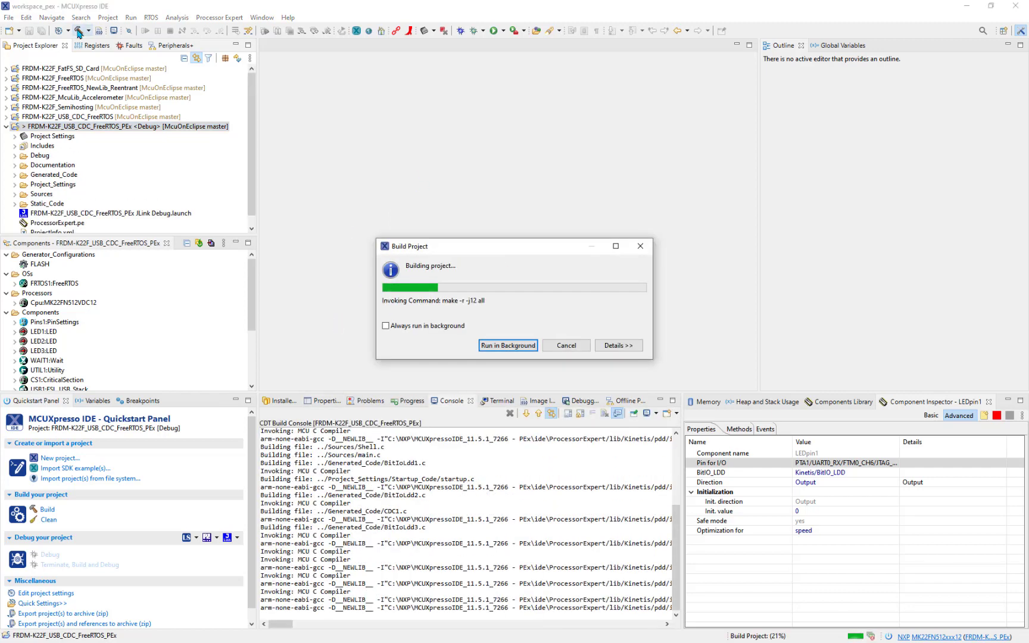
left_click(386, 325)
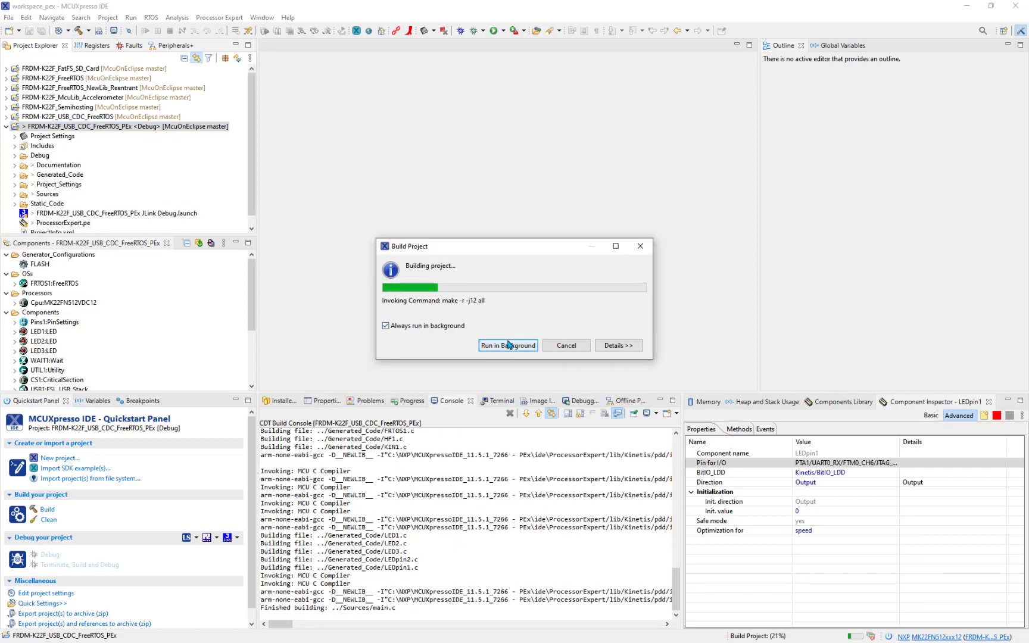
left_click(508, 345)
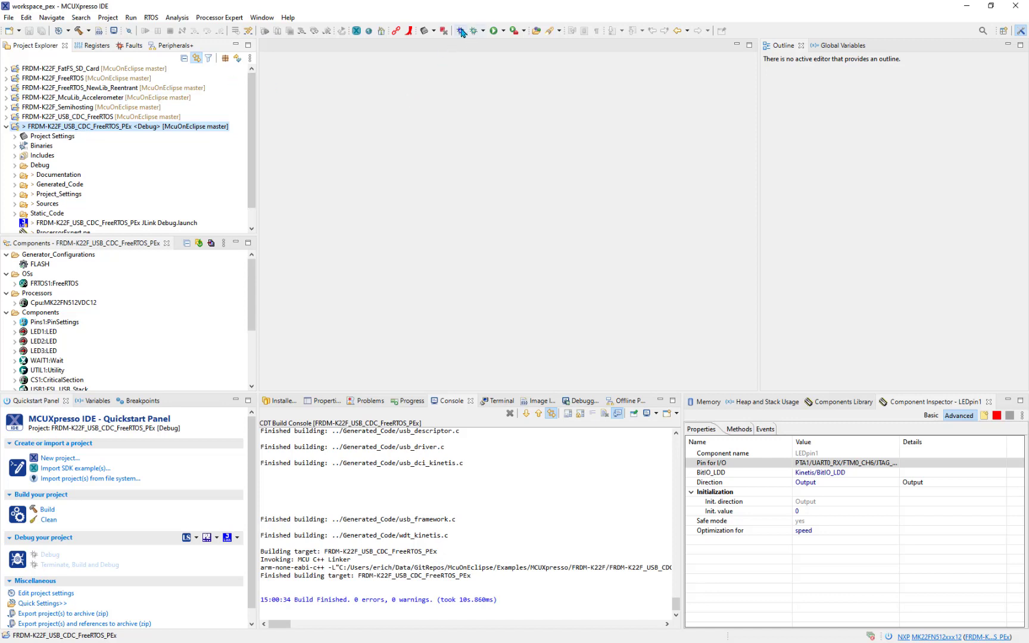
Dismiss the debugging-disabled notice and debug the project on the J-Link OpenSDA probe
left_click(463, 30)
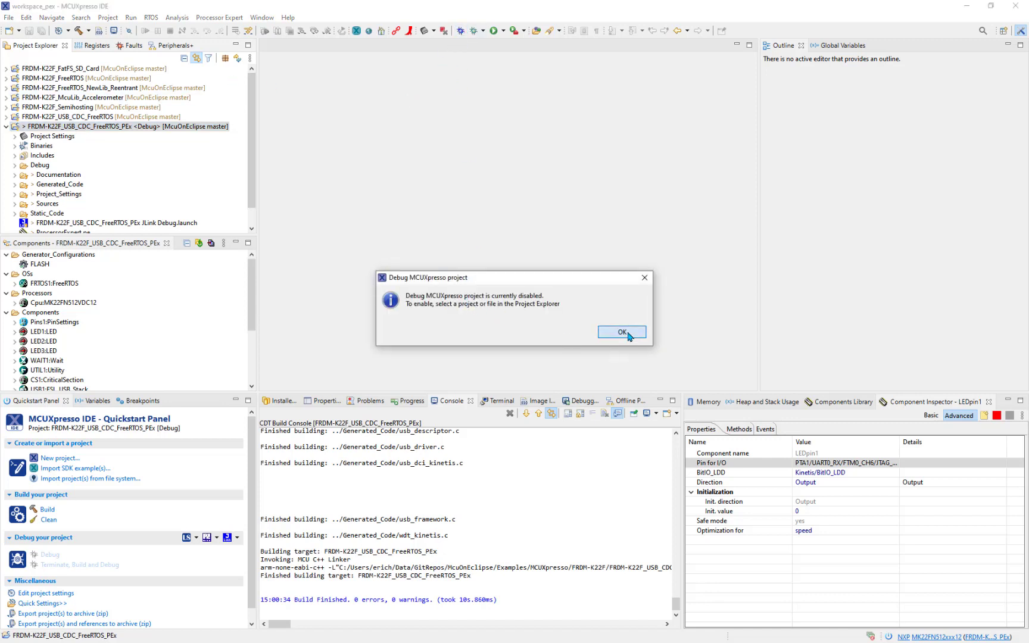
left_click(621, 332)
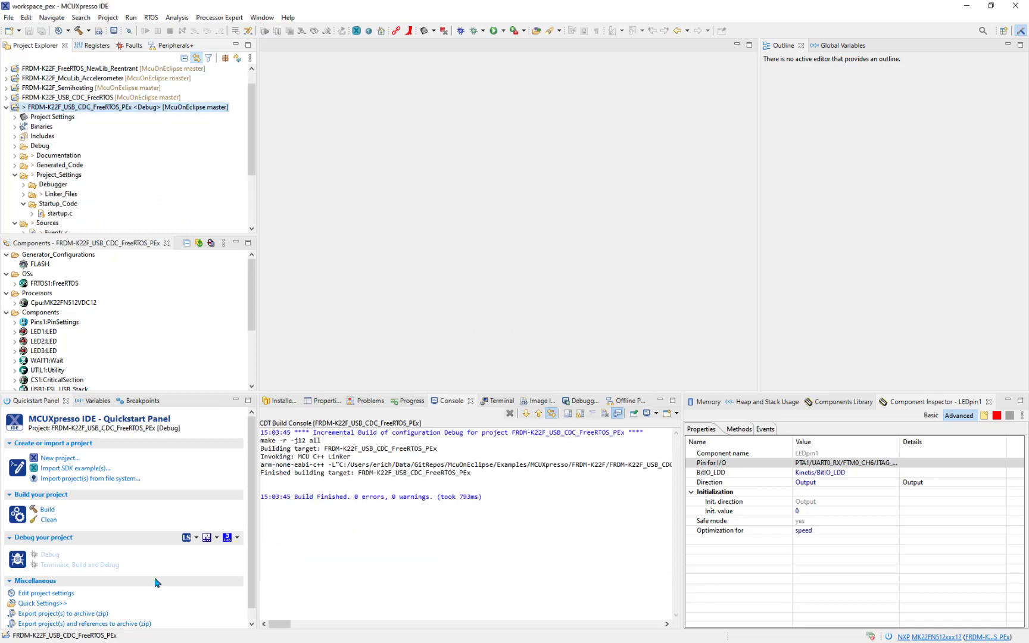
left_click(49, 554)
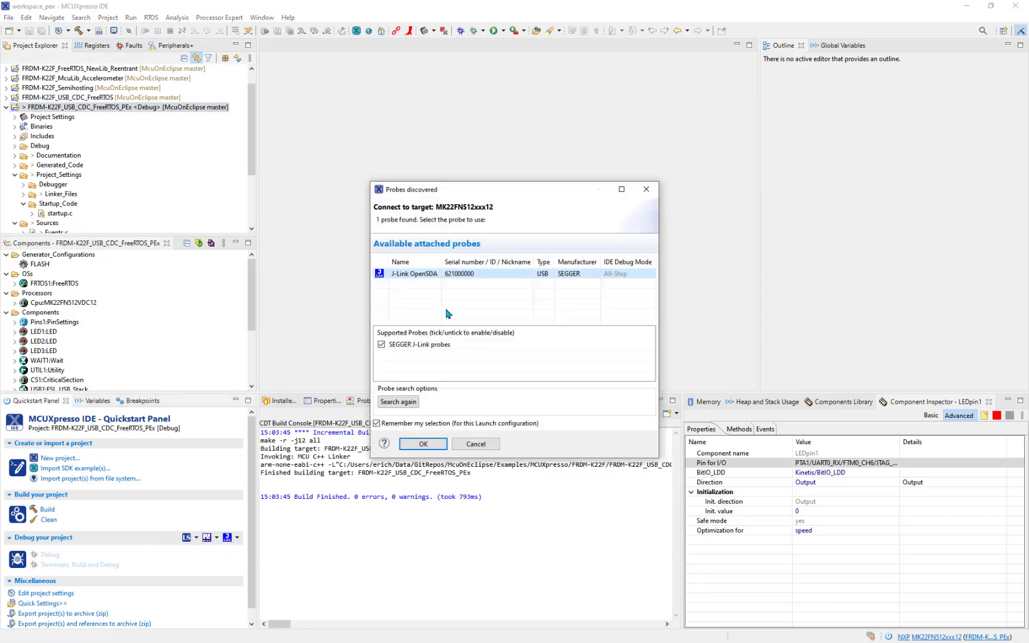
left_click(422, 444)
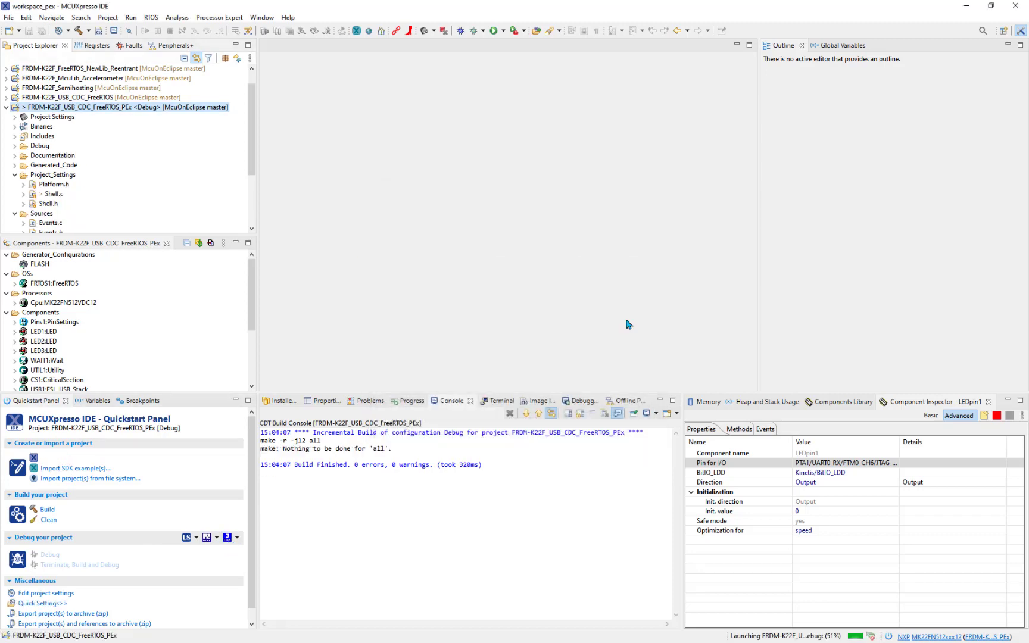